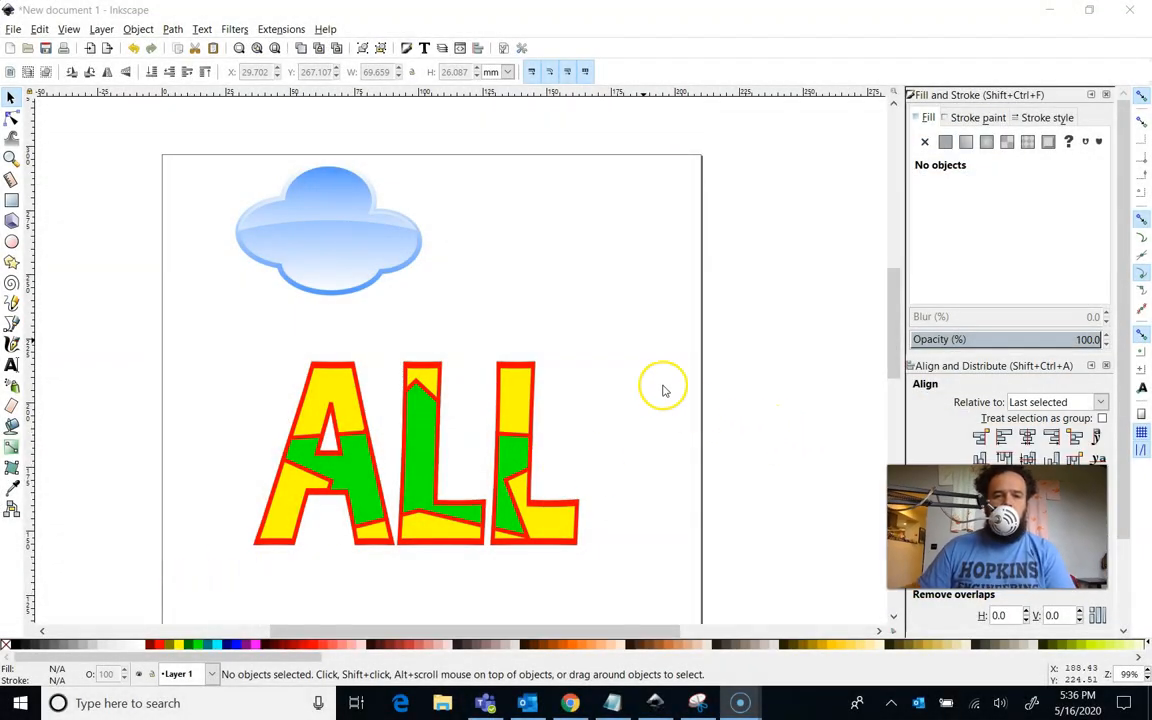
mouse_move(230, 65)
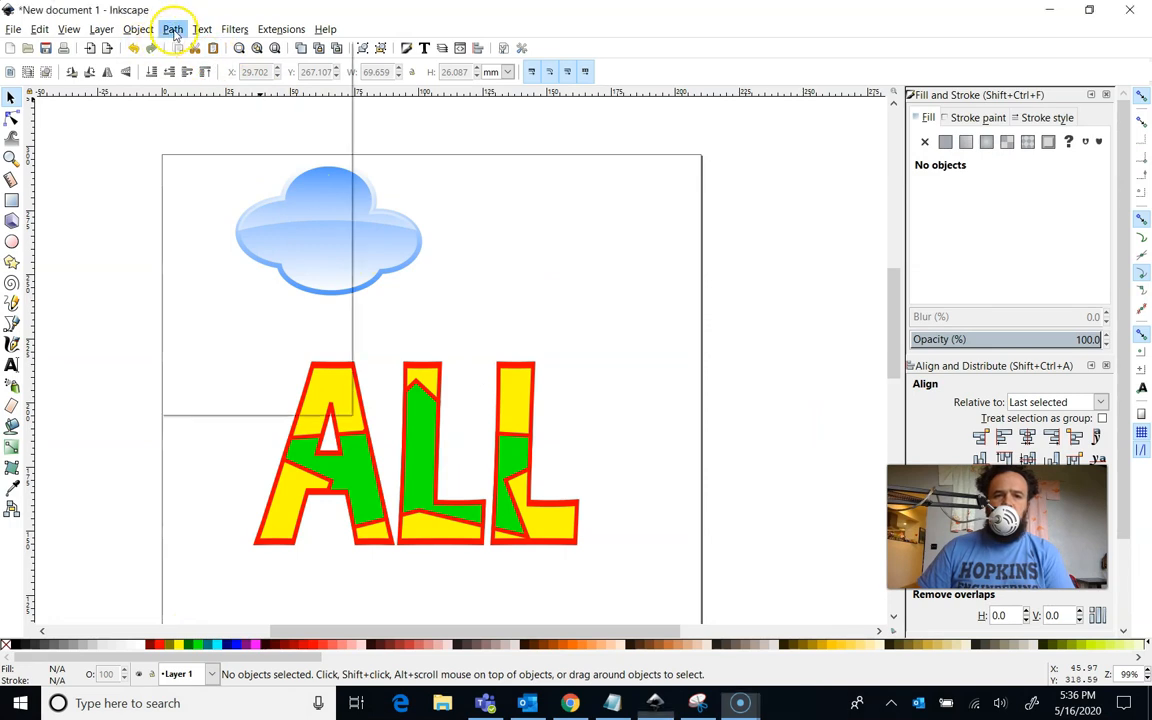
Draw four overlapping red ellipses with black outlines and set their stroke width
click(172, 28)
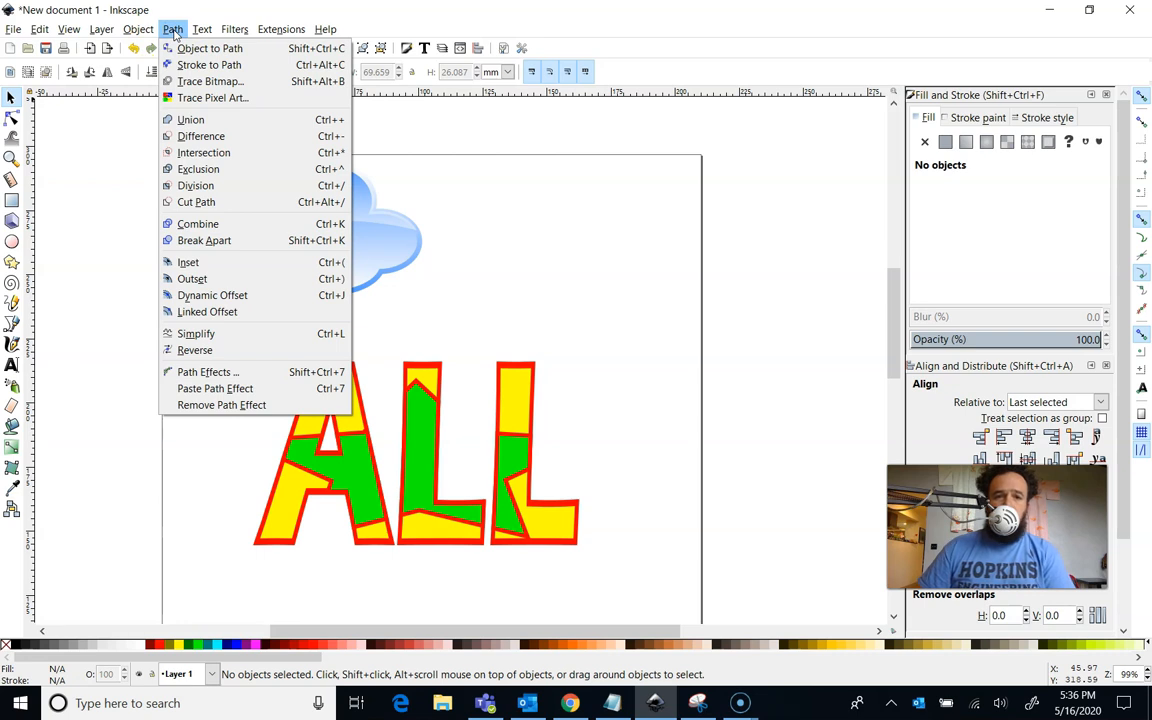
mouse_move(248, 202)
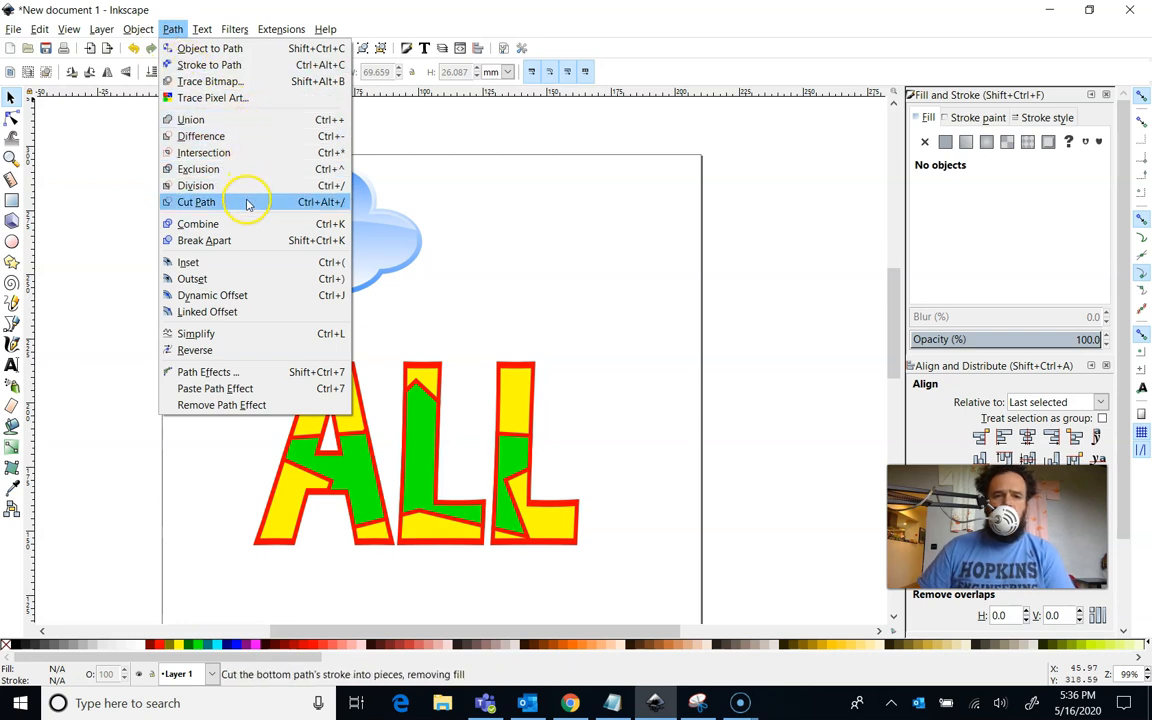
mouse_move(196, 168)
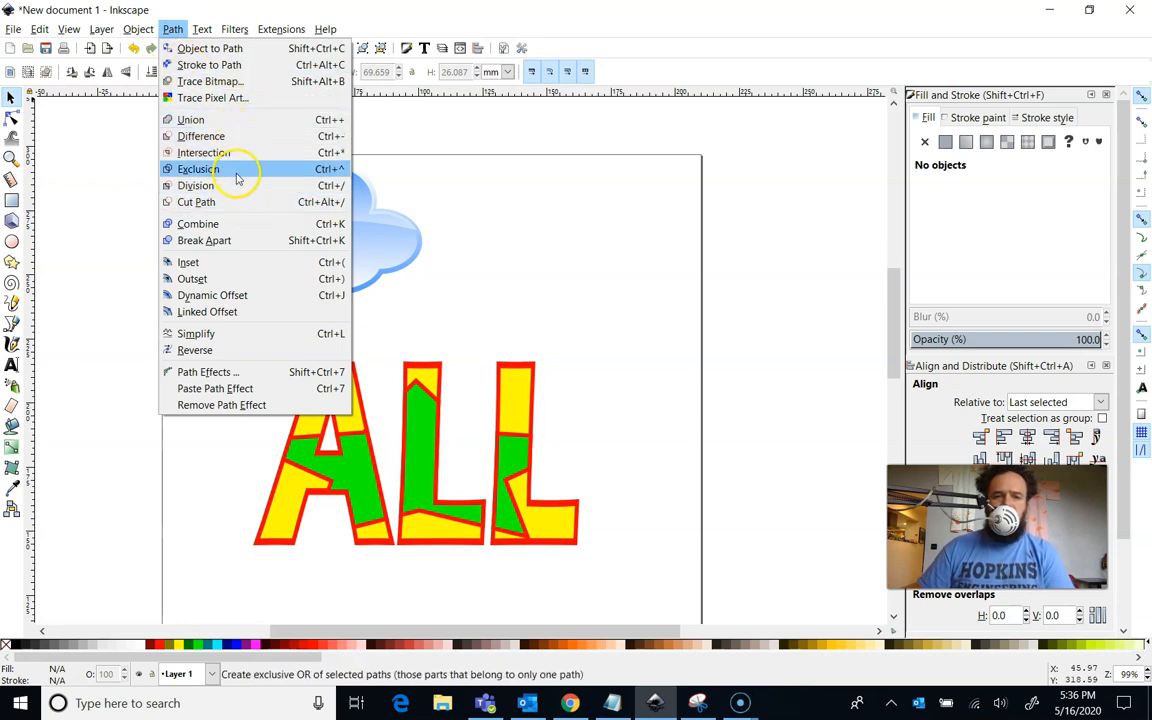
mouse_move(250, 119)
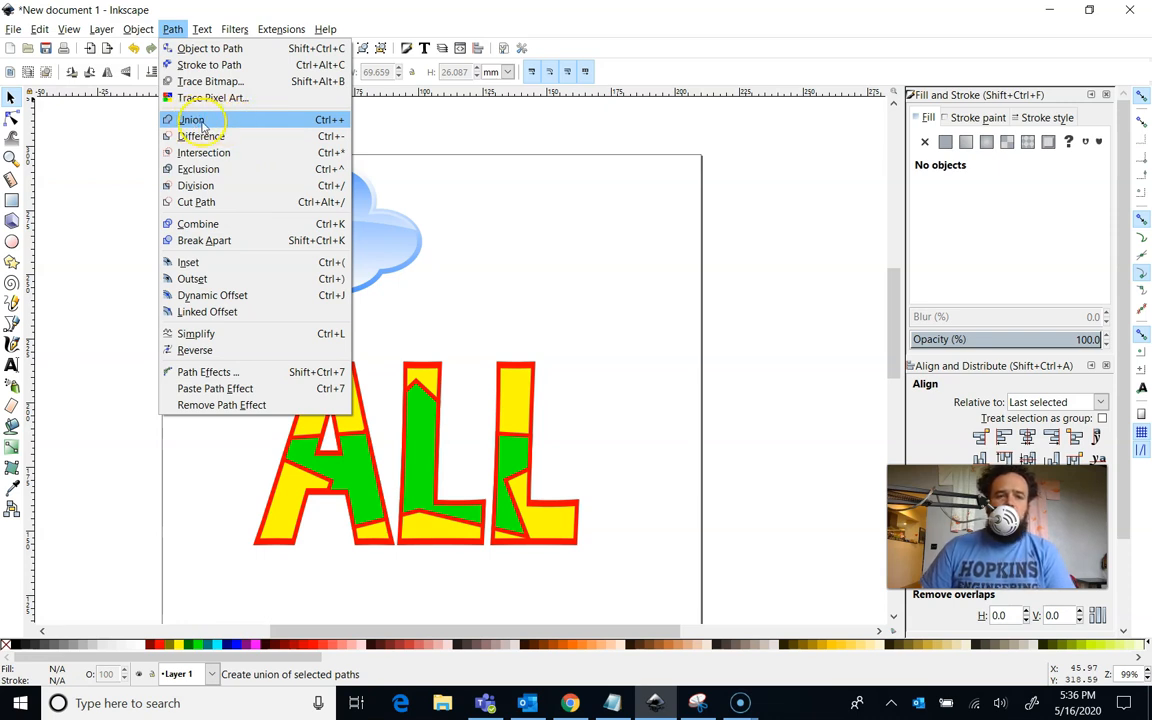
mouse_move(215, 120)
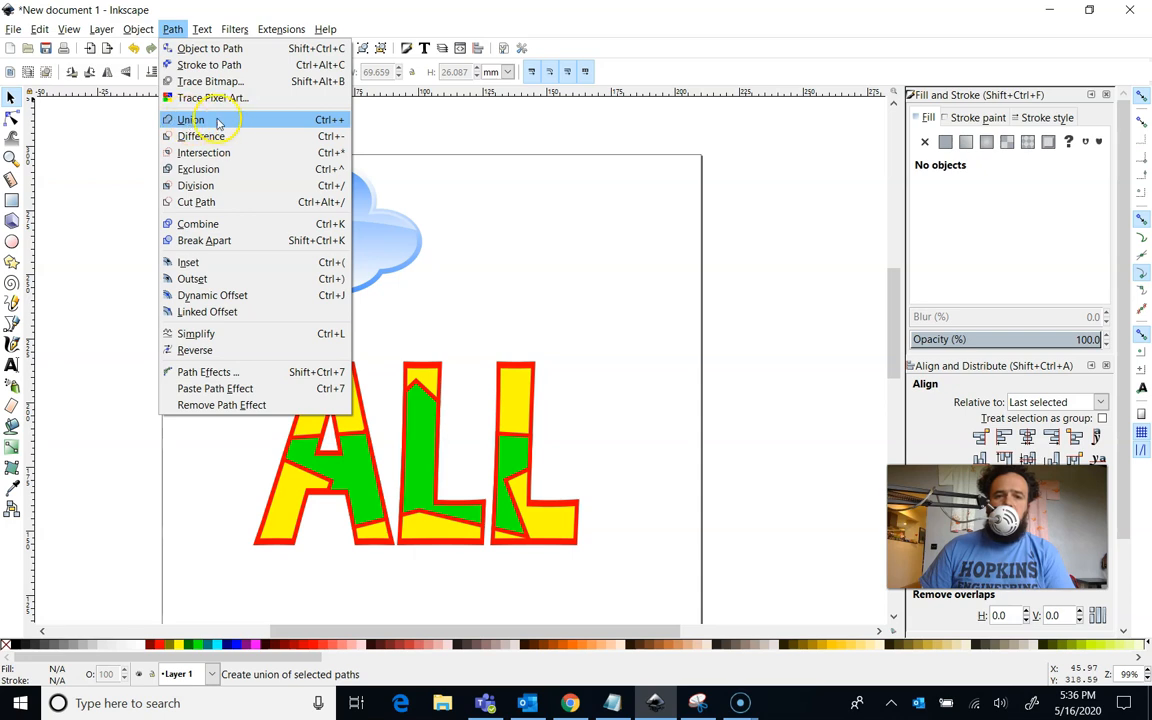
mouse_move(255, 136)
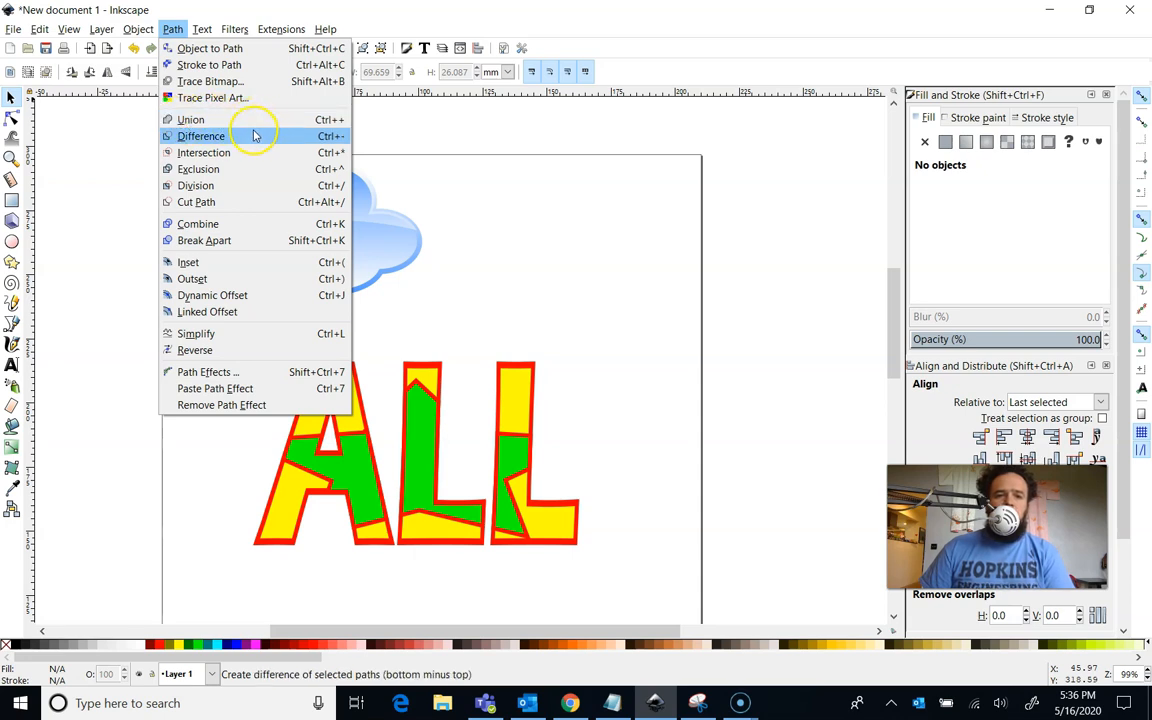
mouse_move(220, 136)
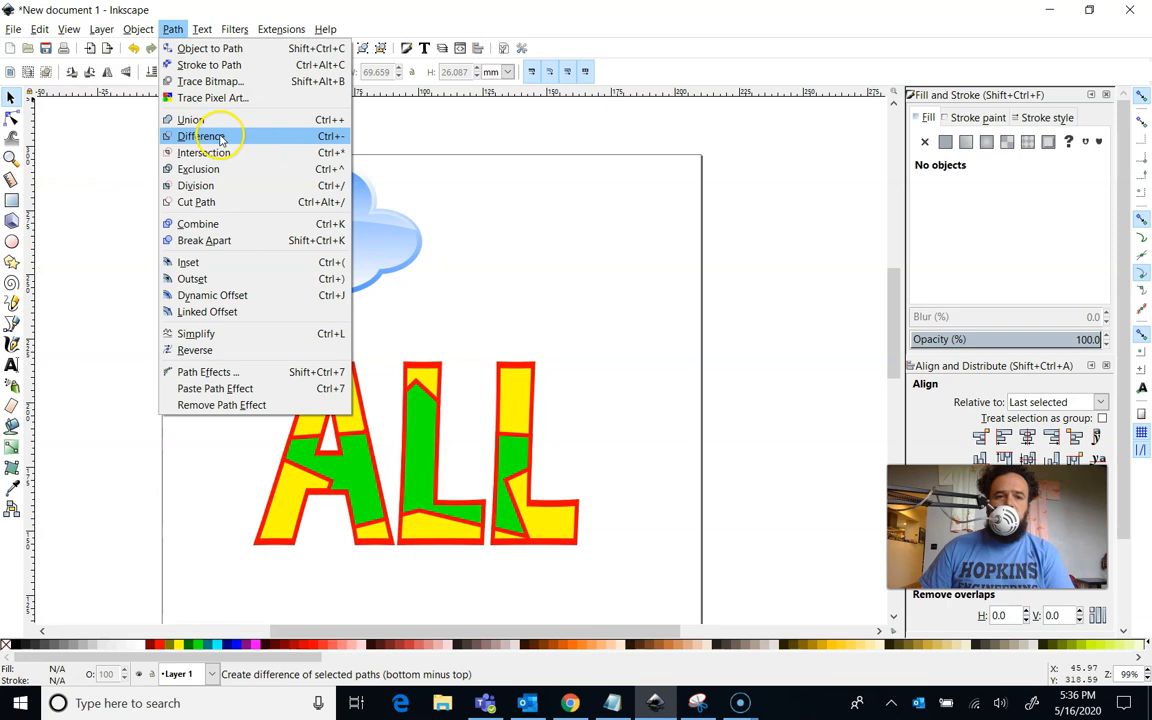
mouse_move(203, 152)
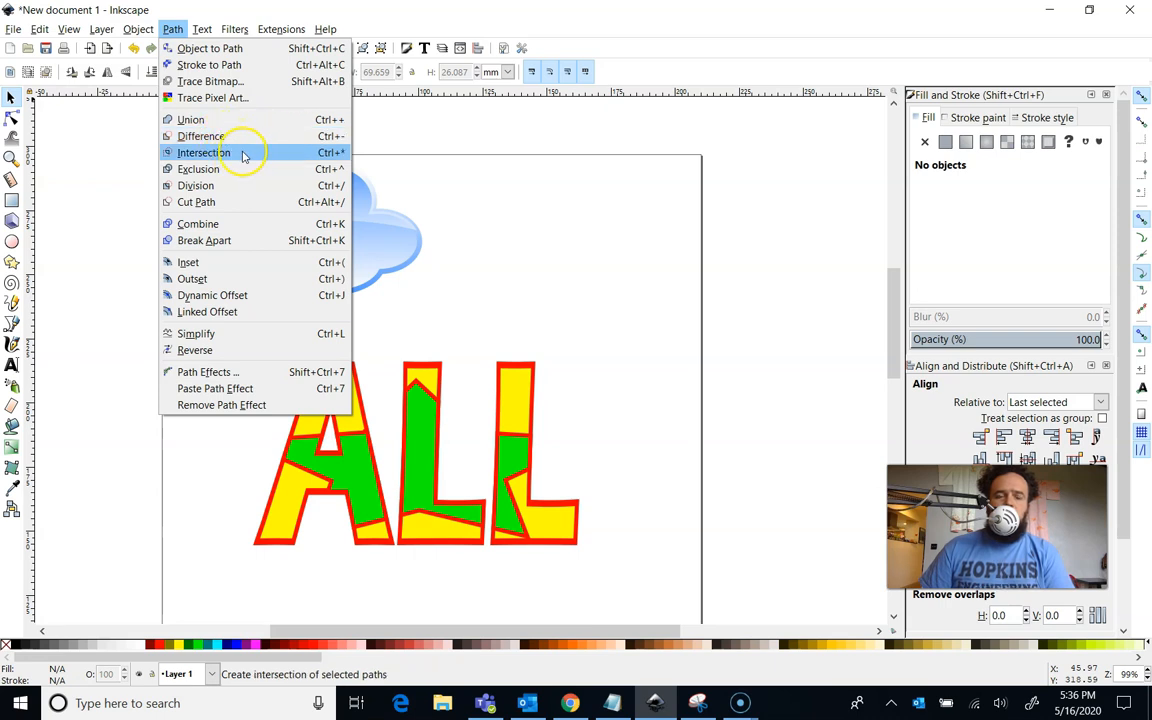
mouse_move(252, 160)
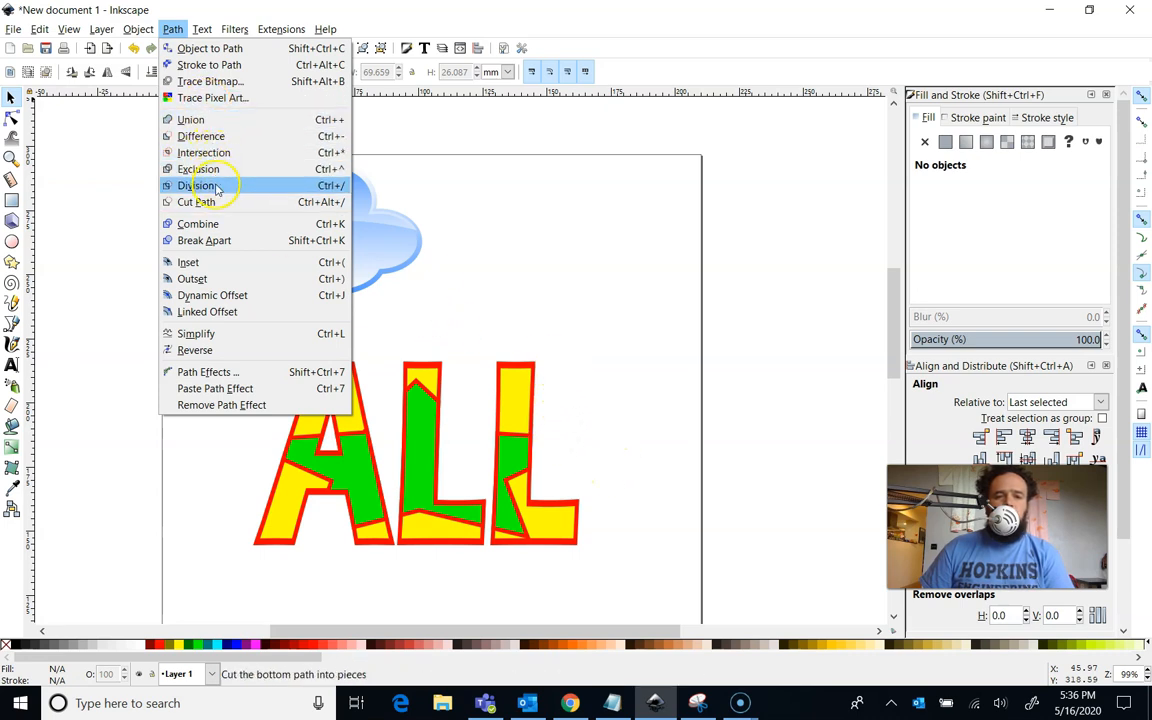
mouse_move(520, 218)
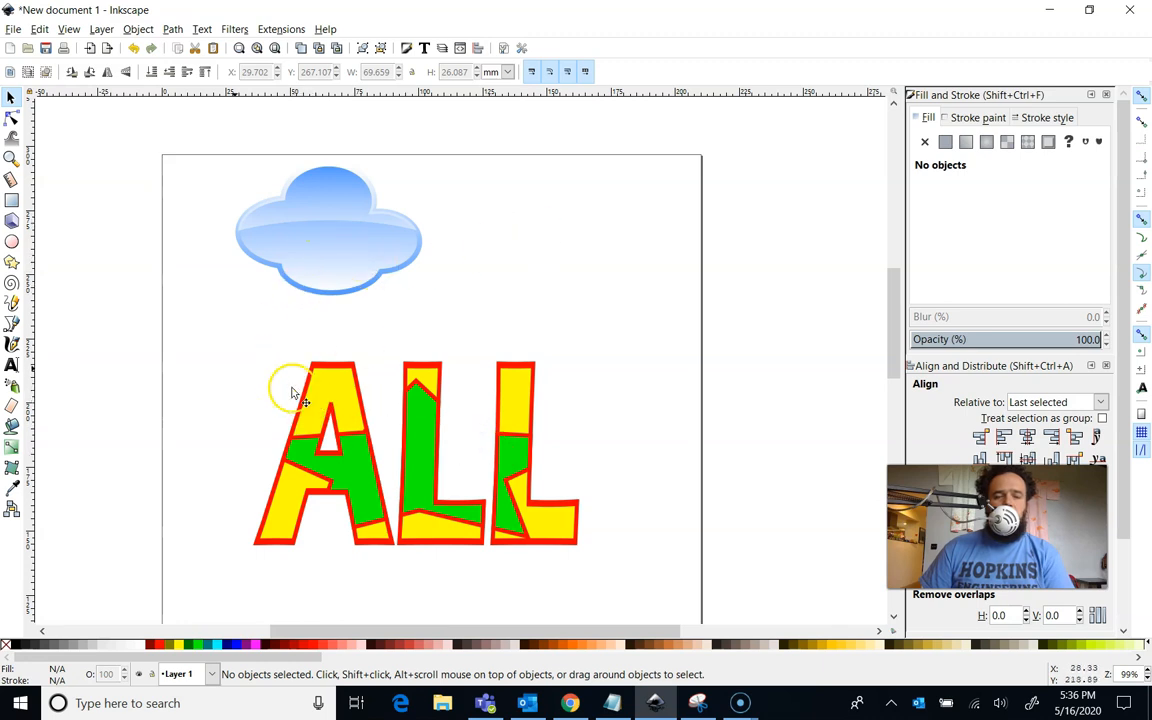
mouse_move(13, 98)
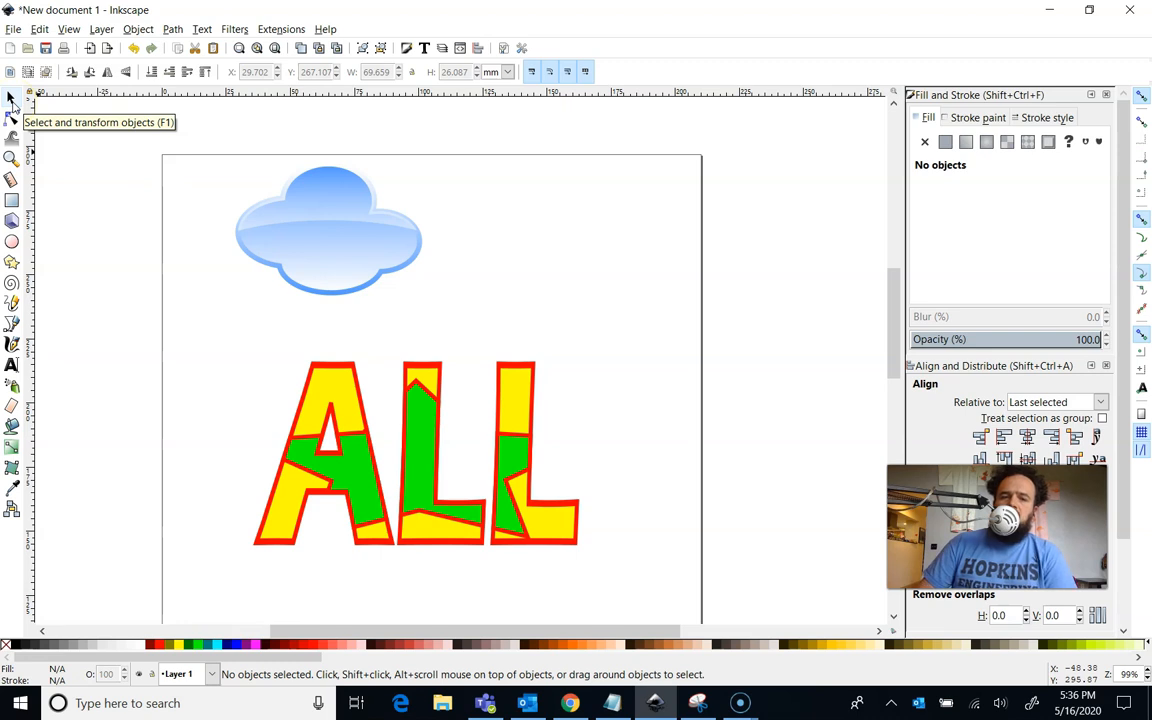
mouse_move(438, 477)
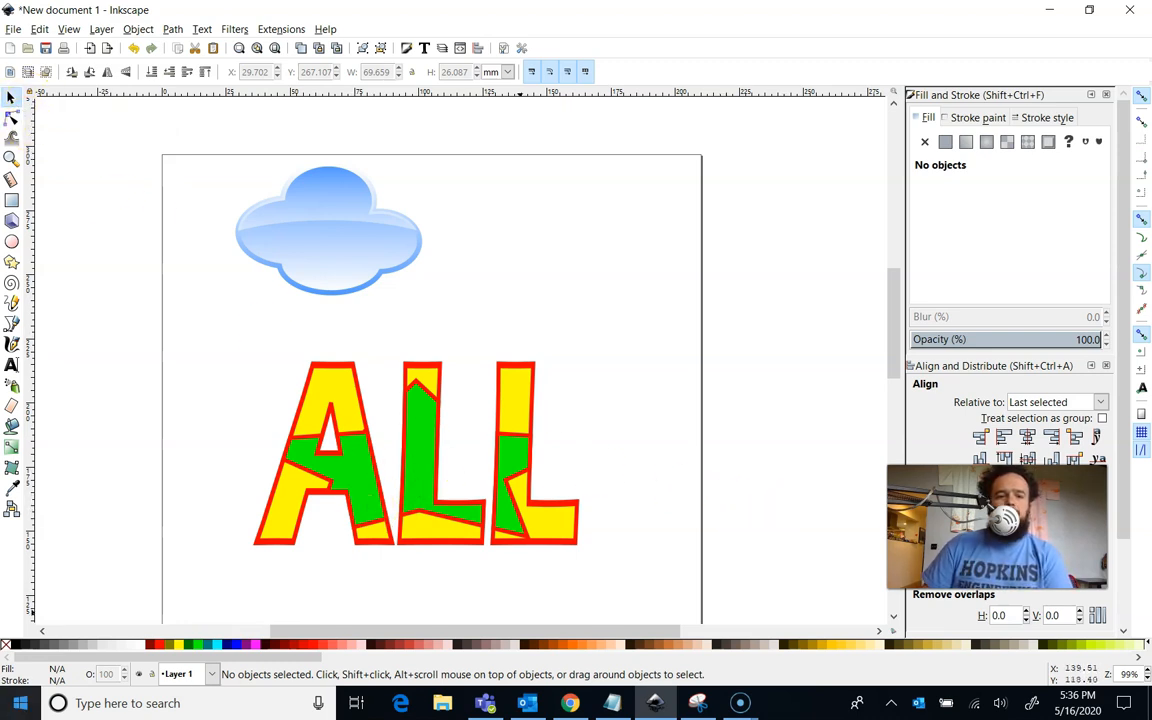
mouse_move(331, 410)
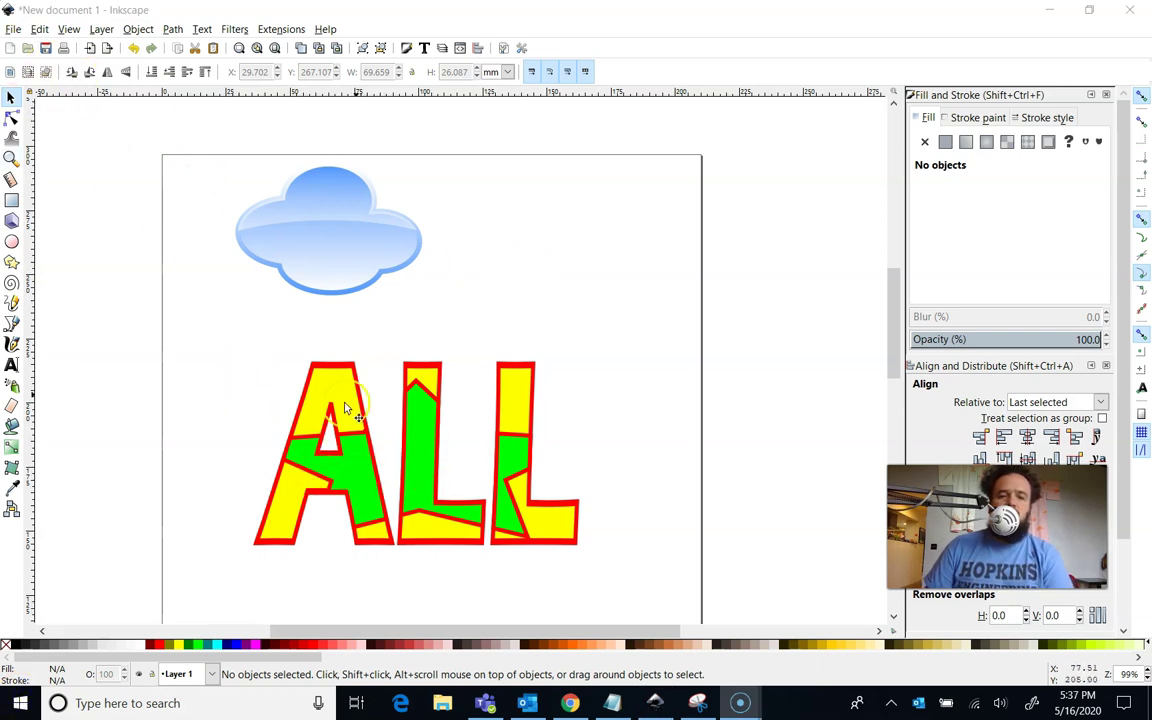
mouse_move(330, 225)
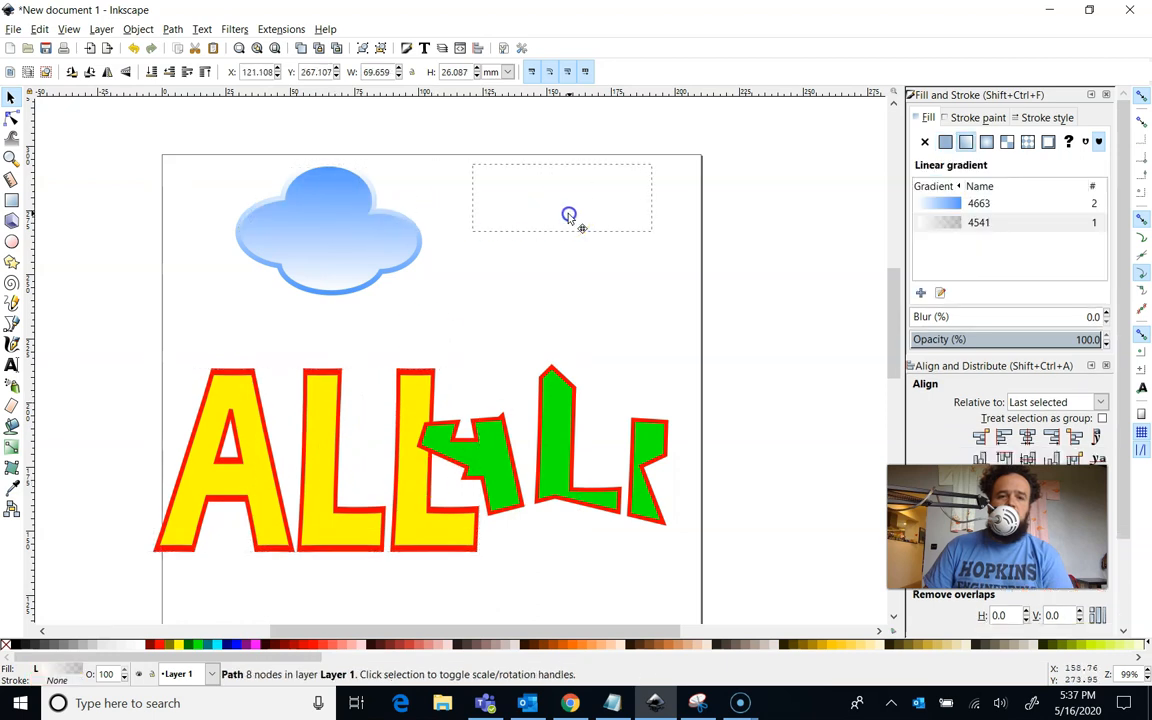
click(300, 280)
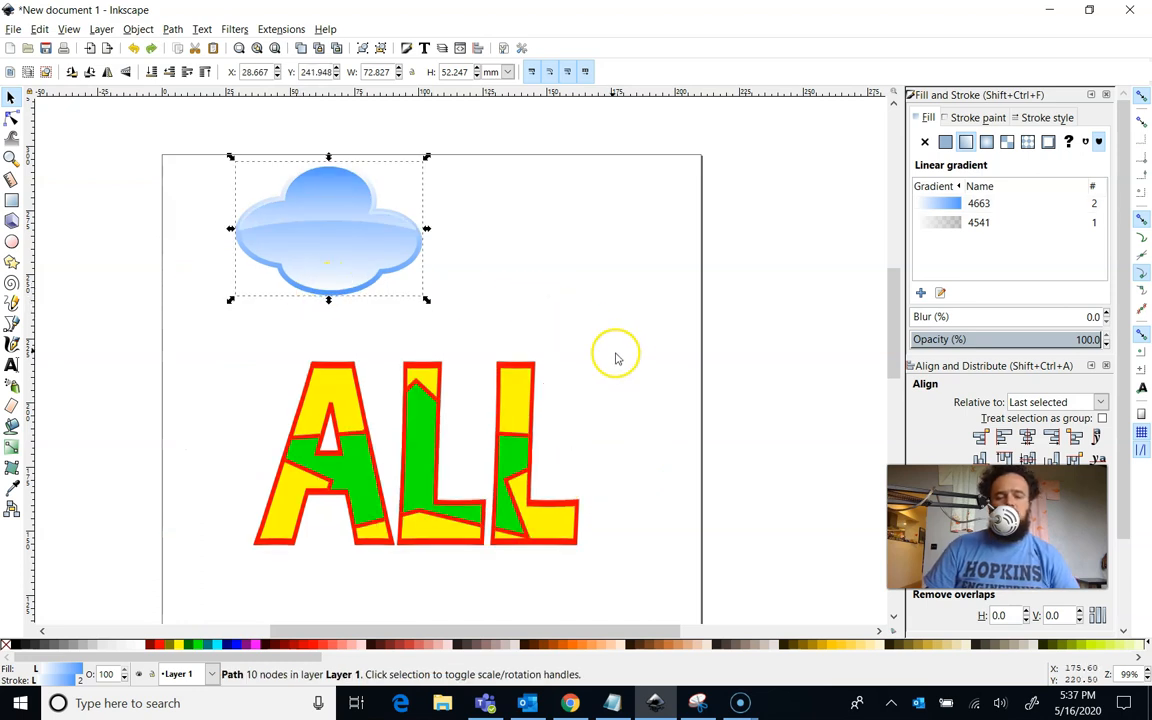
mouse_move(505, 395)
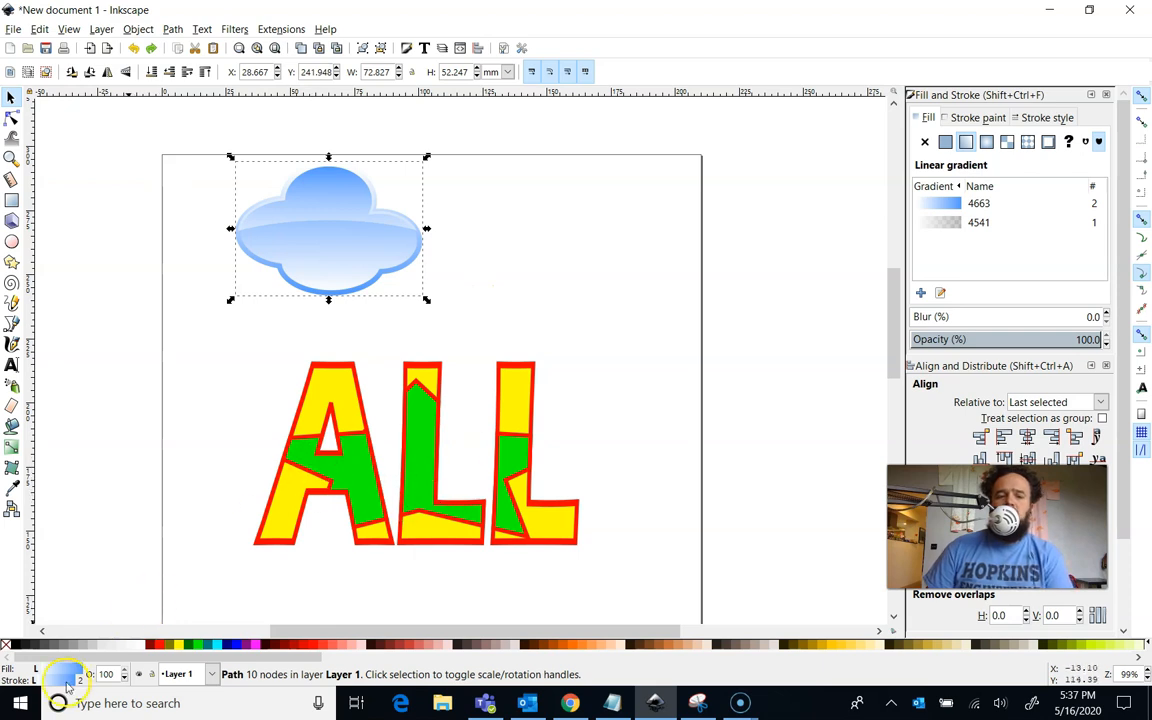
mouse_move(573, 400)
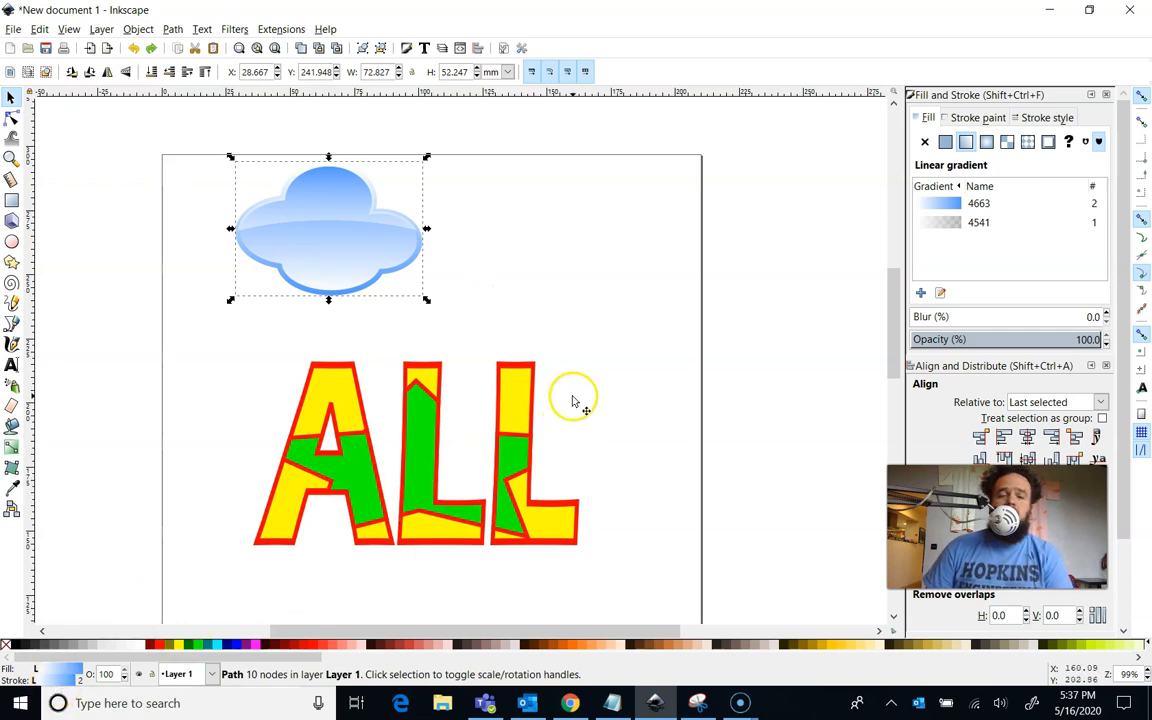
mouse_move(483, 612)
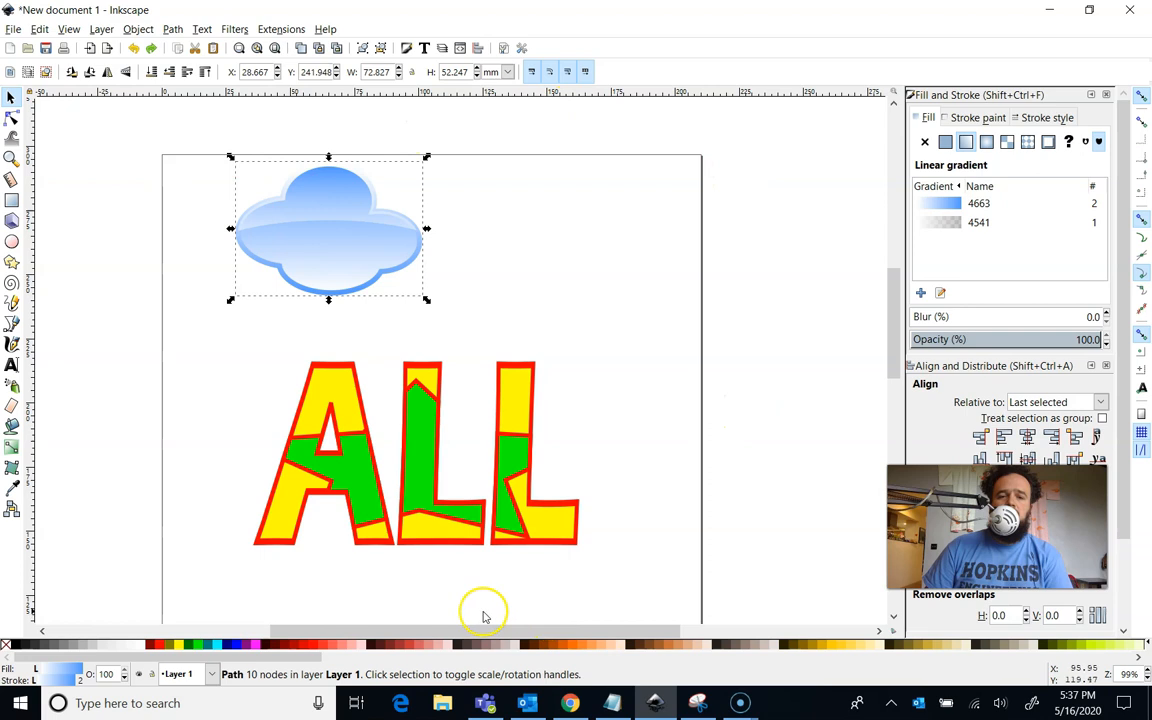
mouse_move(405, 607)
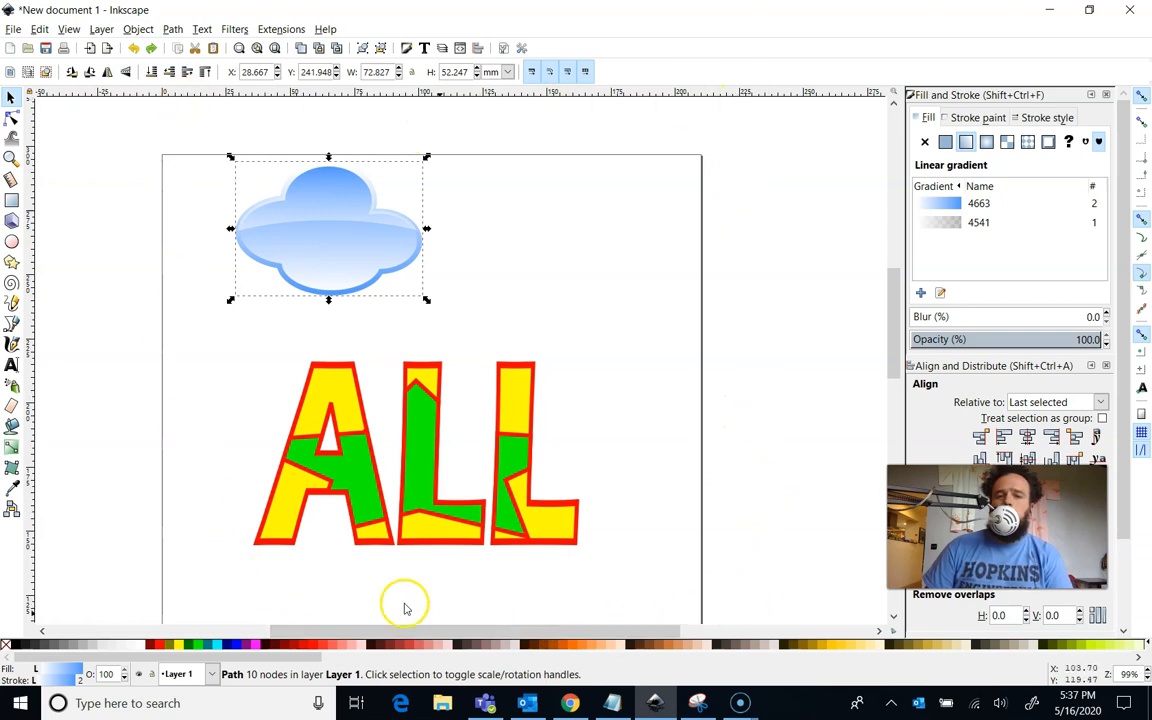
mouse_move(785, 305)
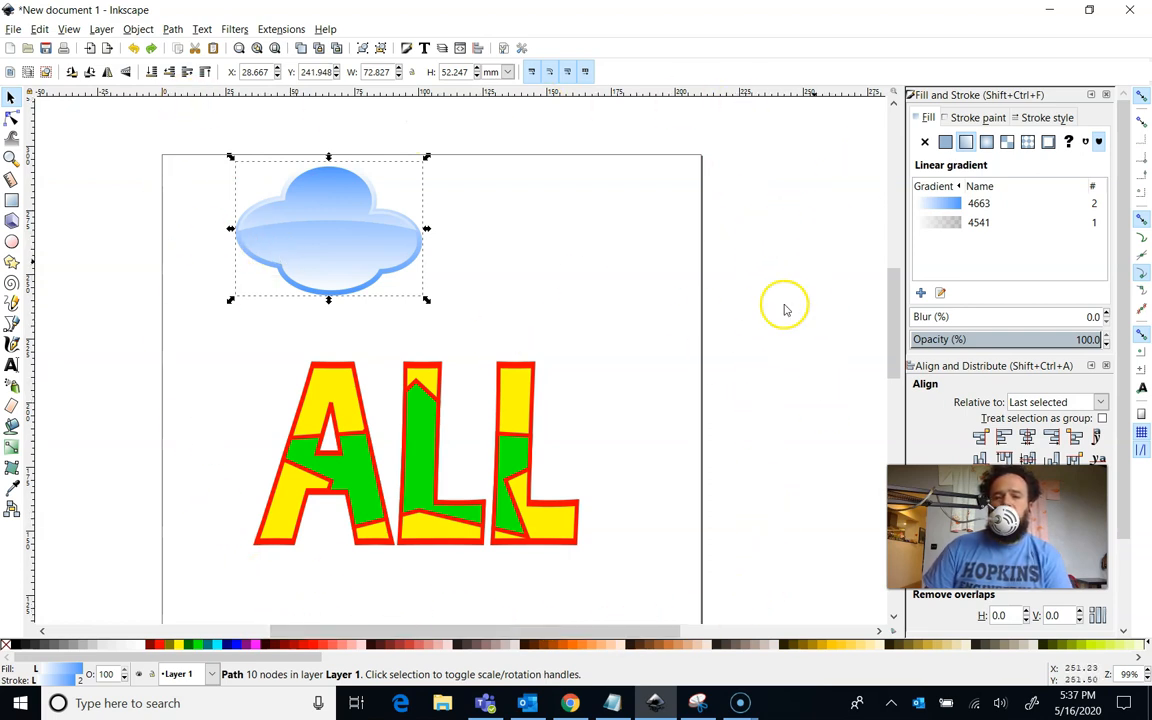
mouse_move(600, 393)
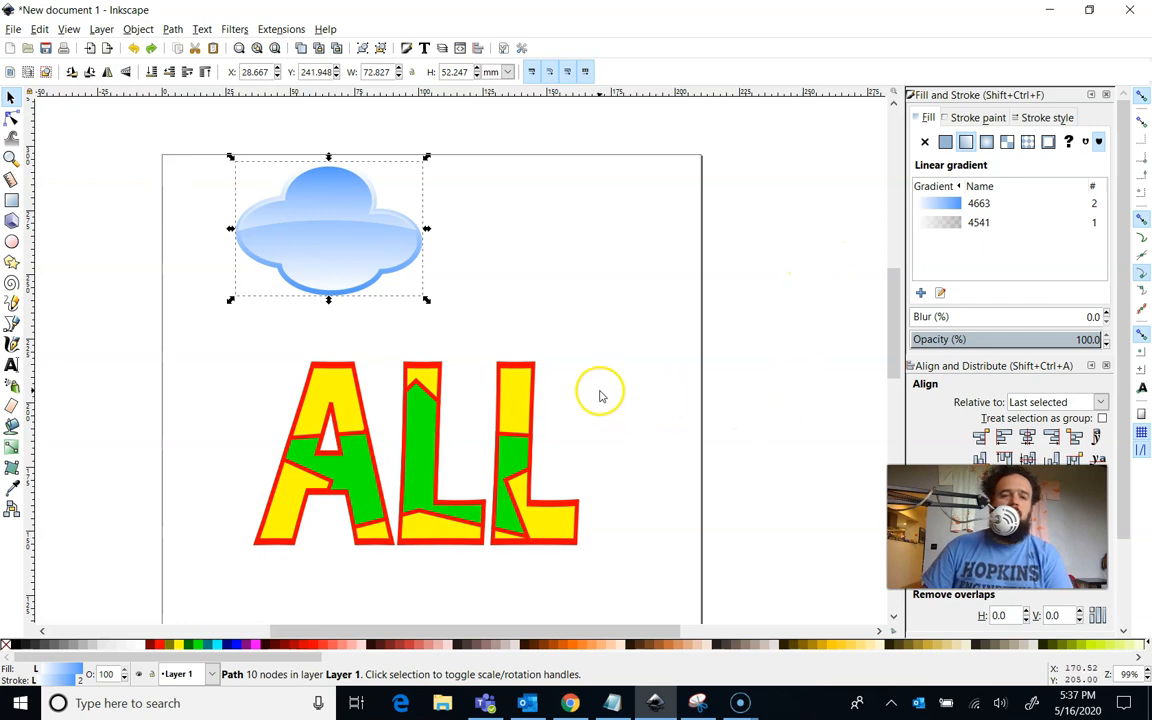
click(390, 222)
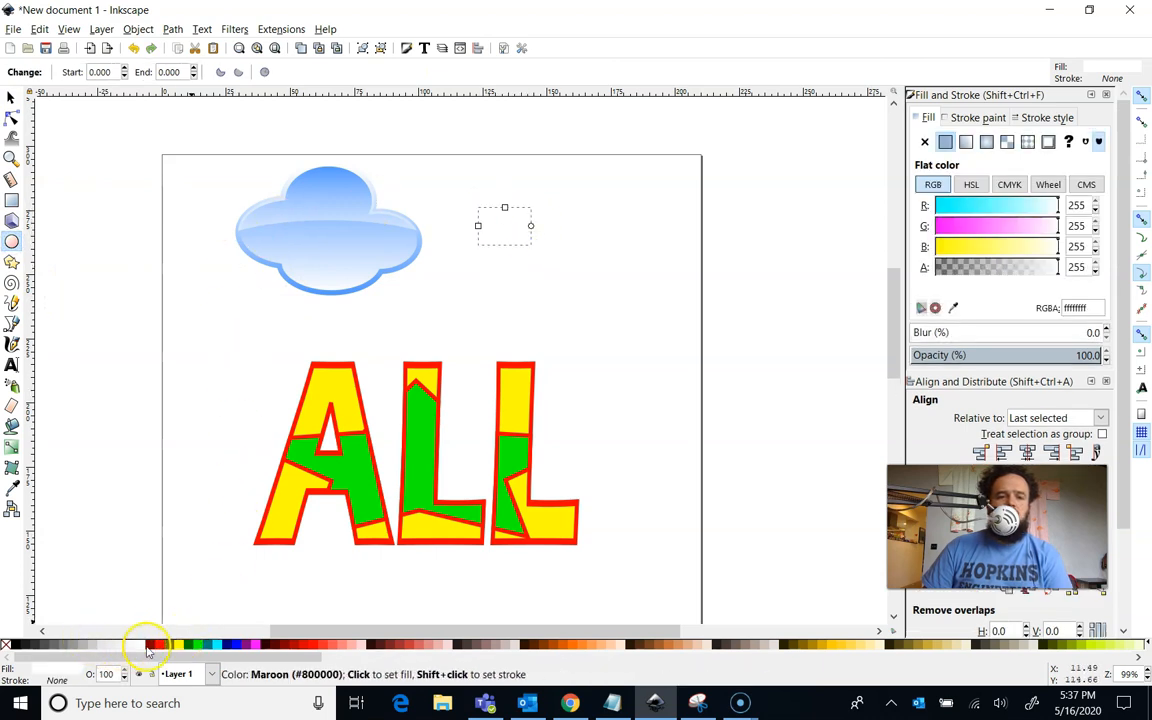
mouse_move(160, 645)
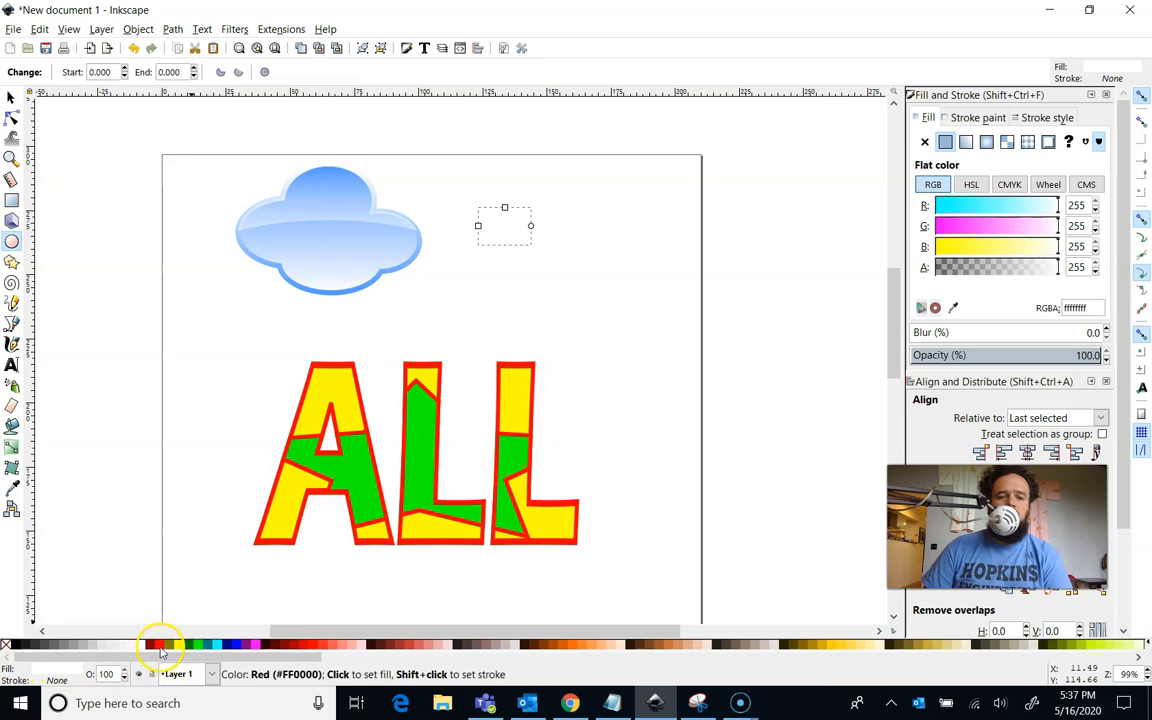
click(160, 645)
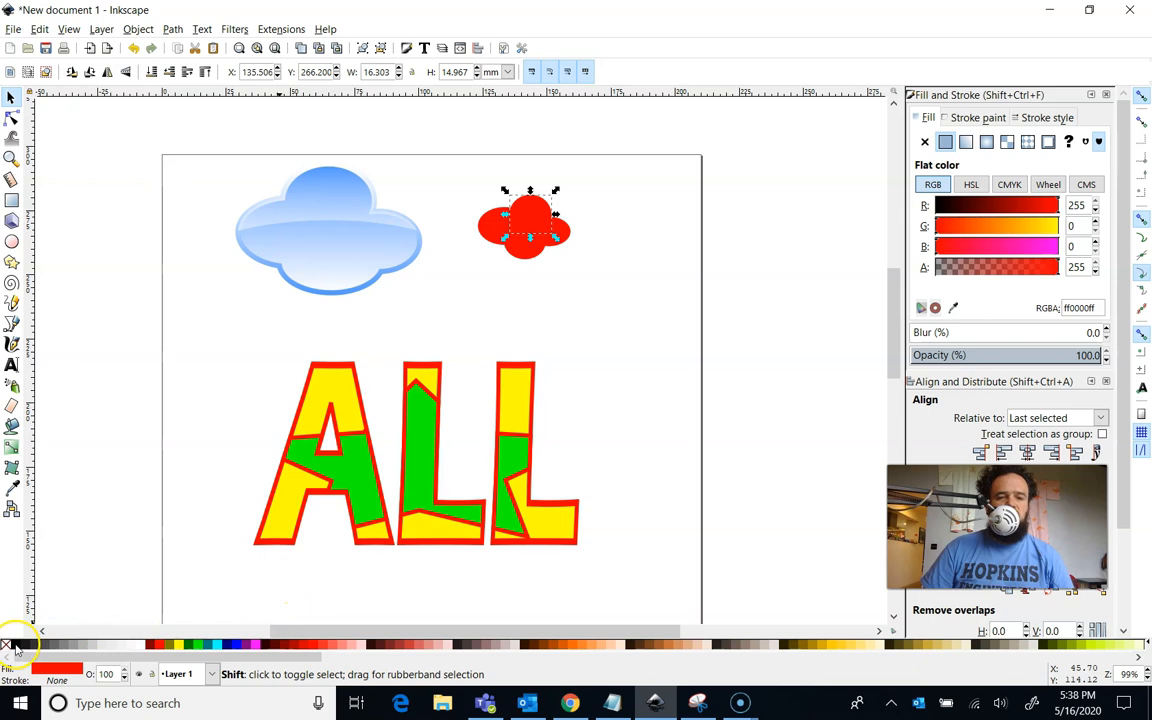
click(528, 217)
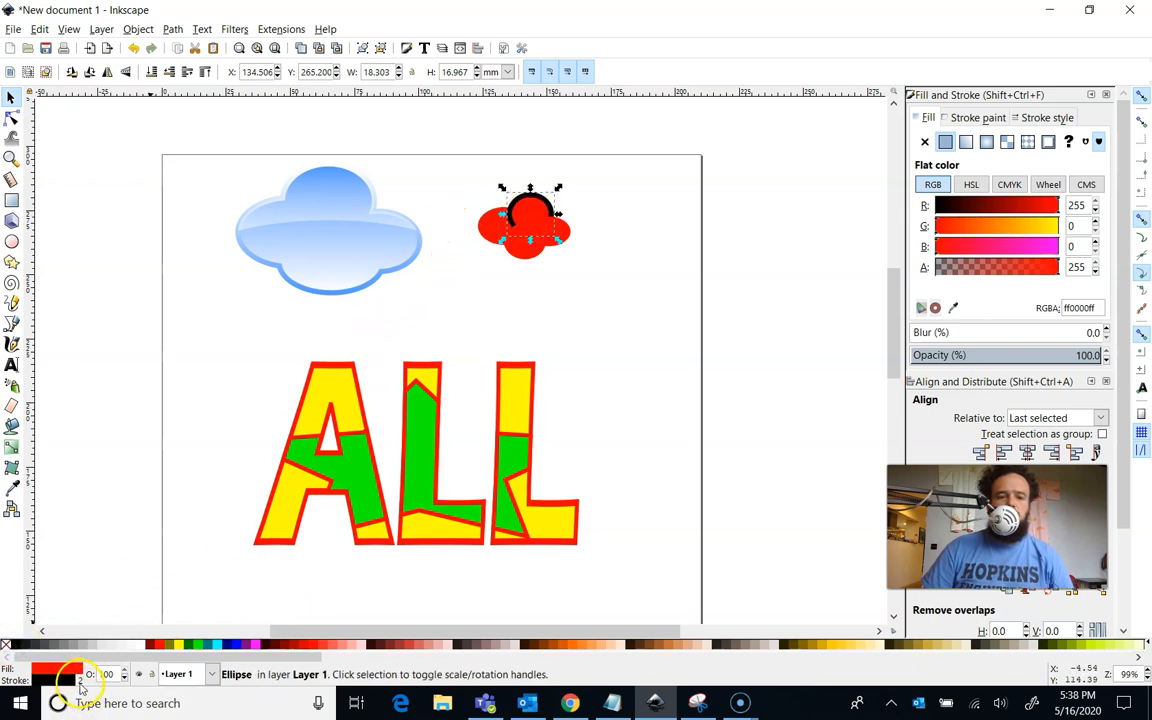
click(122, 675)
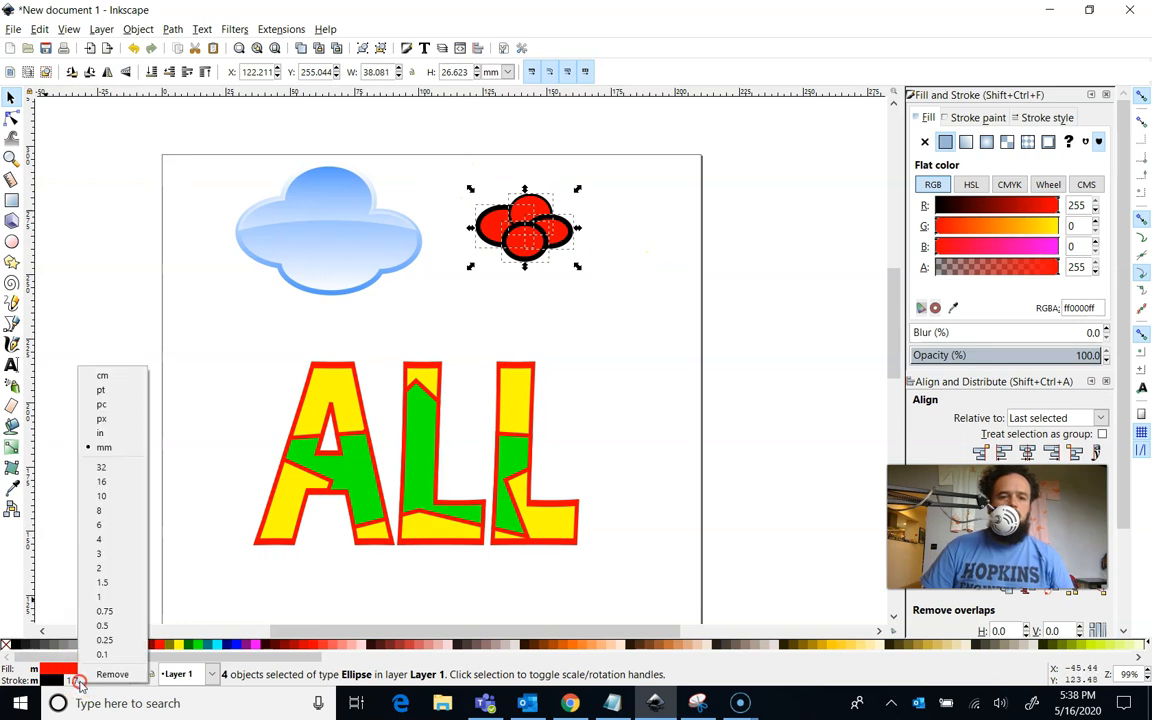
click(573, 295)
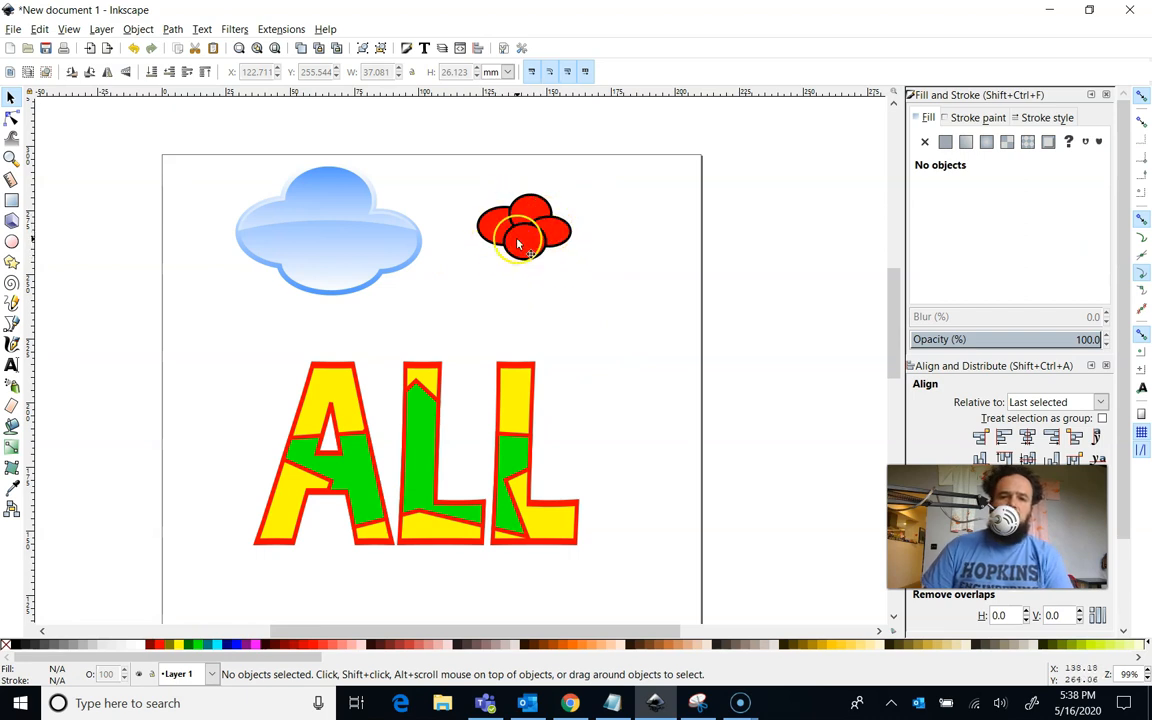
Union two red ellipses, then union the result with the remaining ellipses
click(520, 240)
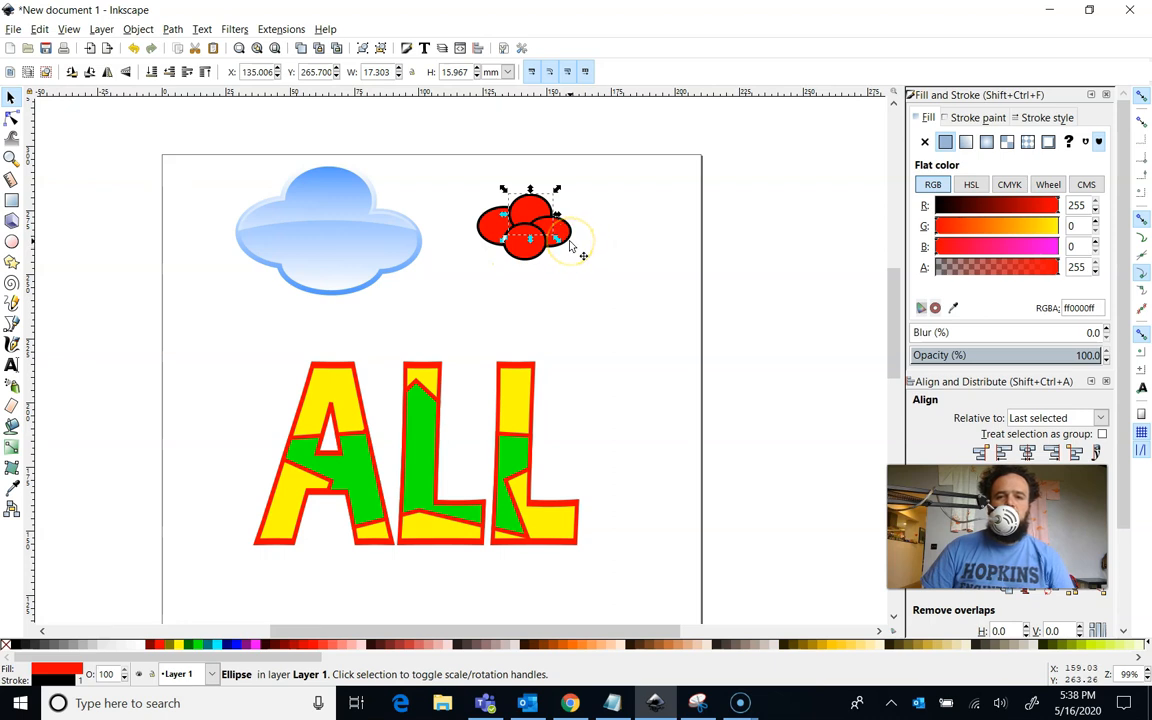
click(545, 240)
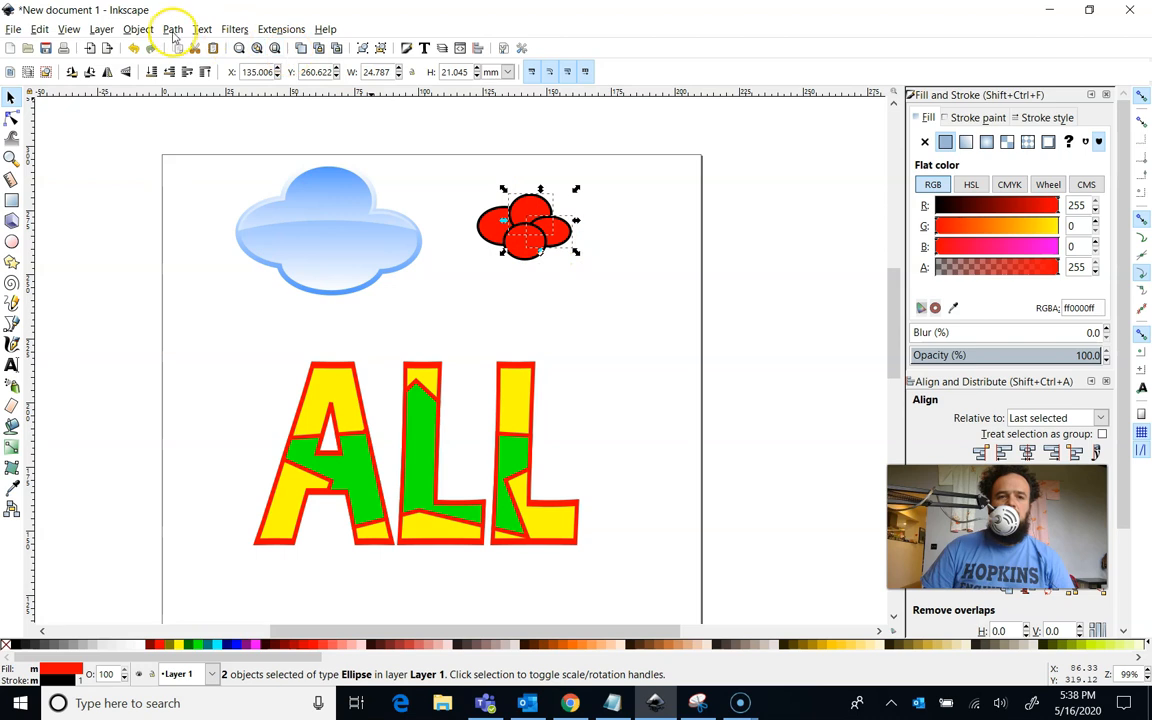
click(172, 28)
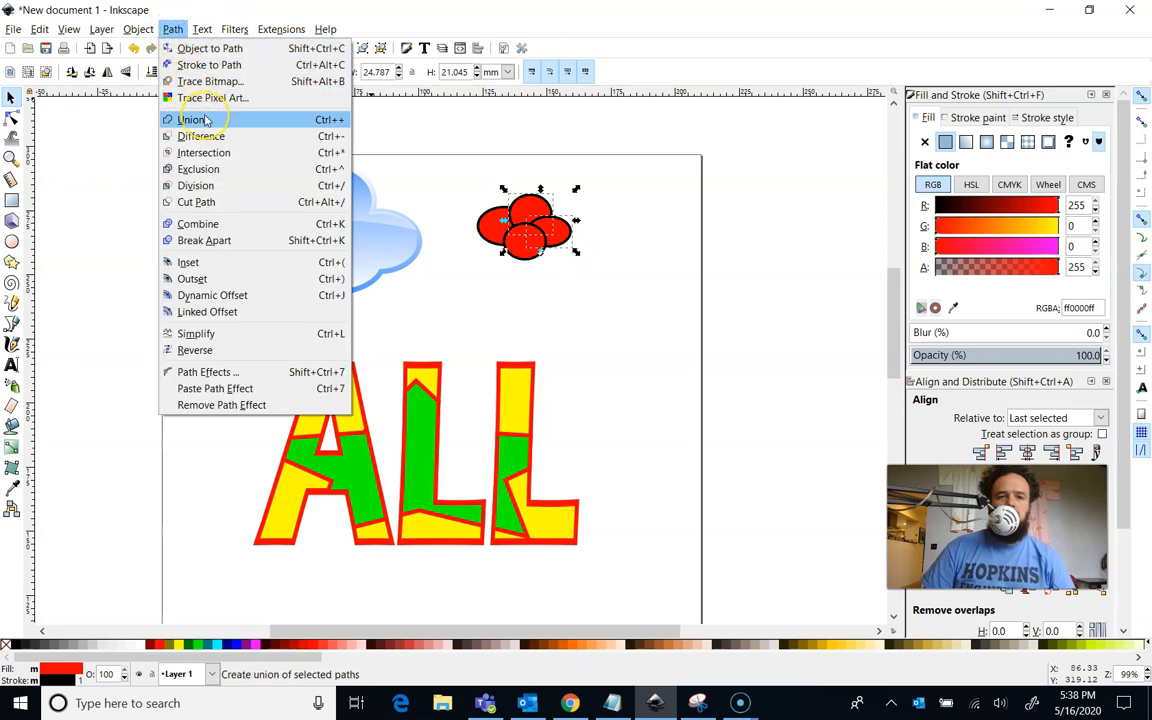
click(190, 119)
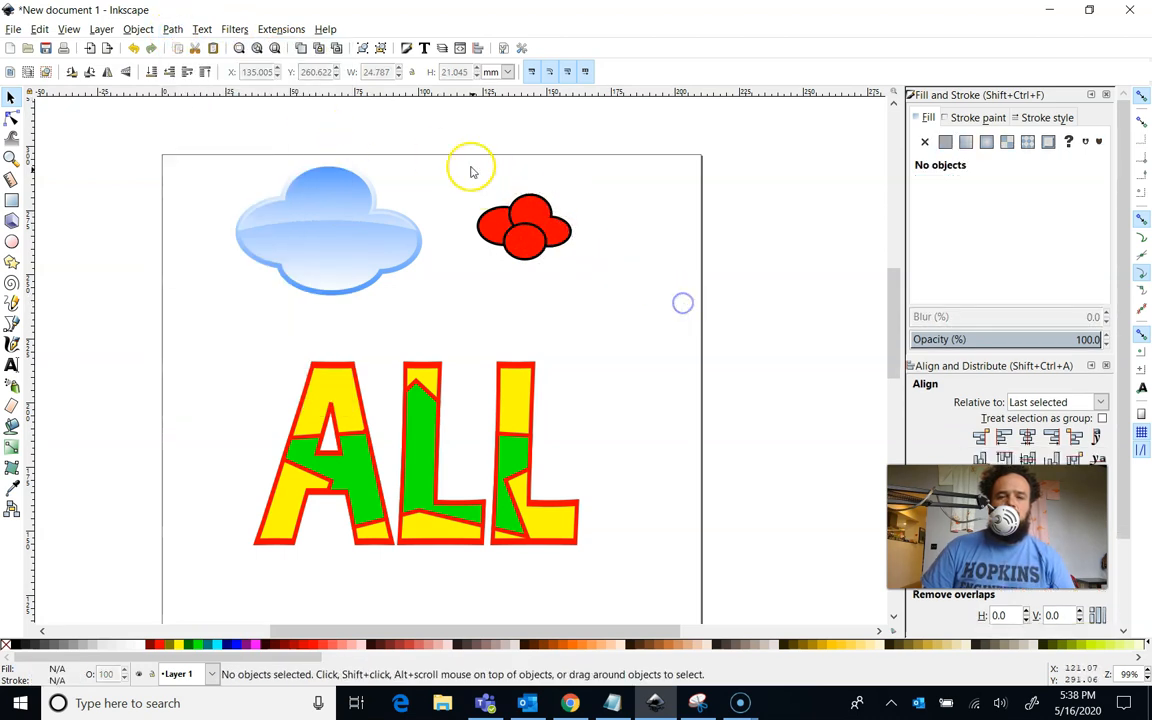
click(525, 227)
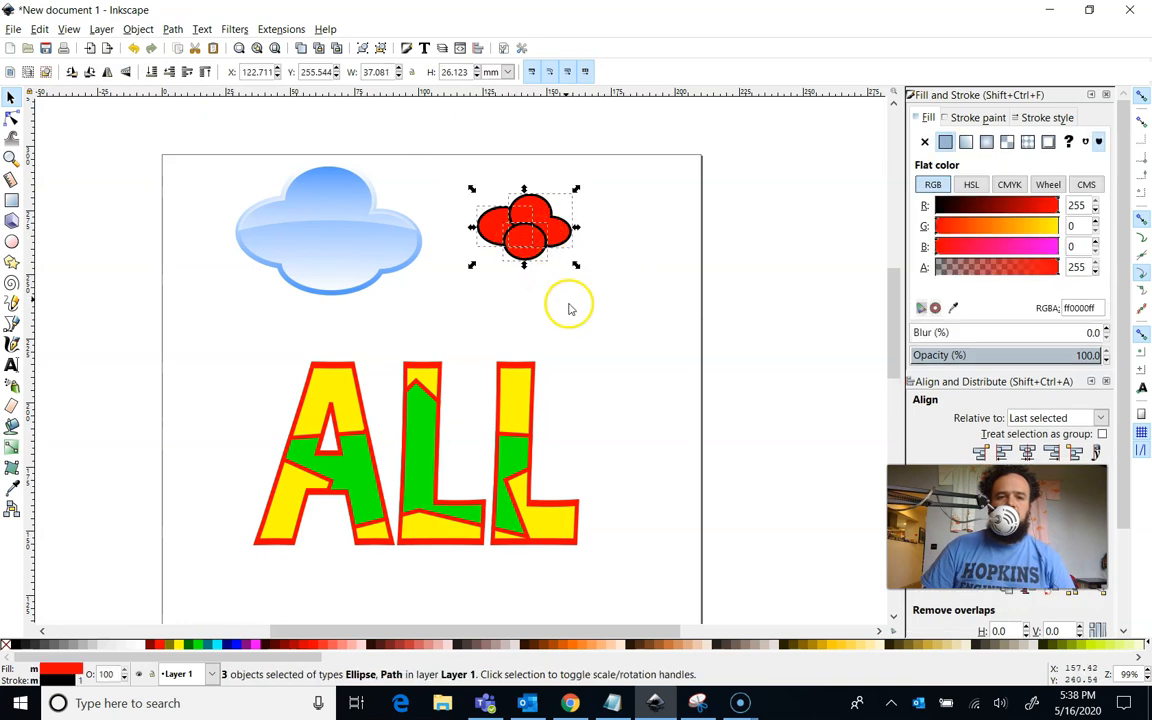
click(172, 28)
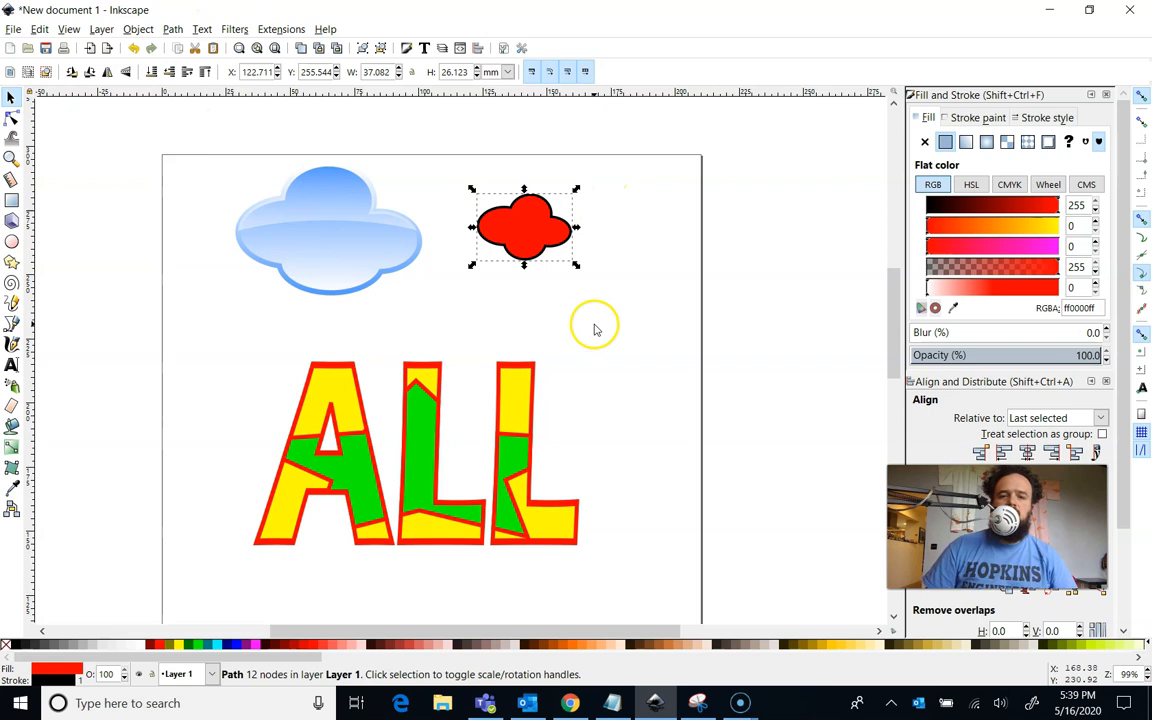
mouse_move(546, 335)
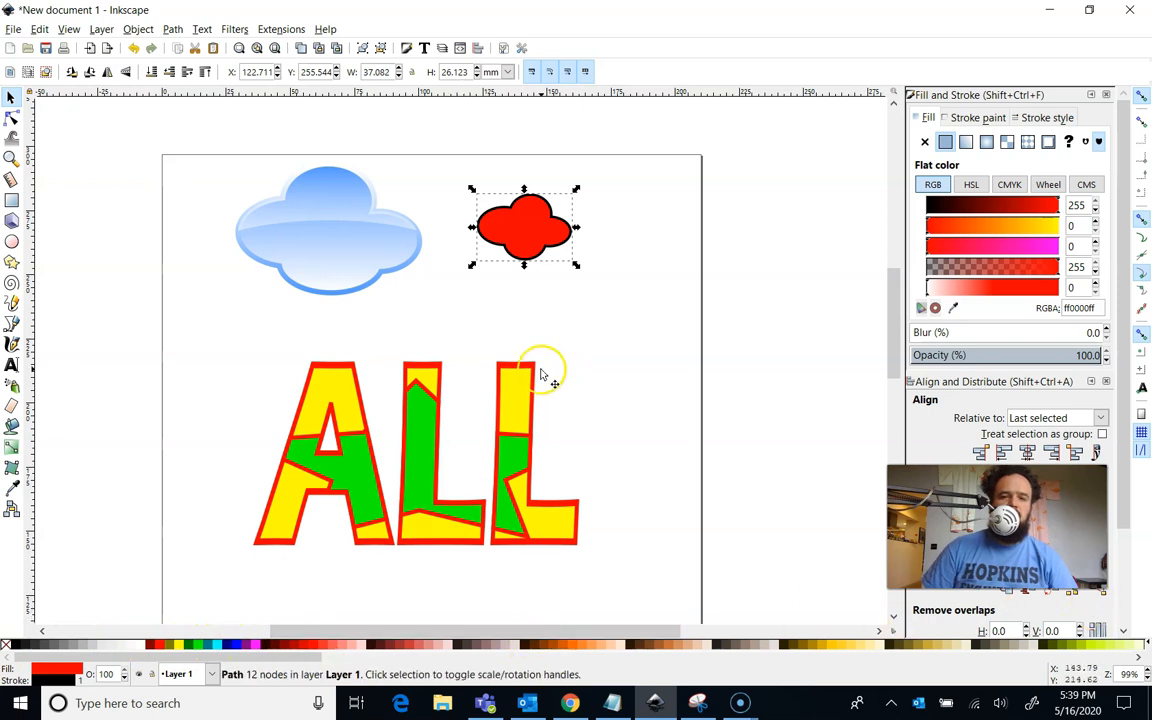
mouse_move(470, 261)
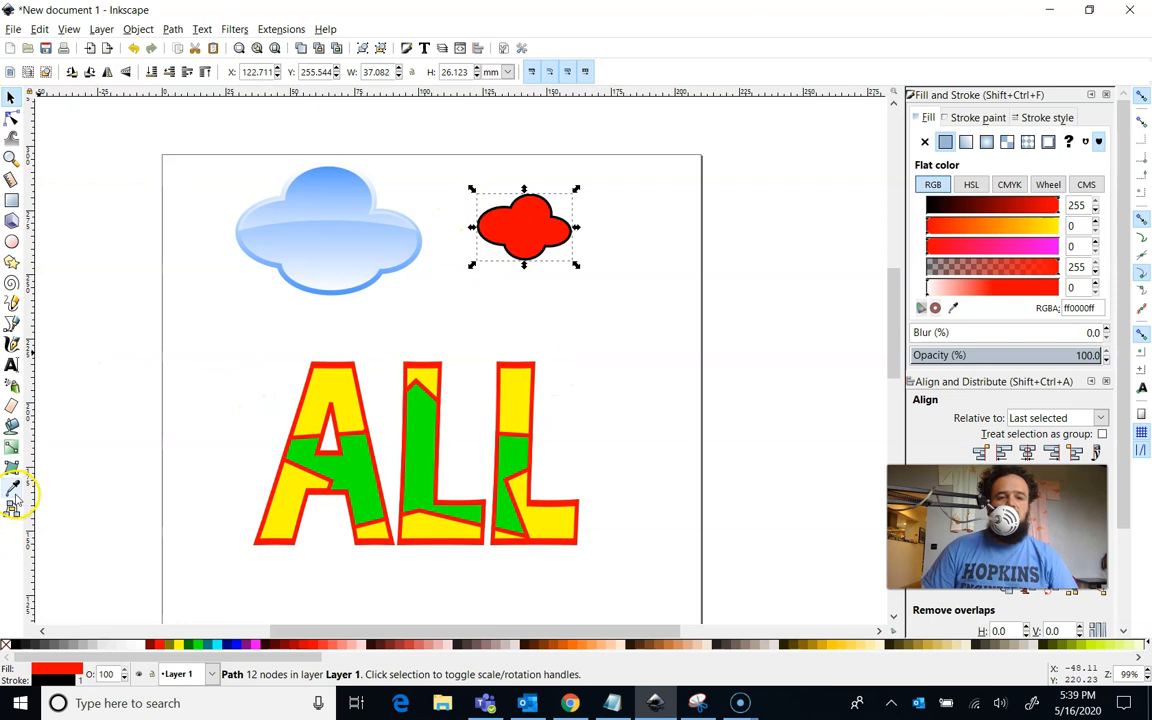
Sample the glossy cloud's light blue onto the merged cloud with the Dropper
click(14, 491)
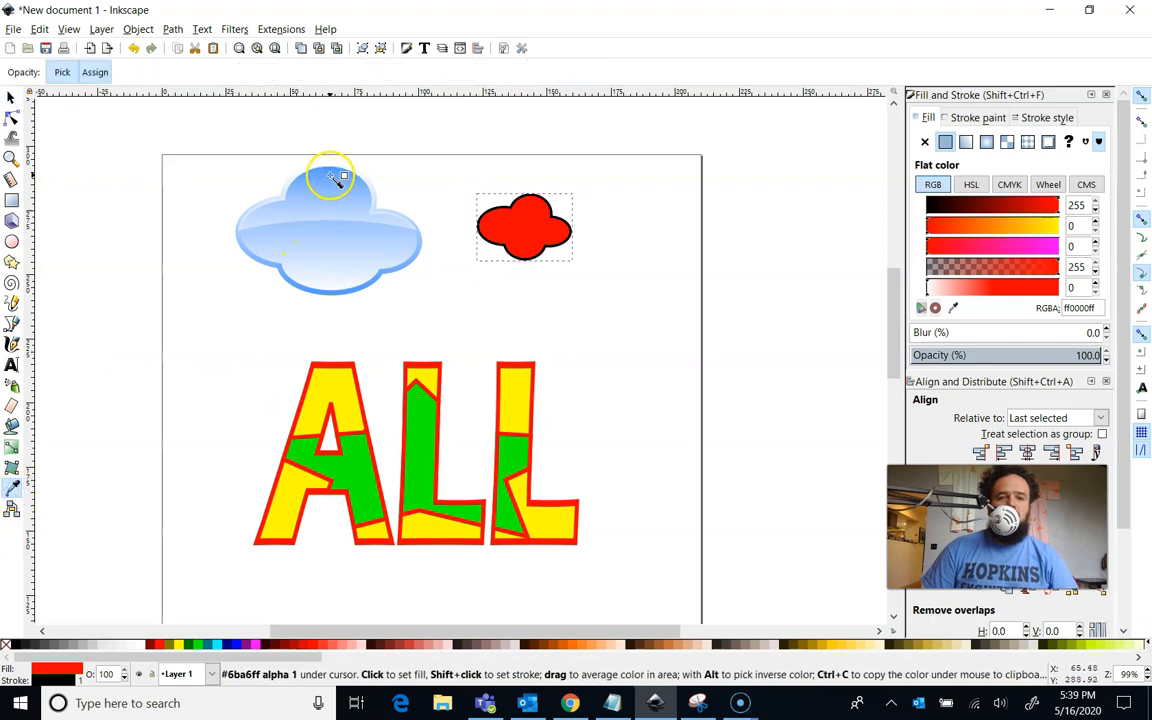
click(525, 227)
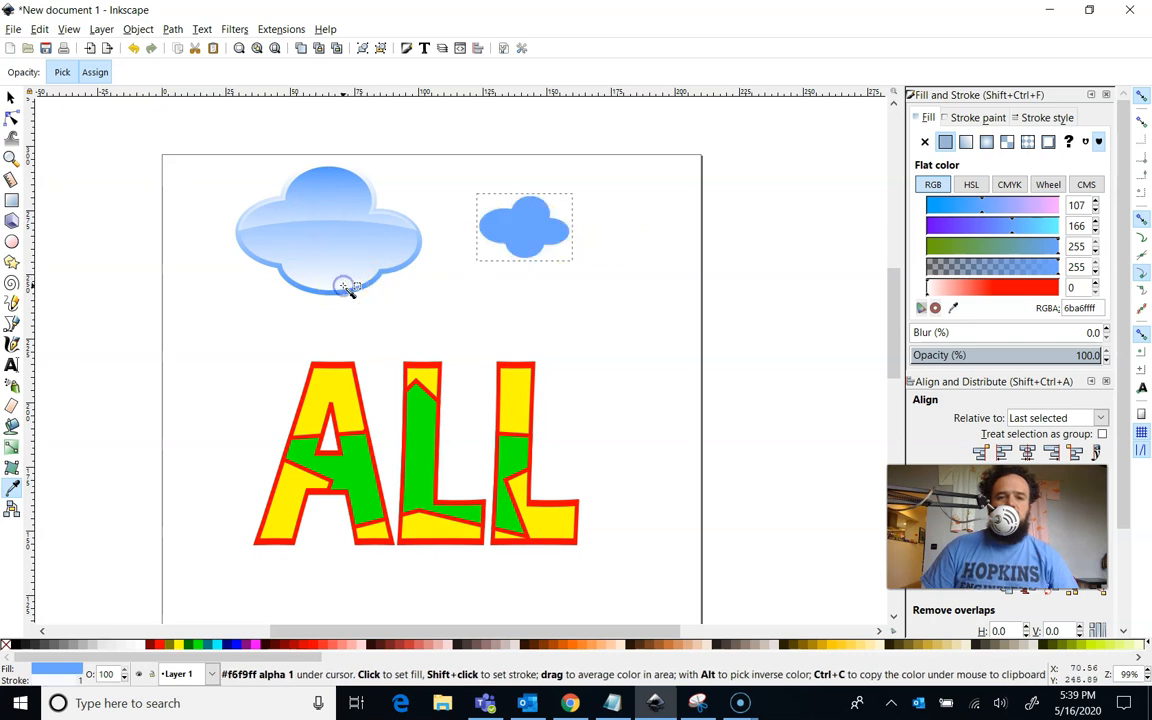
mouse_move(335, 216)
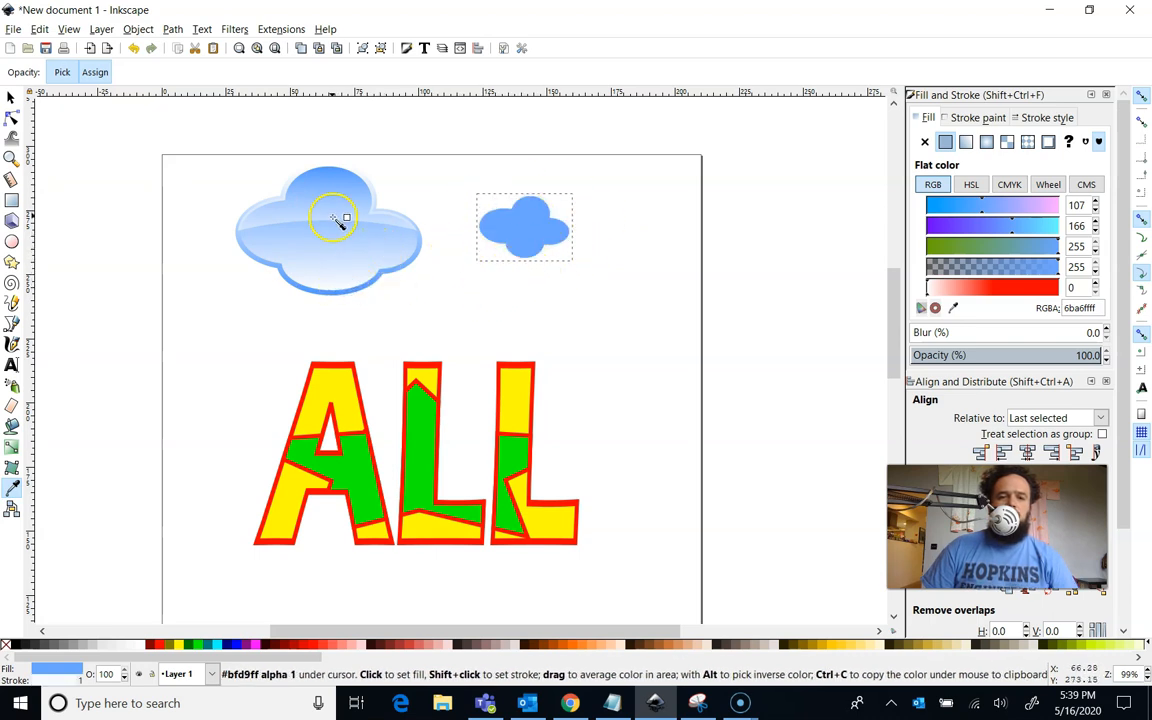
mouse_move(293, 245)
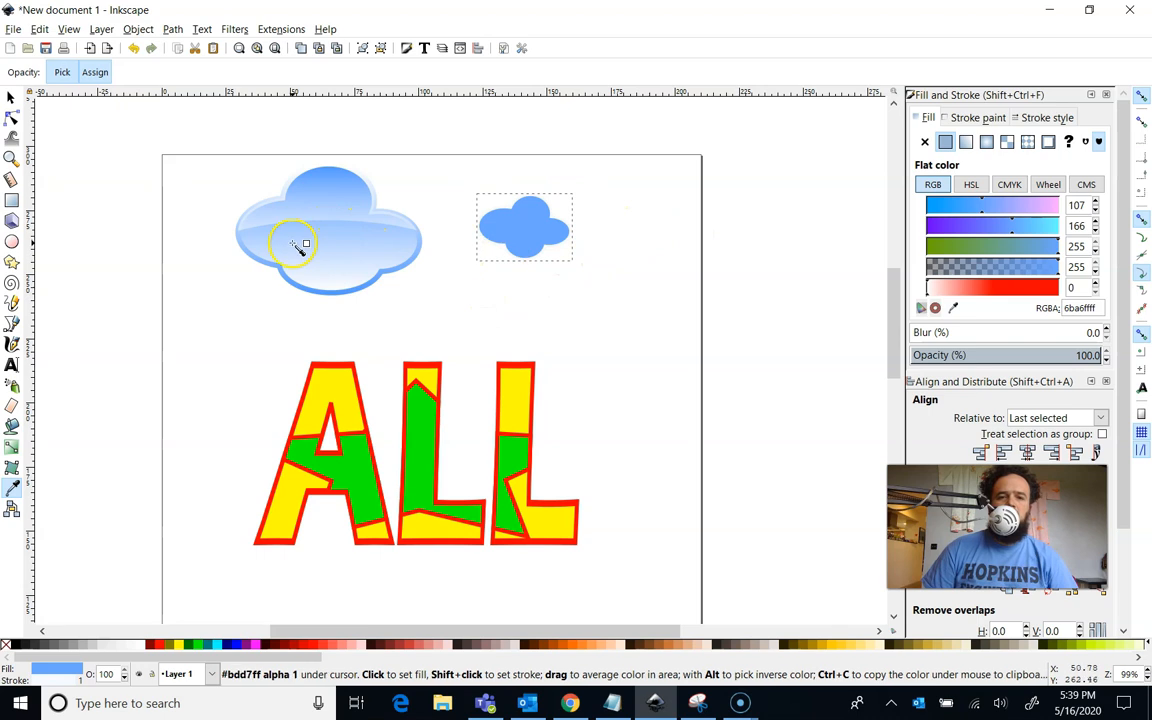
mouse_move(305, 248)
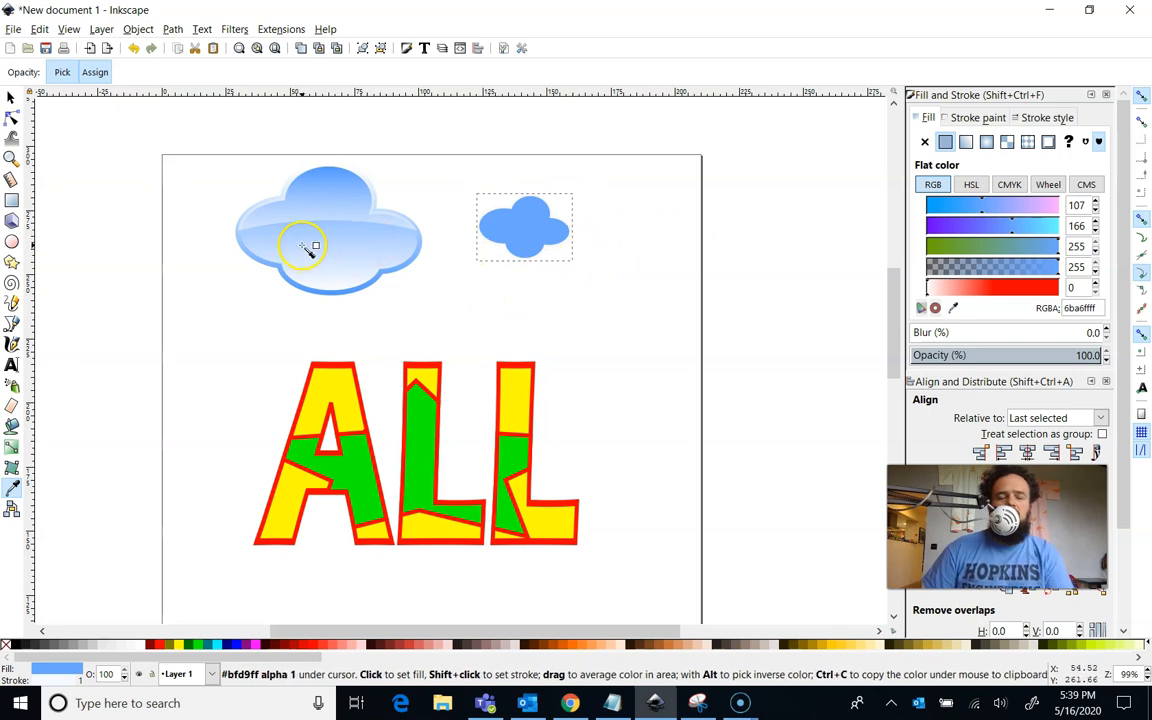
mouse_move(55, 368)
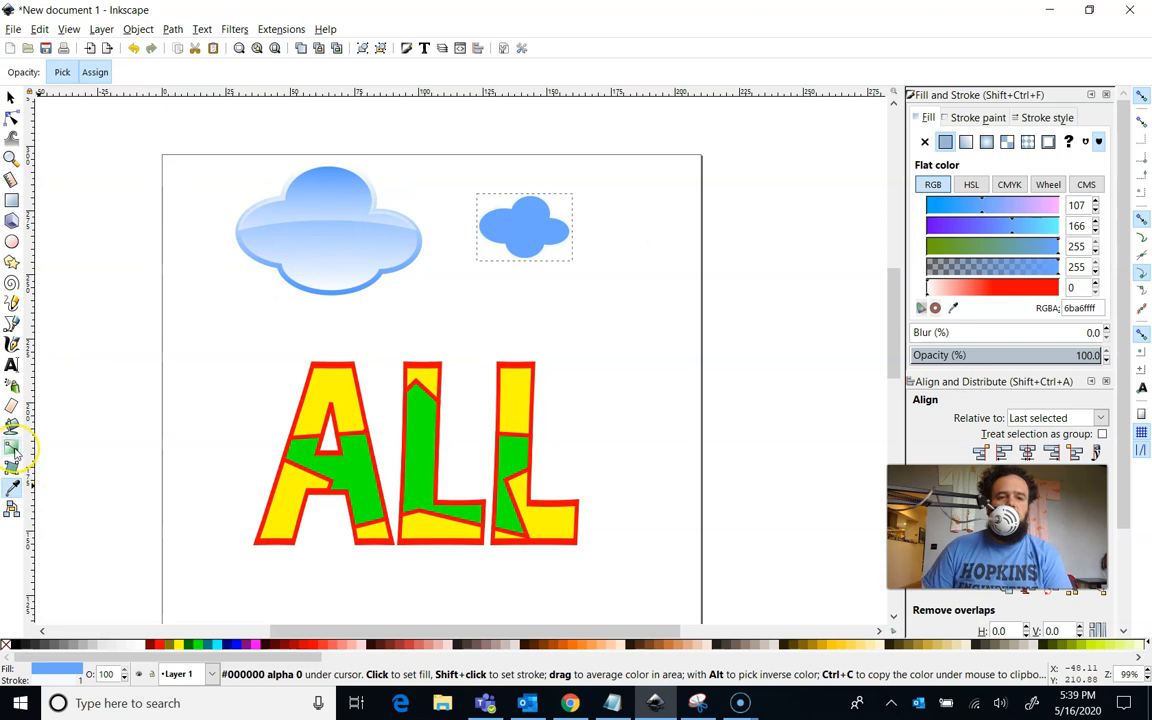
Drag a top-to-bottom gradient across the small cloud and make its lower stop white
click(13, 447)
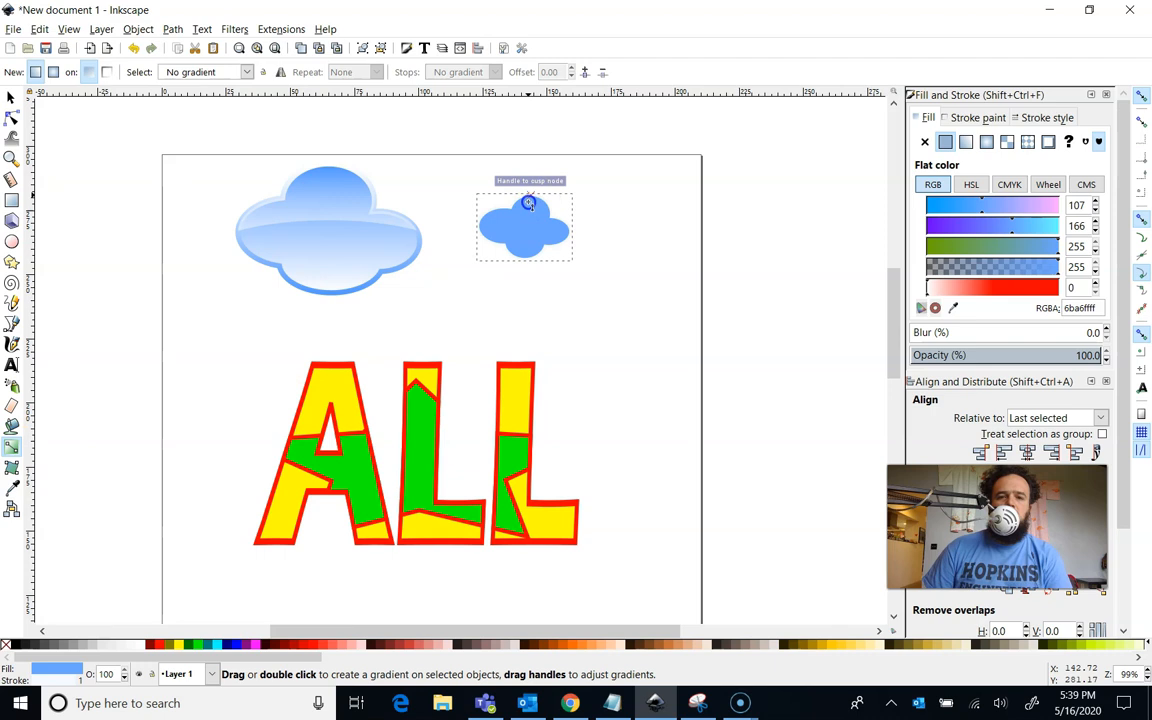
drag(530, 200, 530, 258)
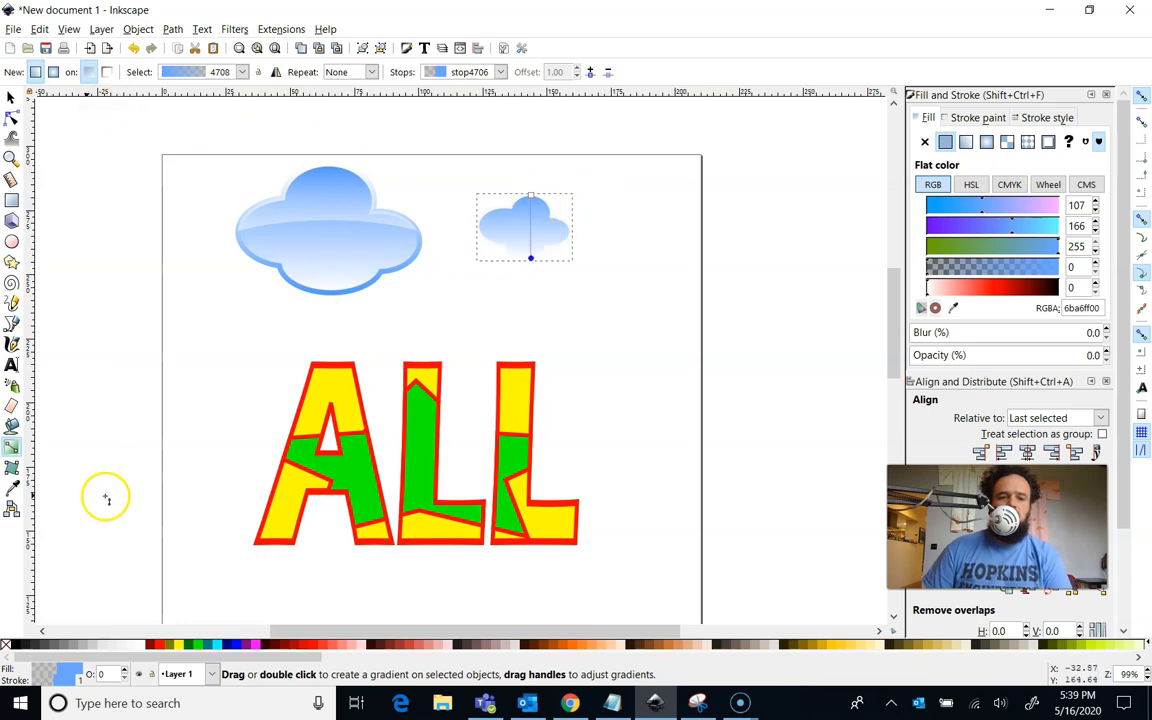
mouse_move(540, 202)
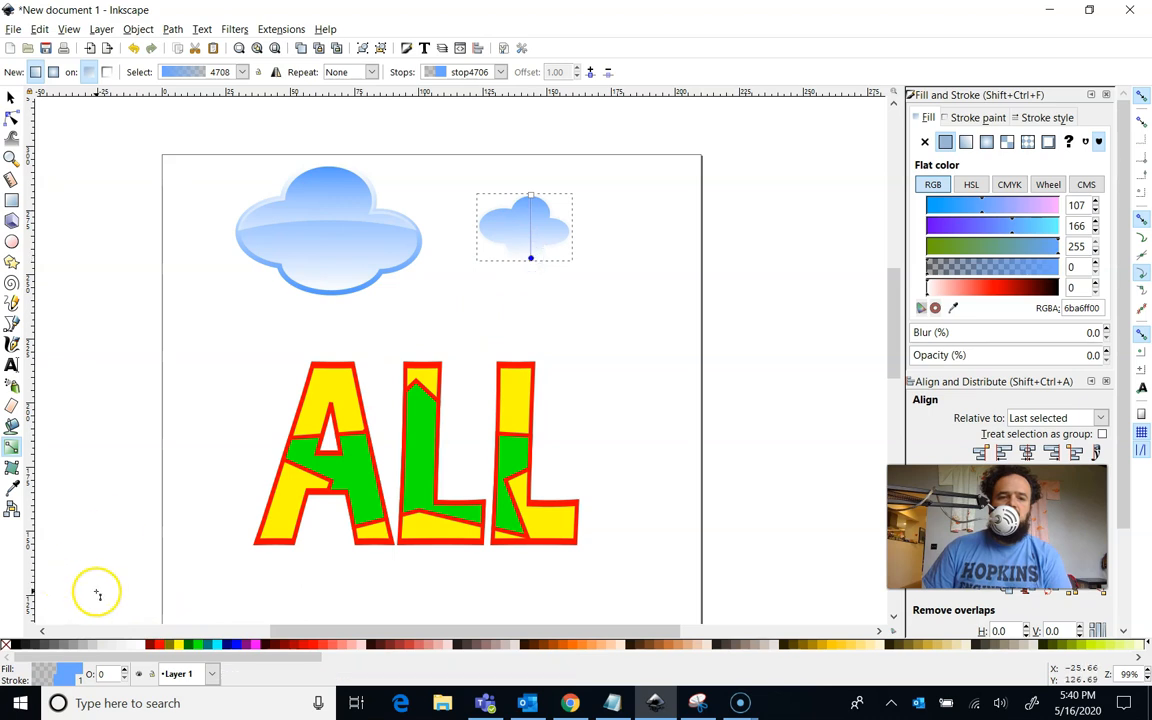
mouse_move(147, 641)
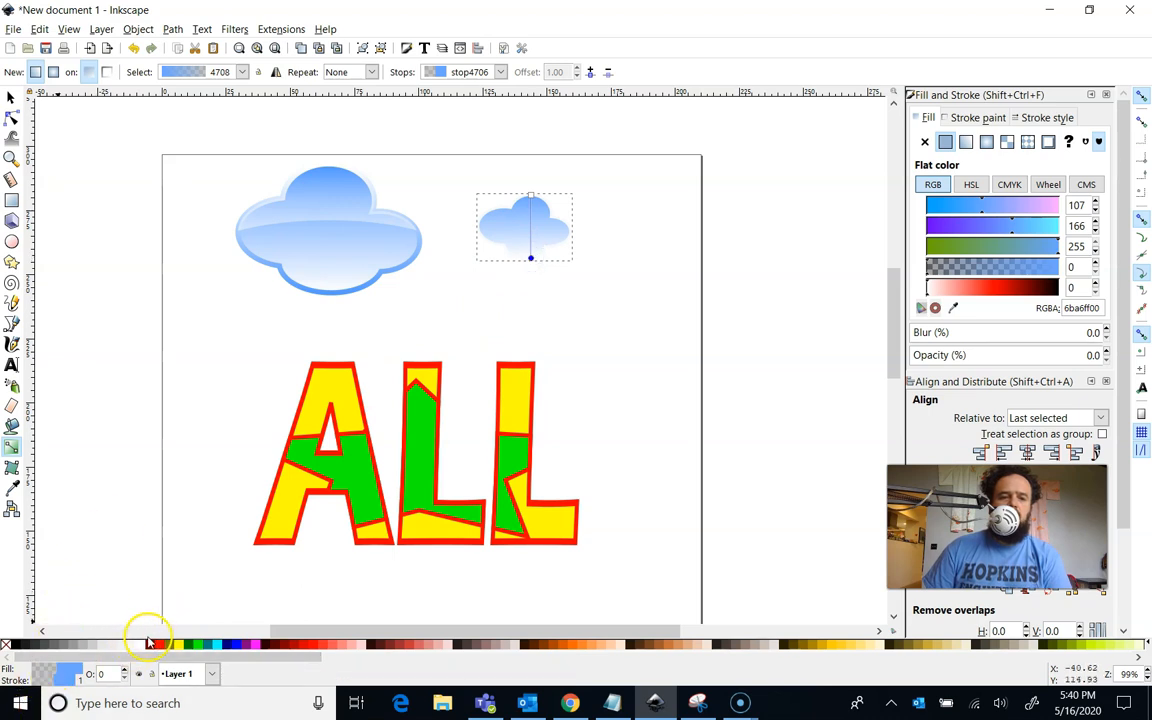
click(147, 644)
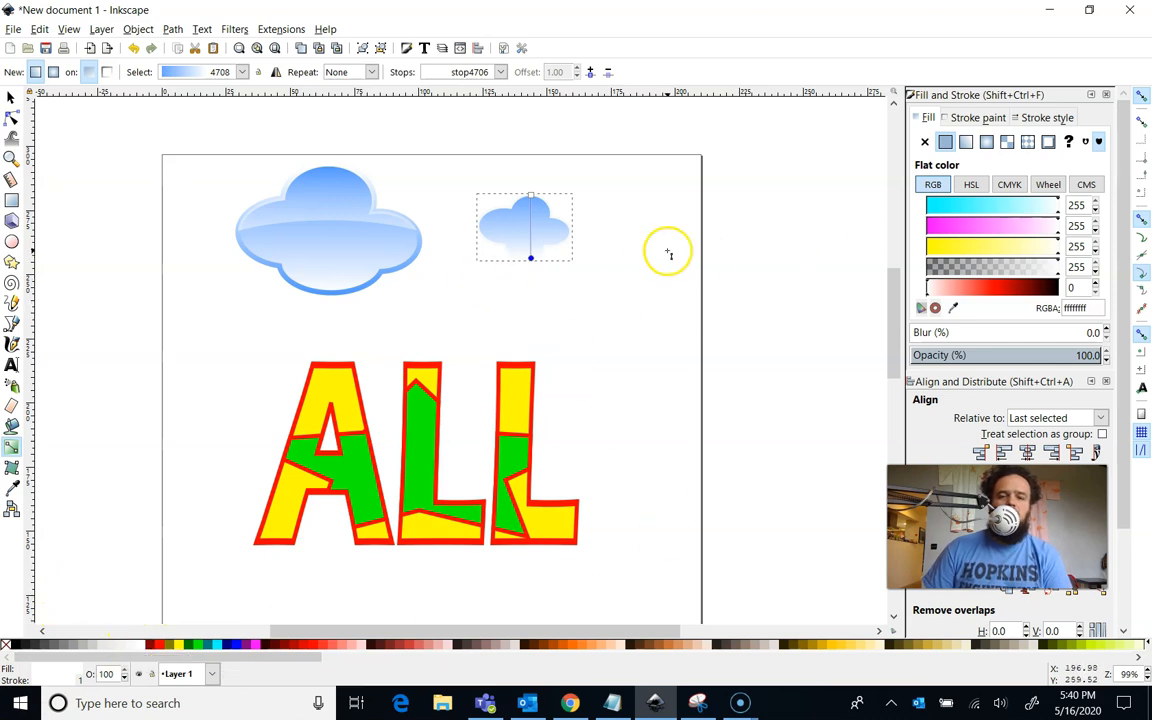
mouse_move(517, 302)
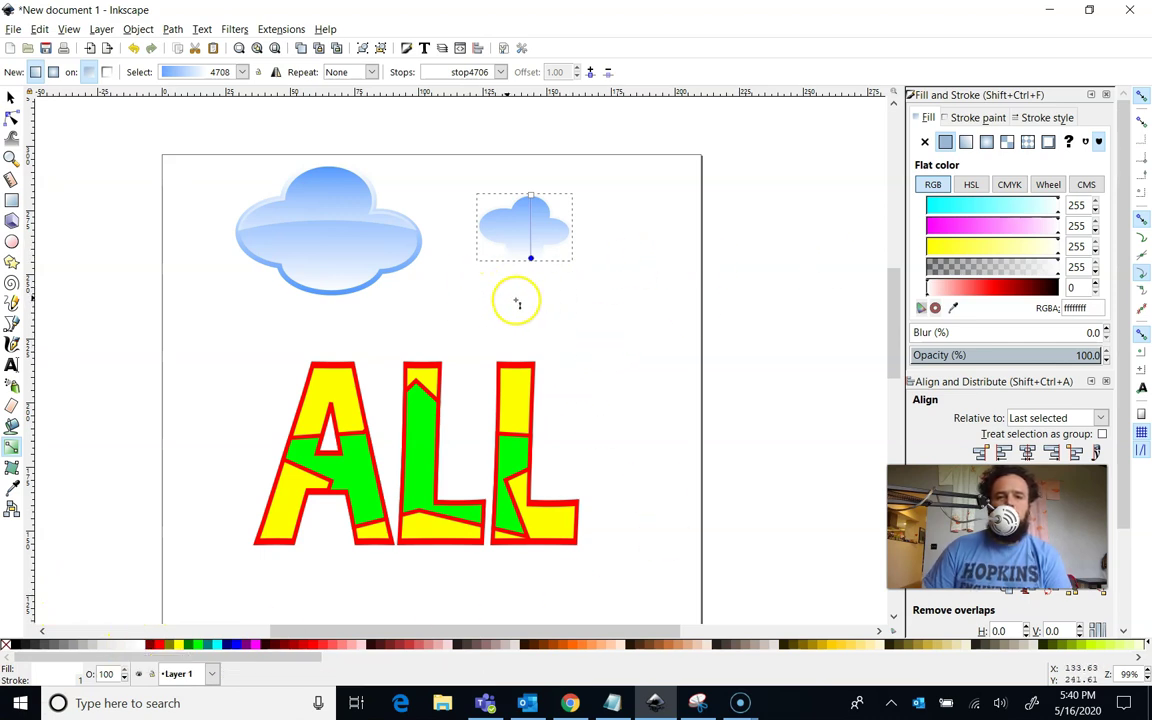
mouse_move(307, 263)
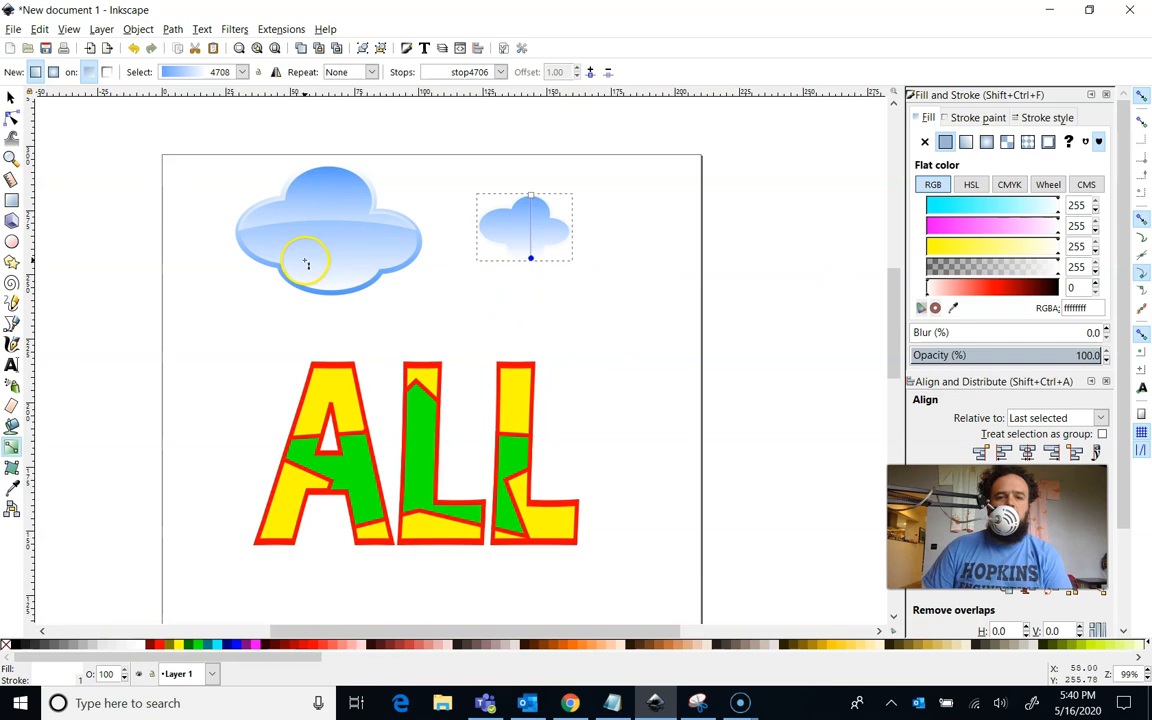
mouse_move(483, 250)
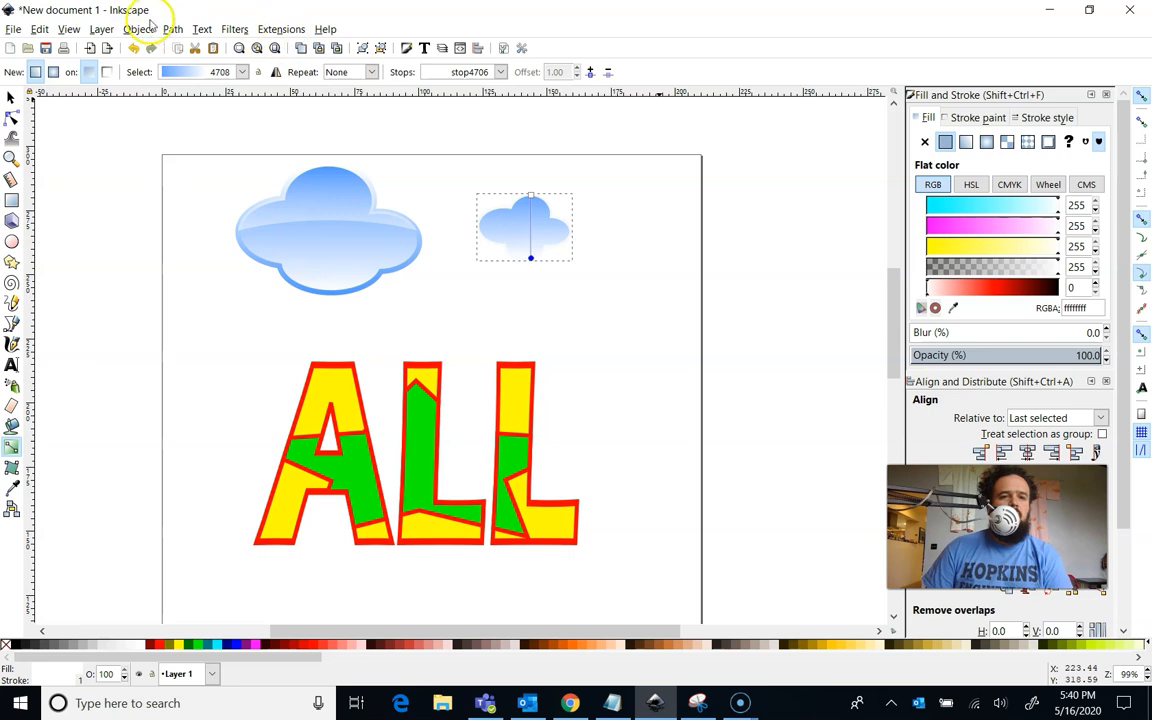
Switch the small cloud's fill to a linear gradient in Fill and Stroke
click(138, 28)
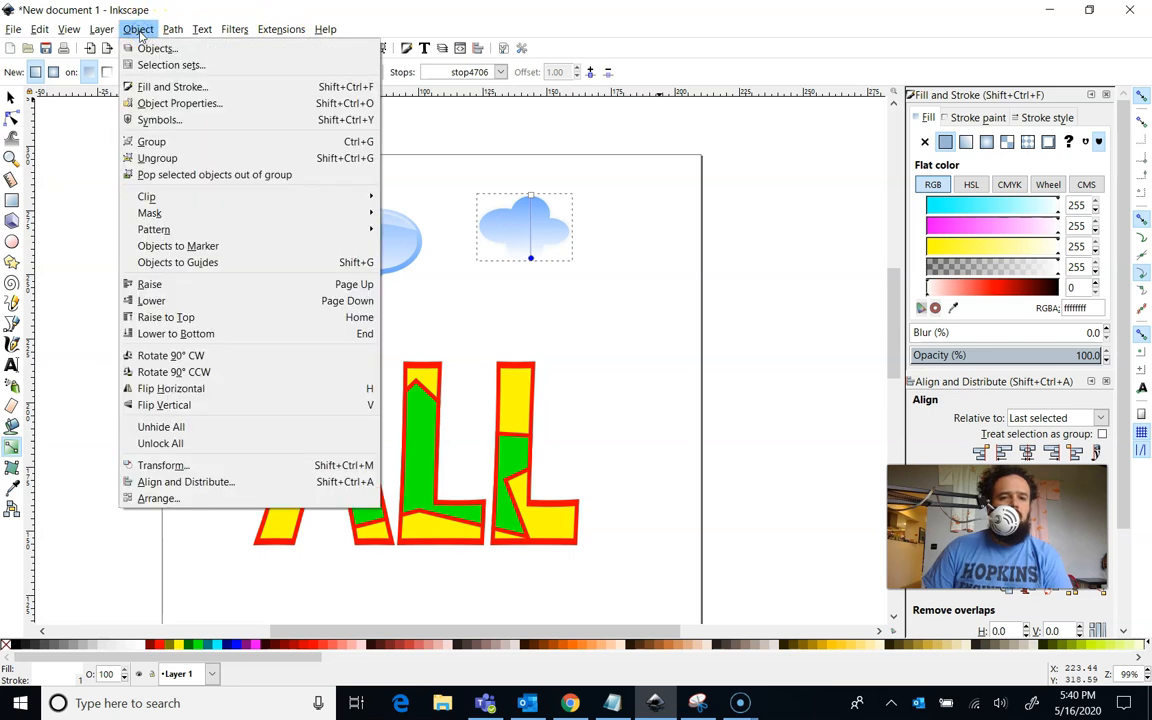
mouse_move(172, 86)
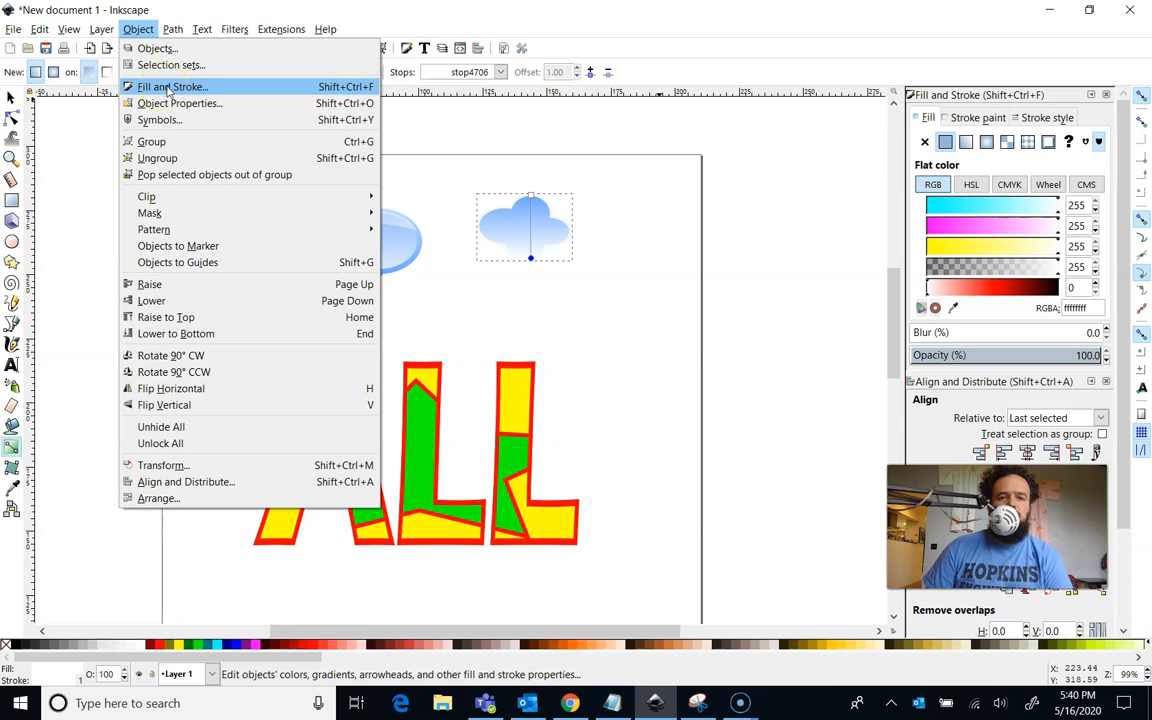
click(171, 87)
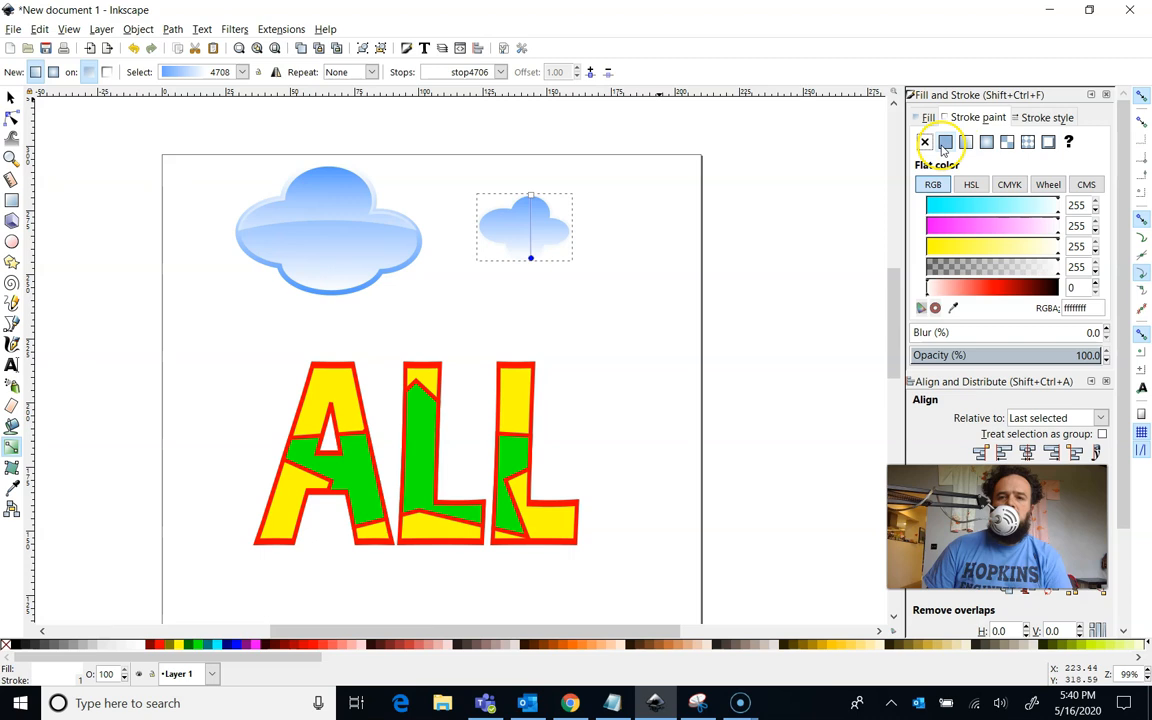
mouse_move(967, 142)
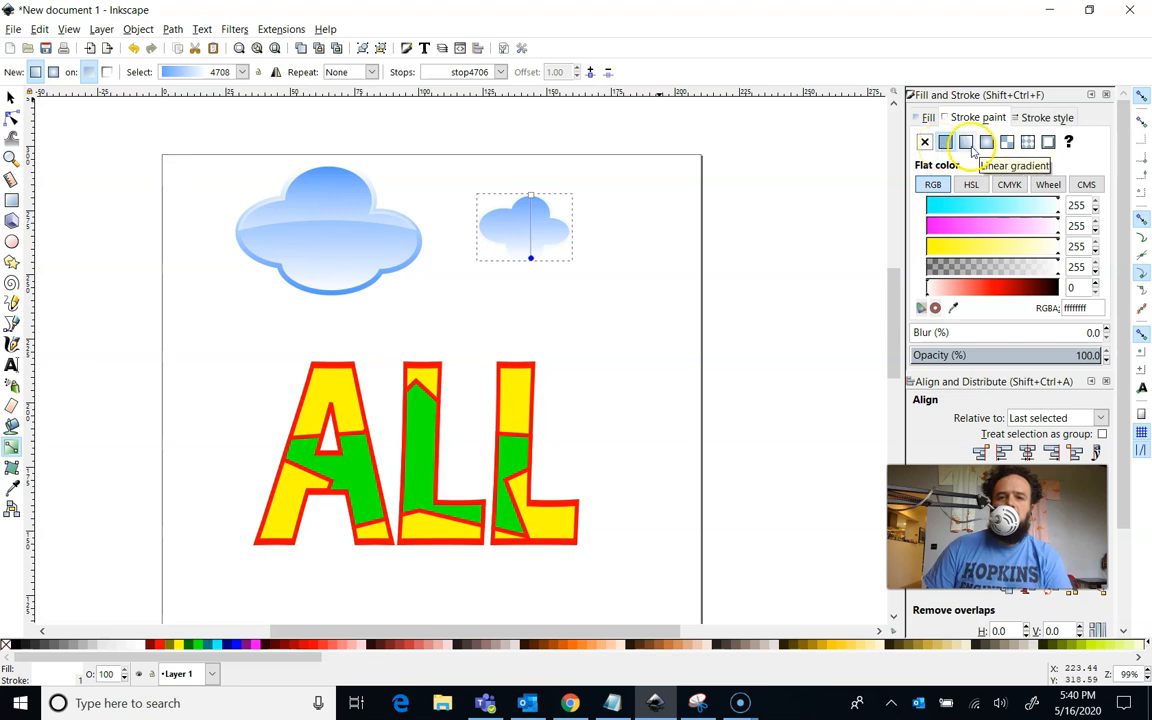
click(965, 141)
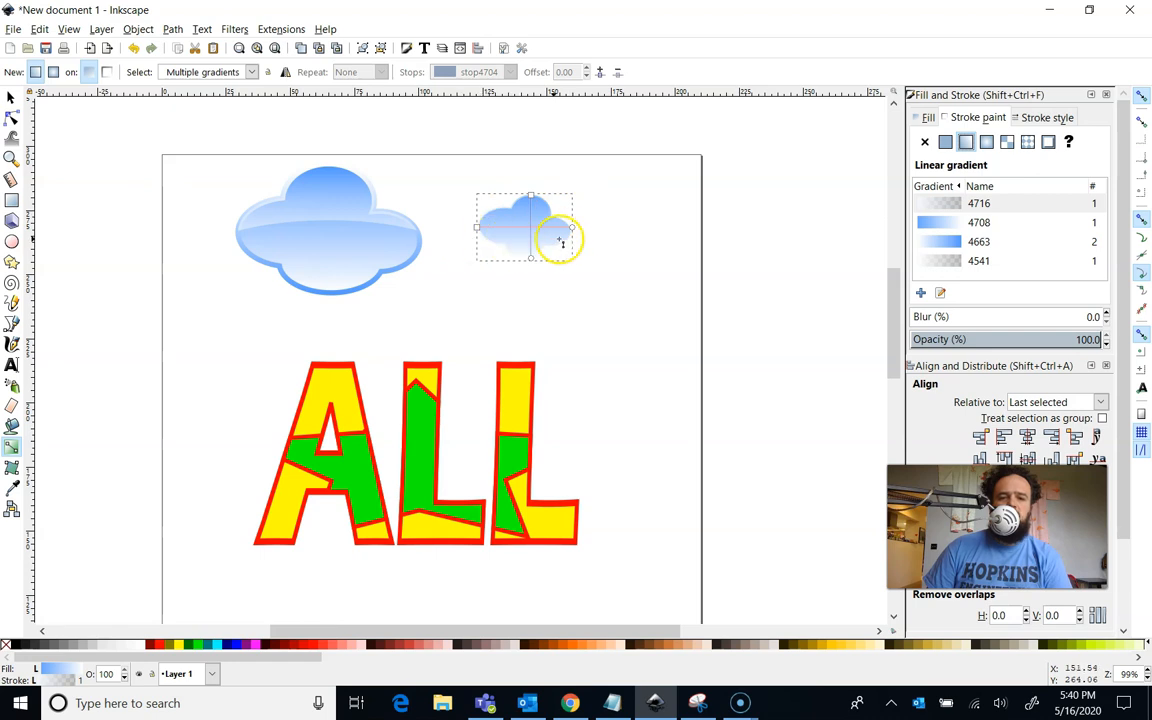
Make the gradient vertical with stops of the big cloud's blue and white
drag(560, 238, 518, 228)
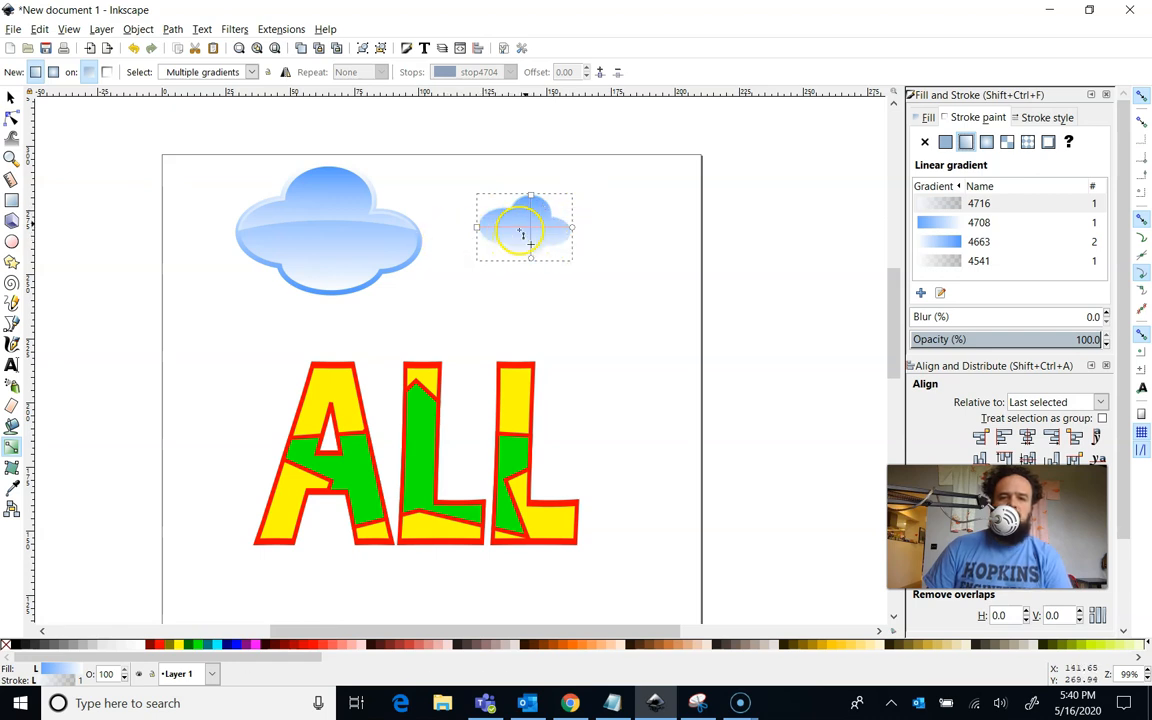
drag(520, 230, 505, 200)
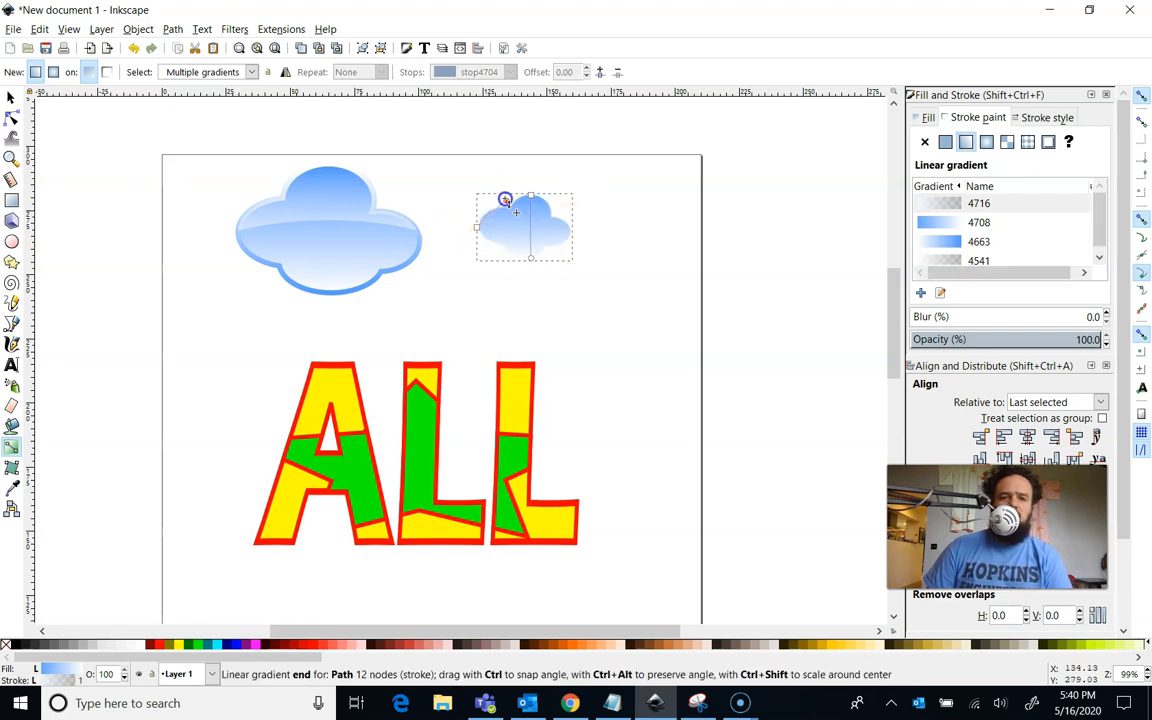
click(477, 224)
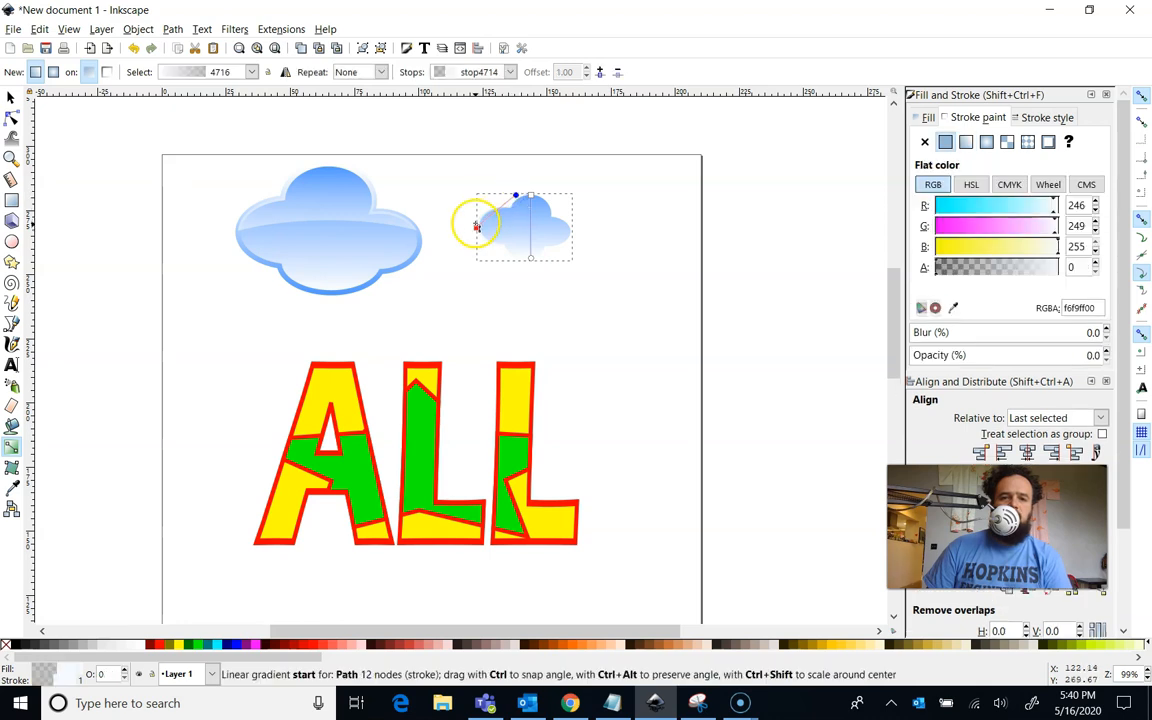
drag(477, 225, 515, 260)
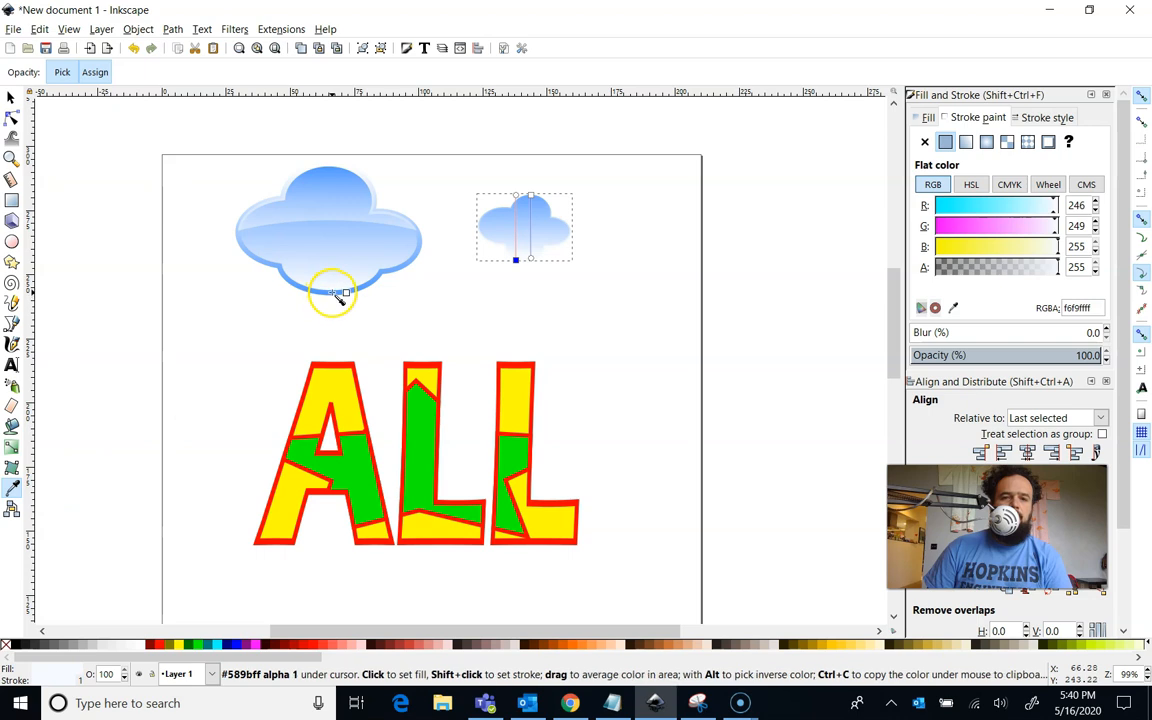
click(490, 240)
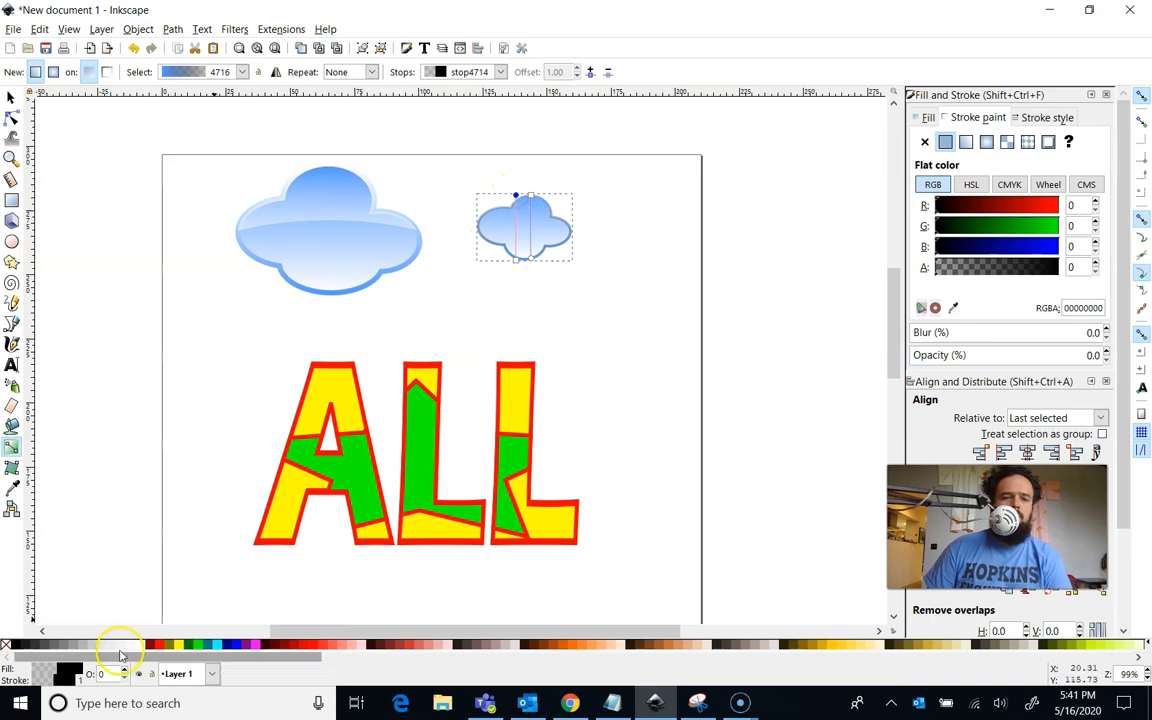
click(147, 644)
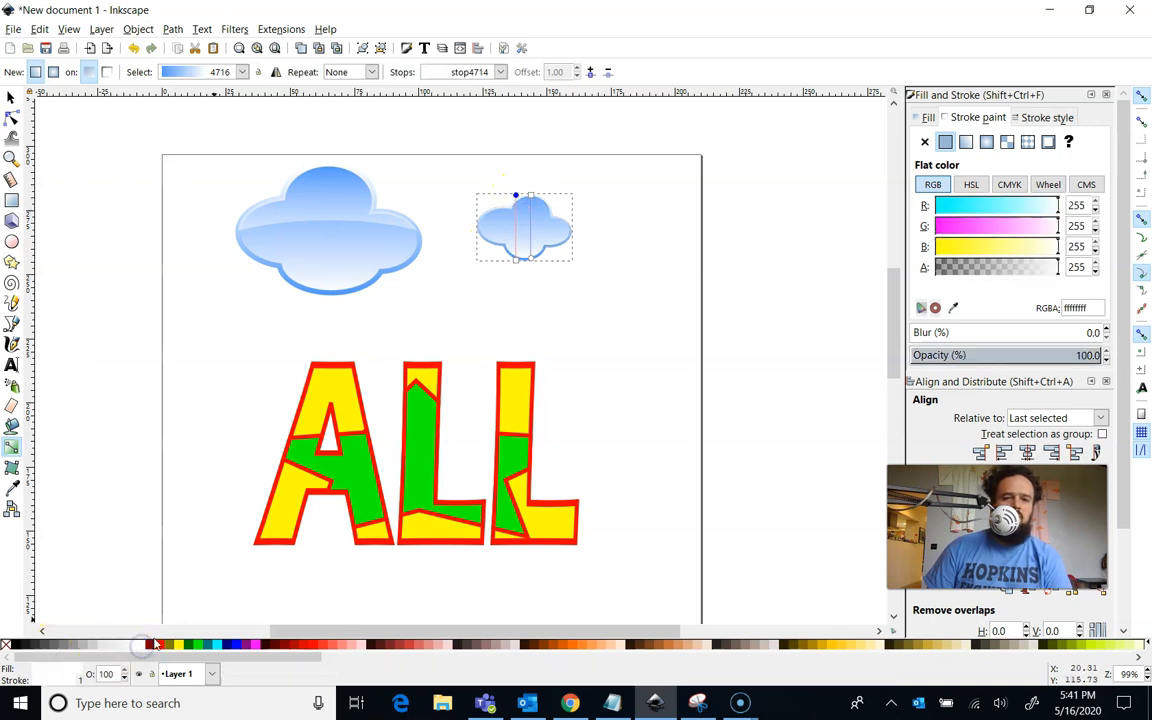
mouse_move(604, 301)
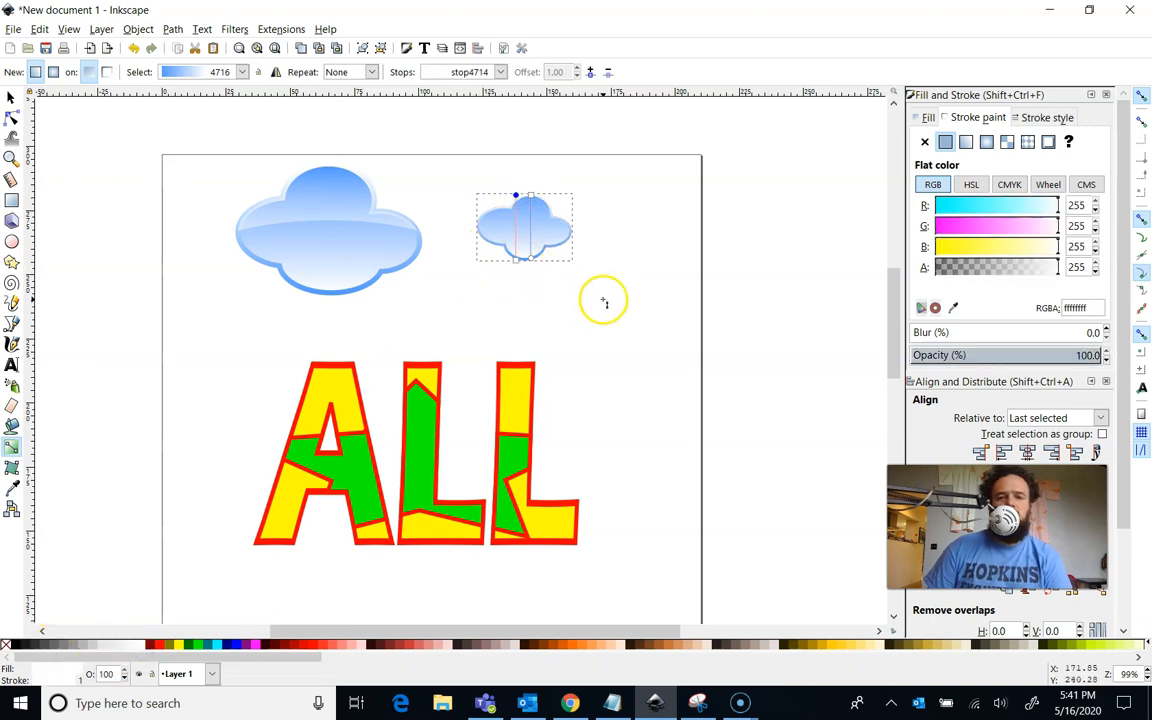
click(524, 225)
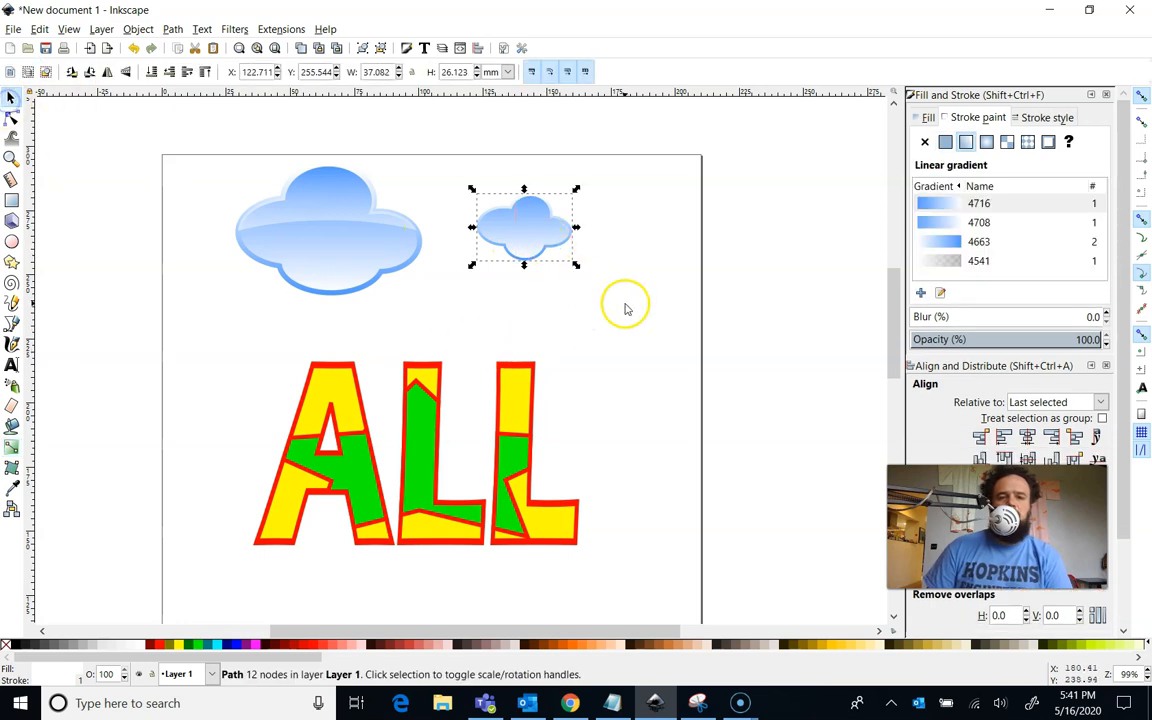
Duplicate the small gradient cloud in place from its right-click menu
click(490, 190)
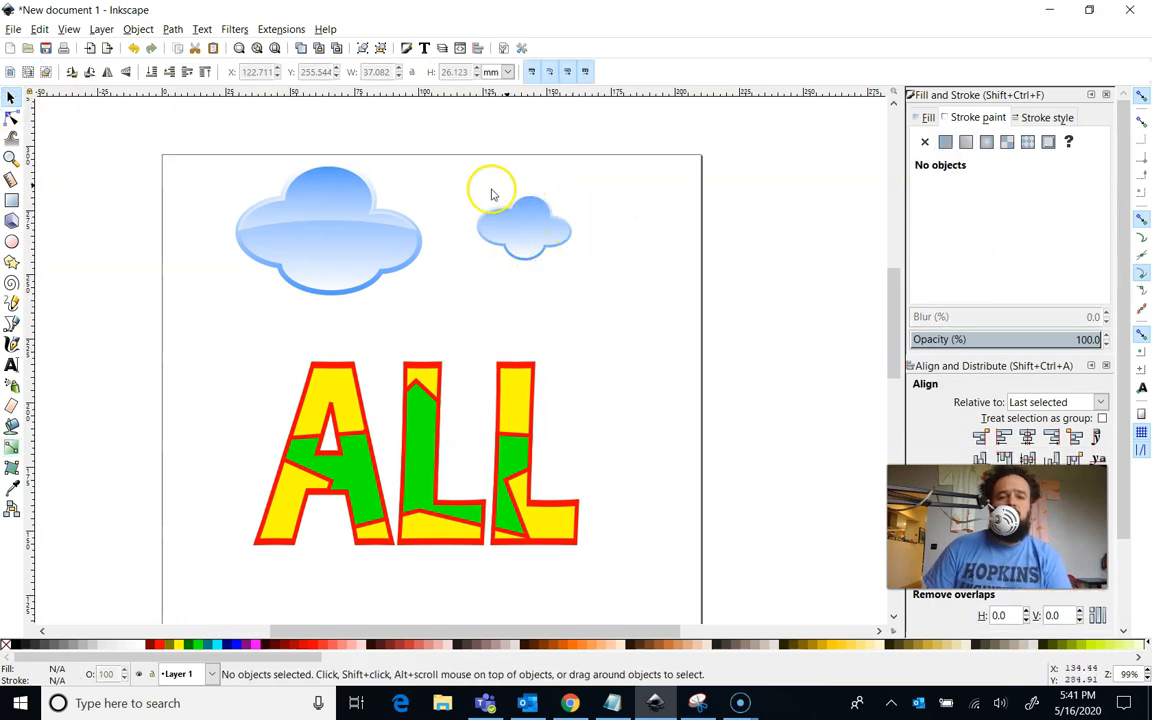
mouse_move(247, 238)
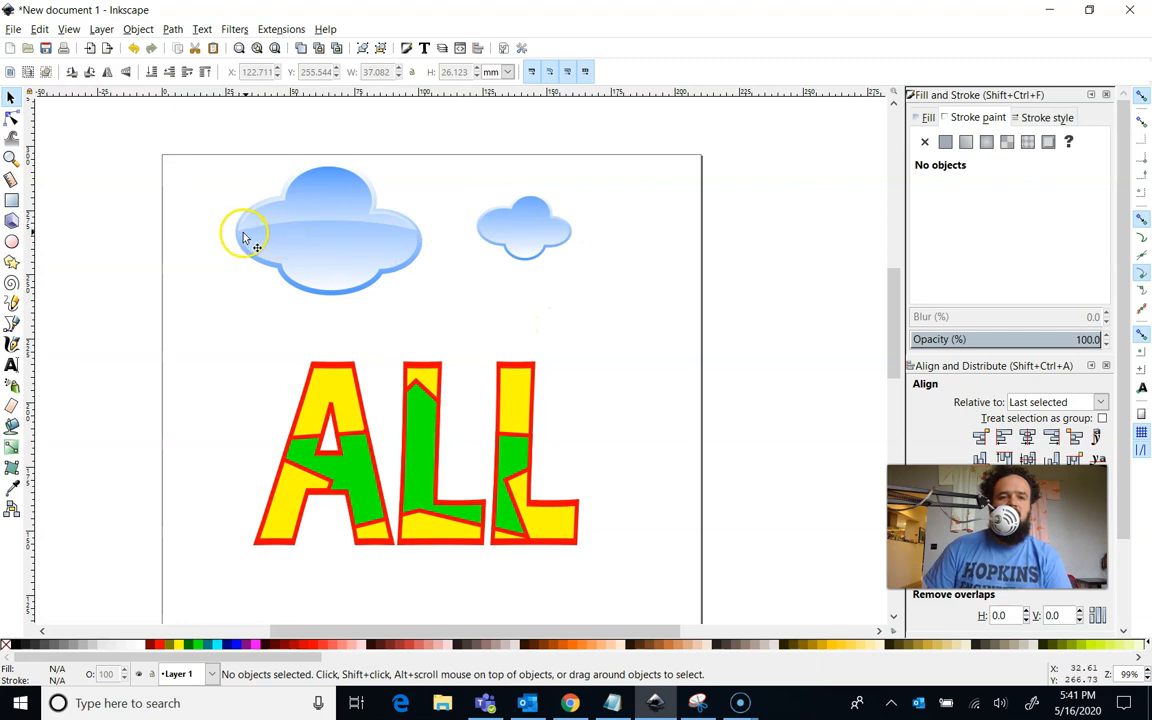
mouse_move(338, 185)
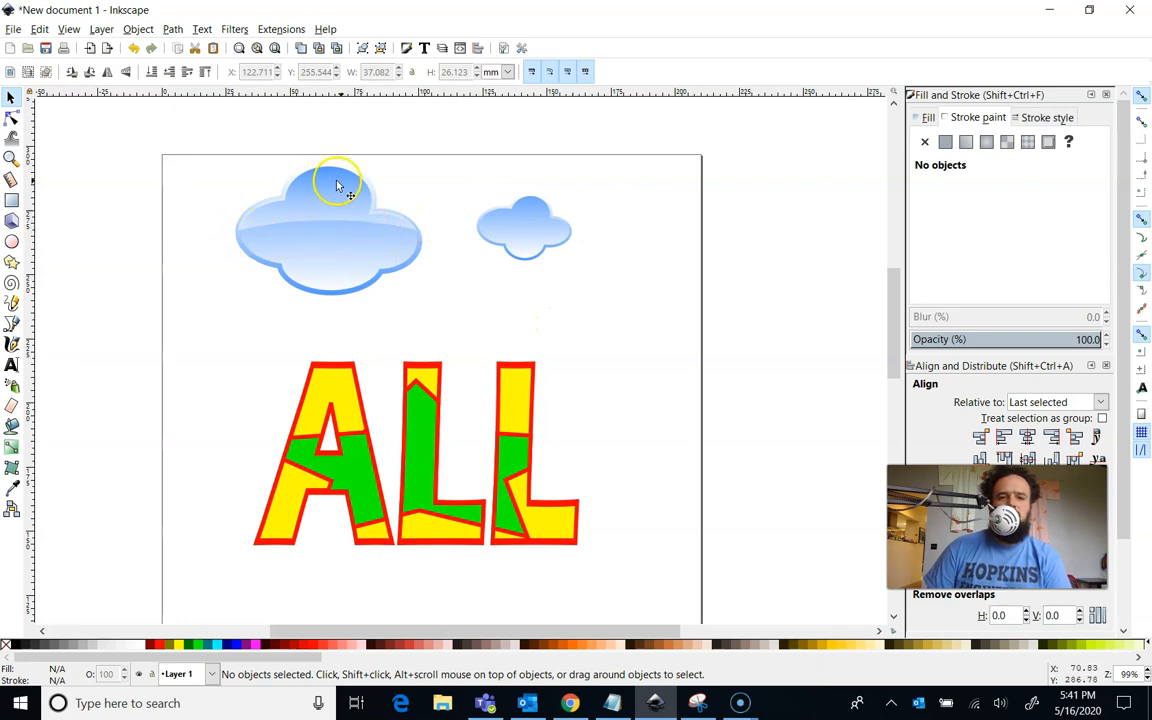
click(523, 240)
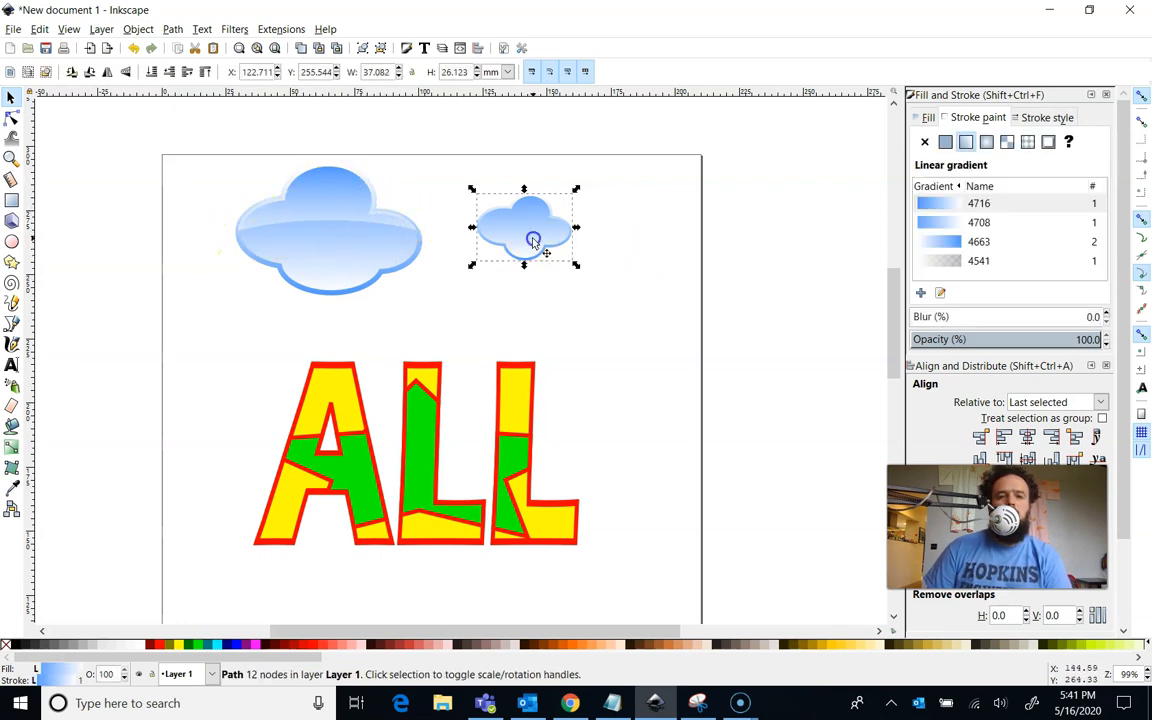
mouse_move(533, 238)
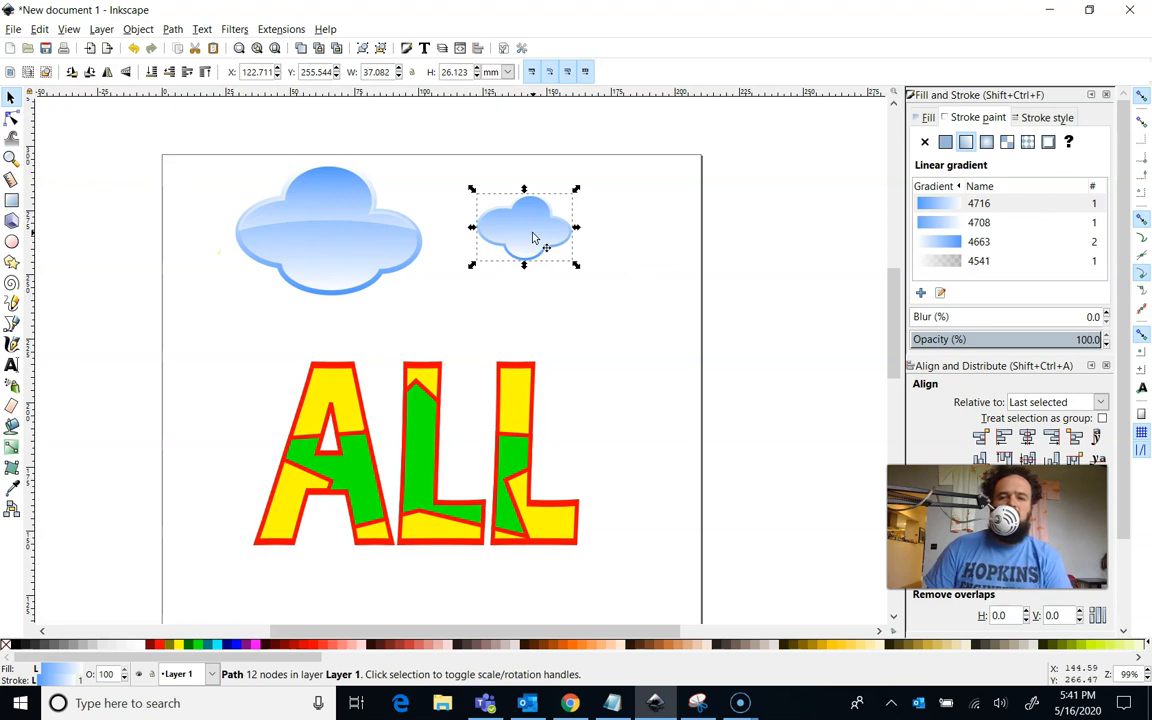
right_click(524, 230)
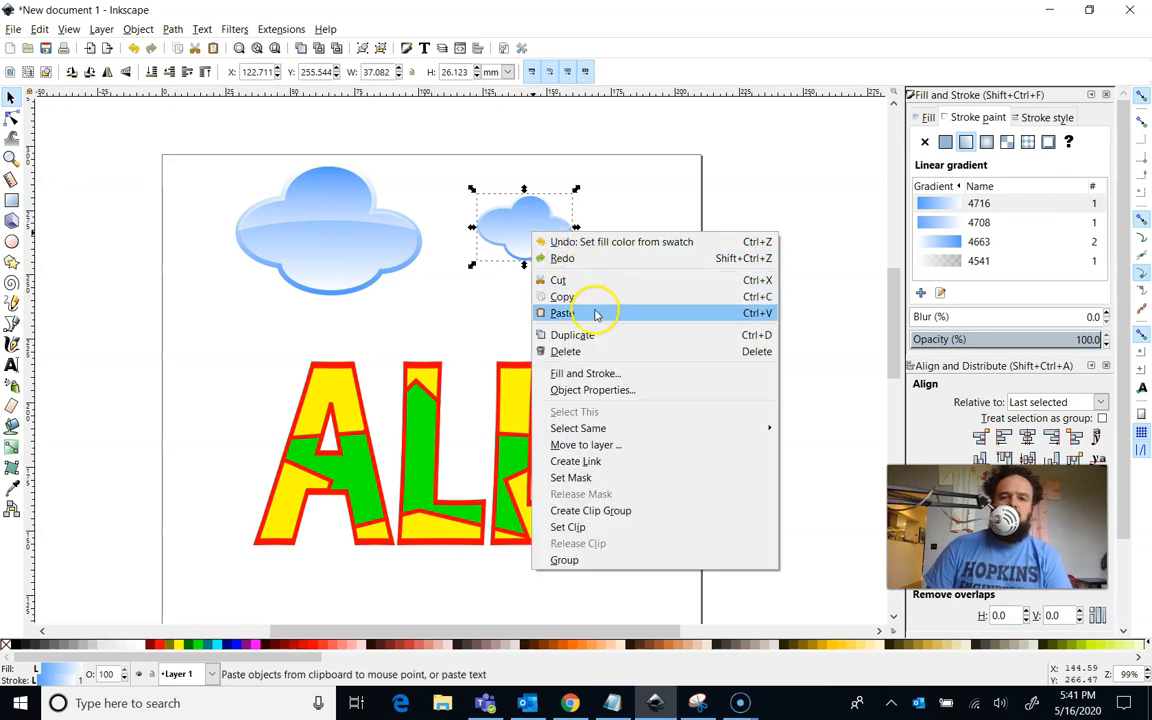
mouse_move(600, 335)
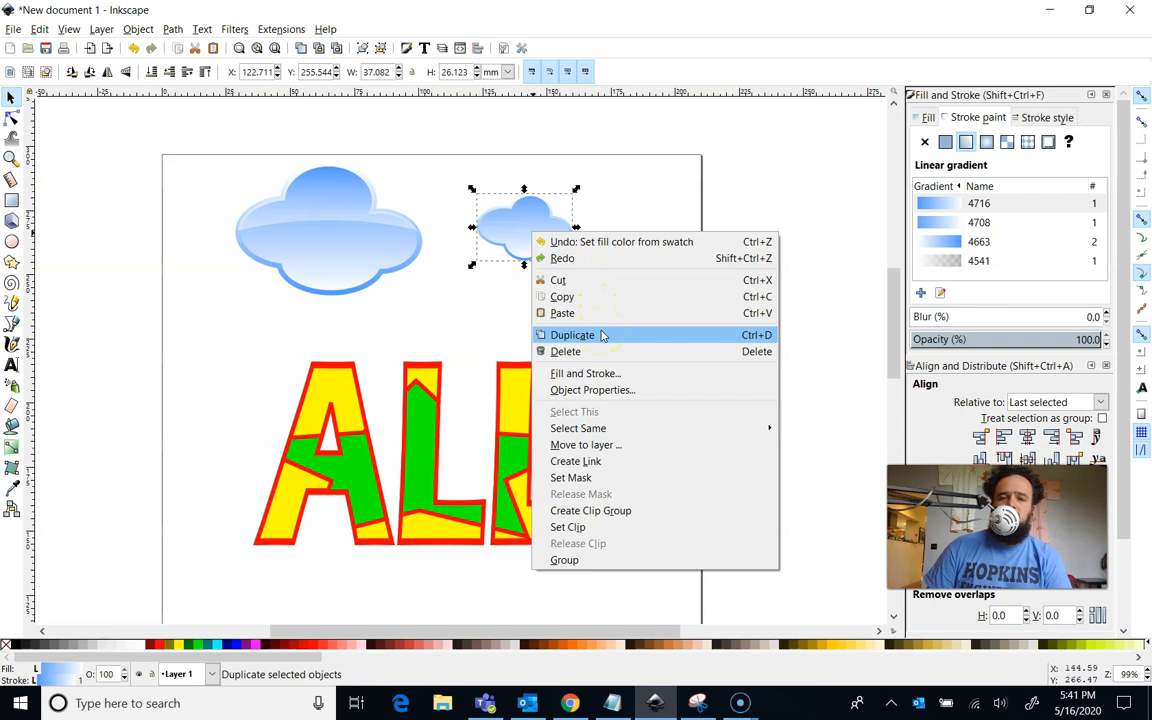
click(573, 335)
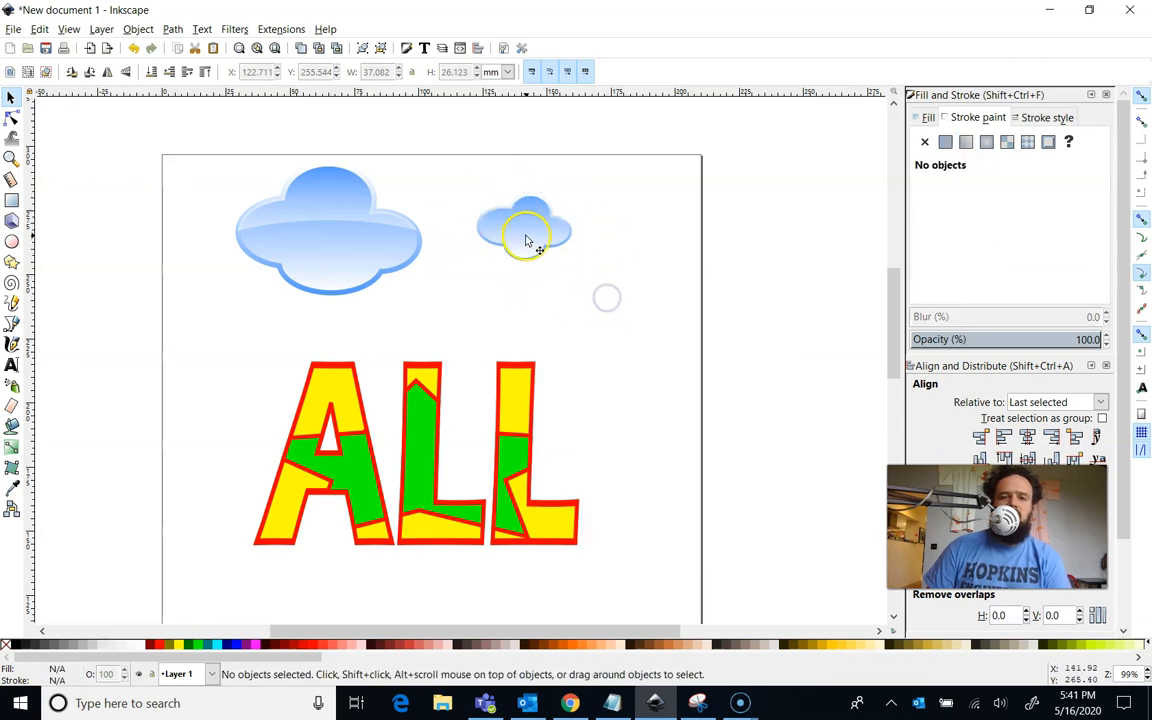
click(524, 230)
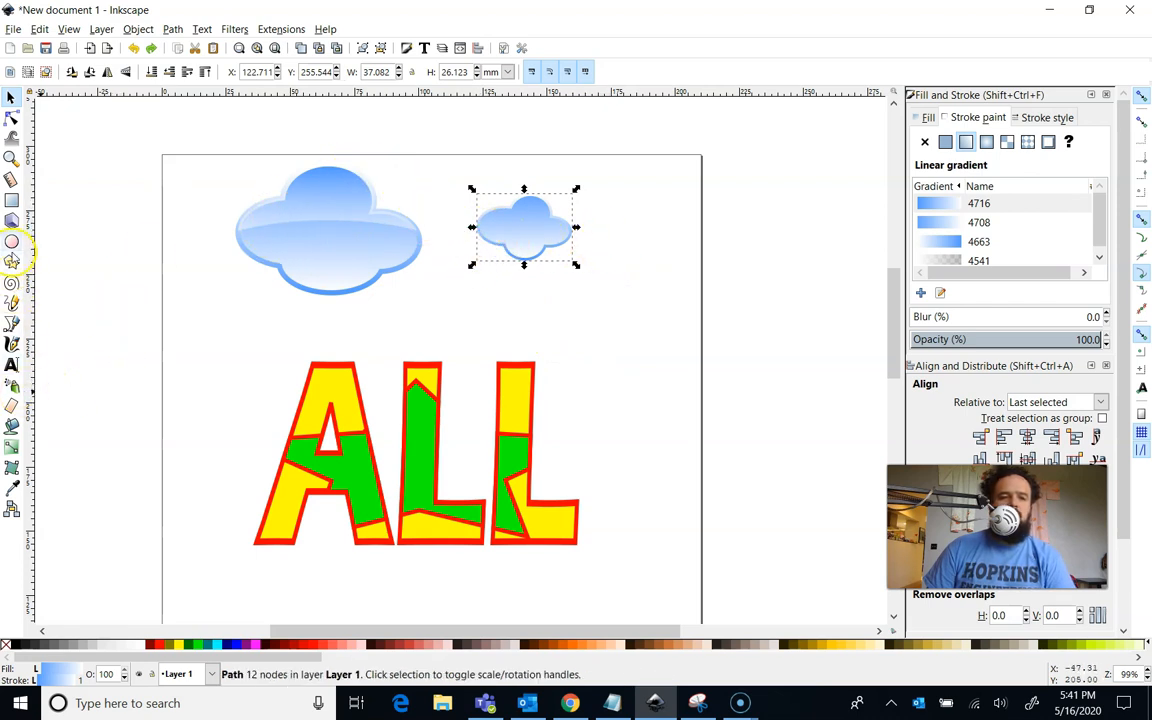
Draw a wide unfilled, blue-outlined ellipse over the cloud's lower half and select both
click(13, 242)
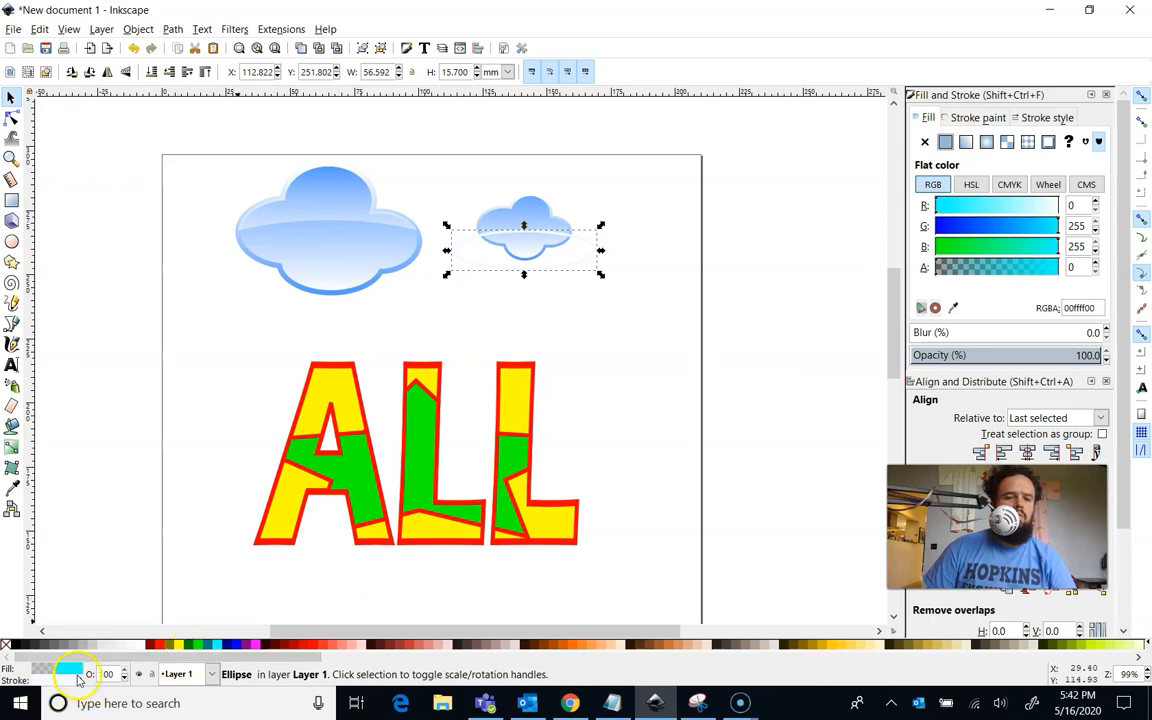
click(183, 648)
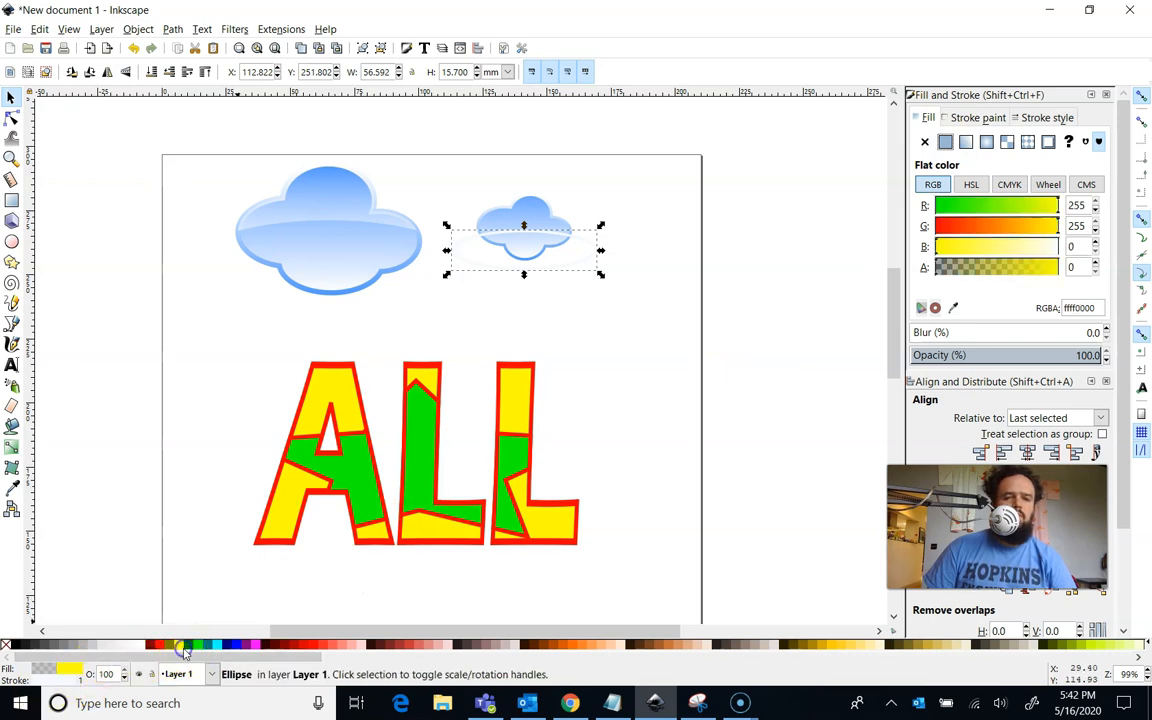
click(234, 647)
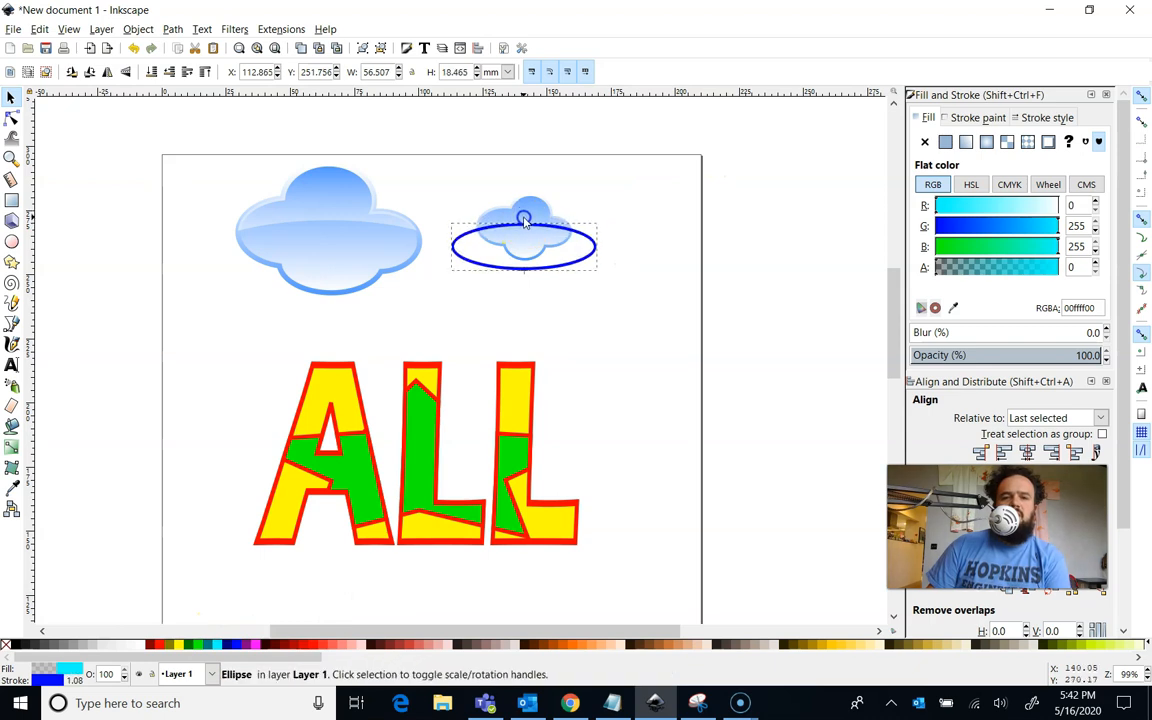
click(524, 247)
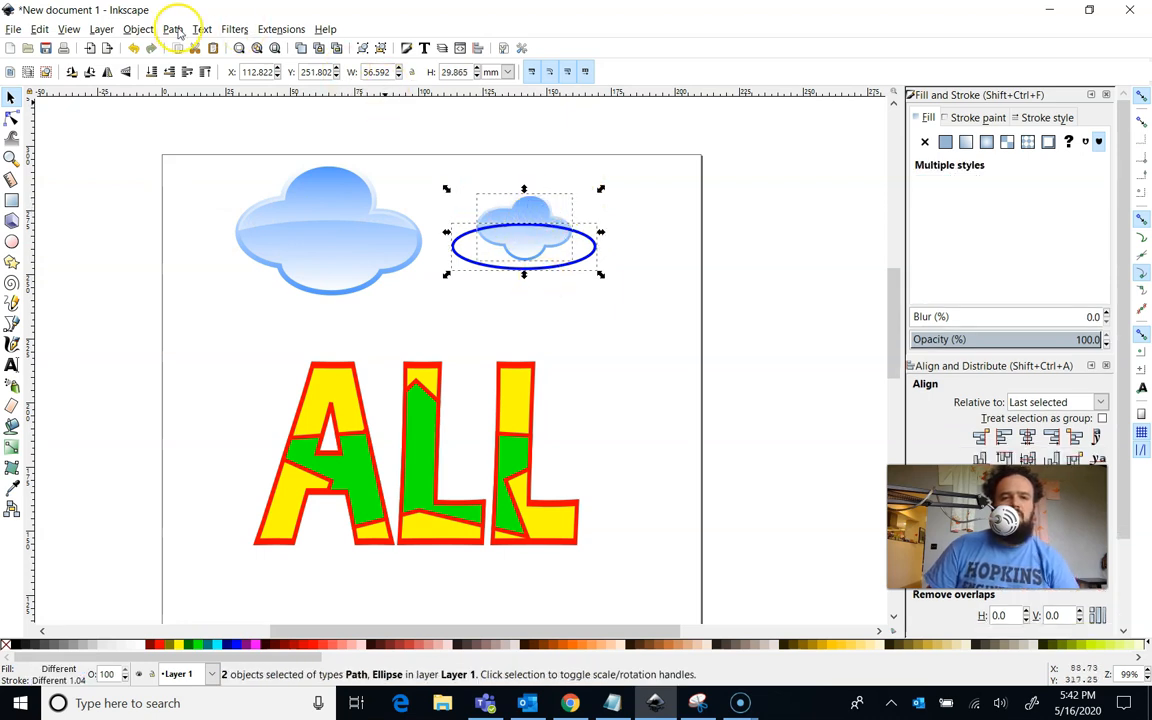
Cut the ellipse out of the small cloud with Path Difference and adjust its gradient highlight
click(172, 28)
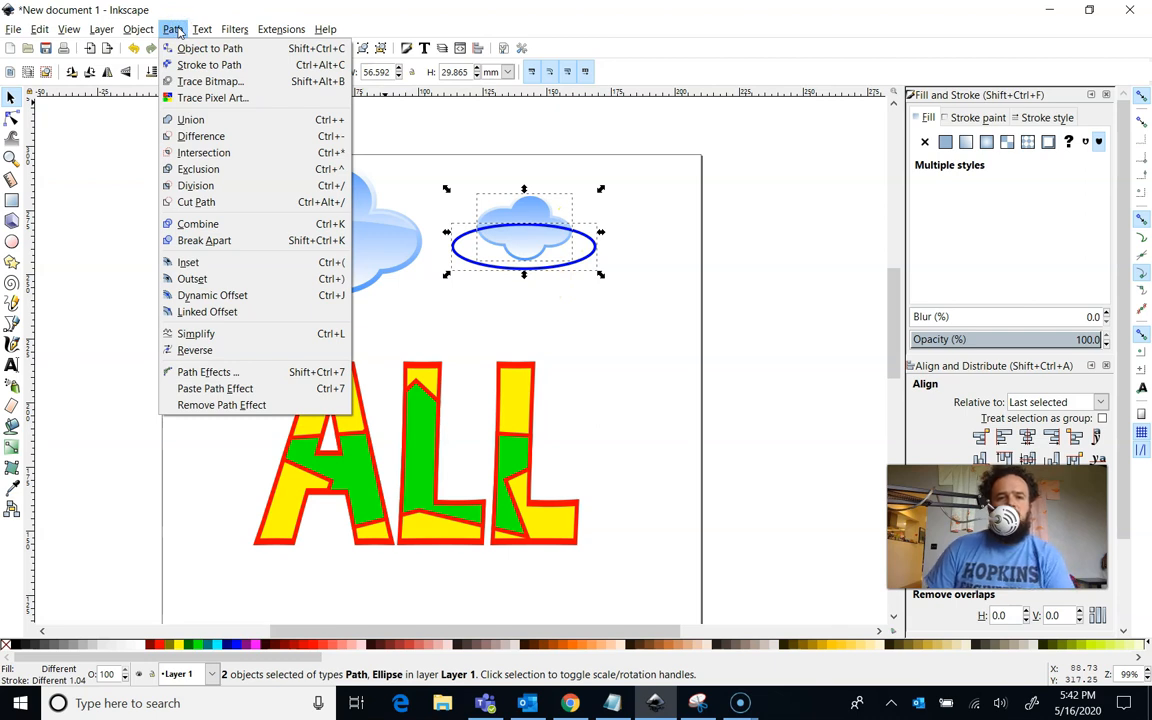
mouse_move(200, 136)
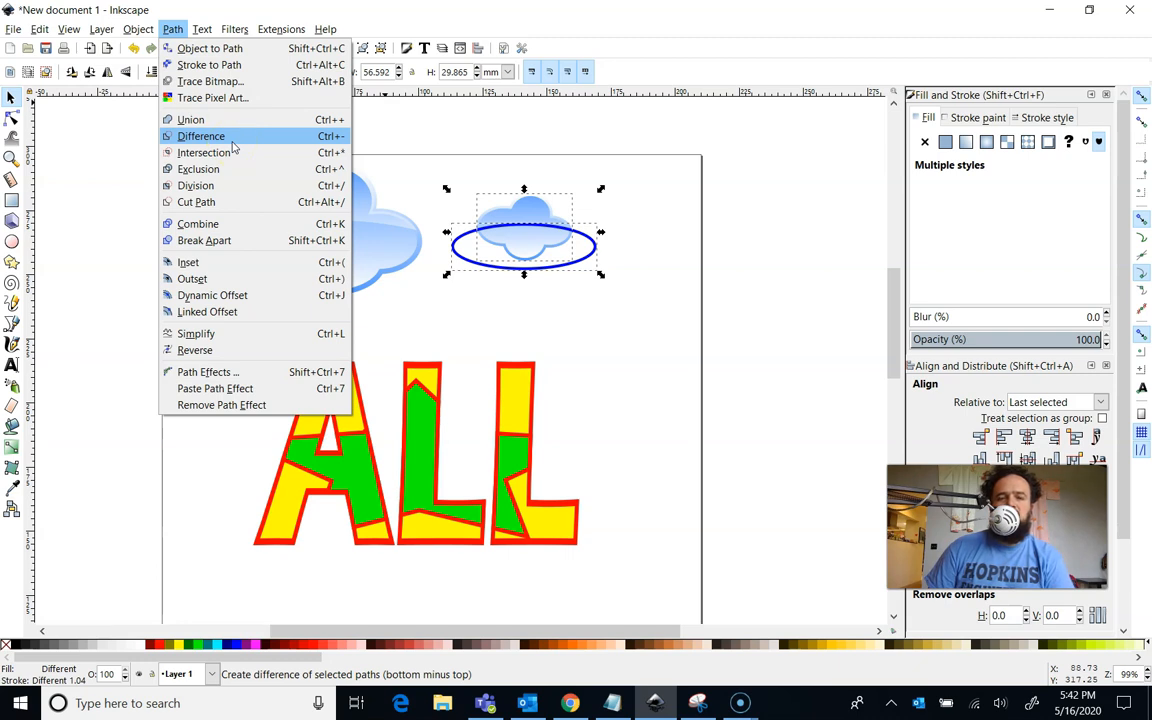
click(201, 136)
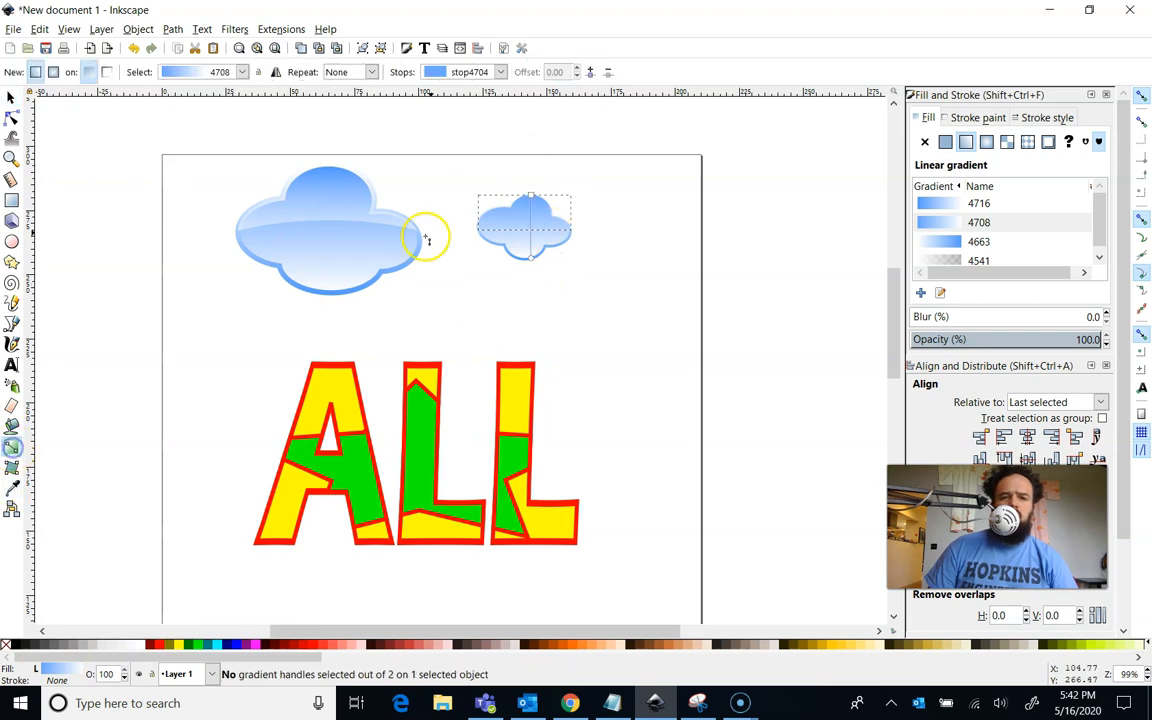
click(528, 227)
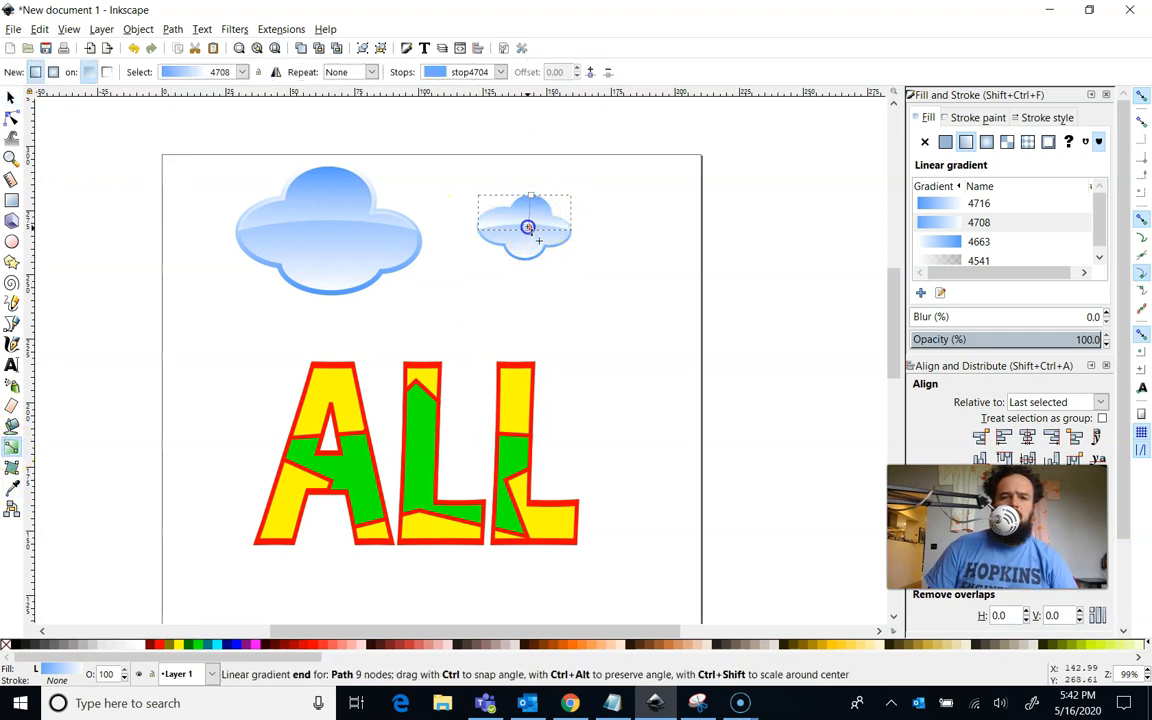
drag(528, 225, 530, 231)
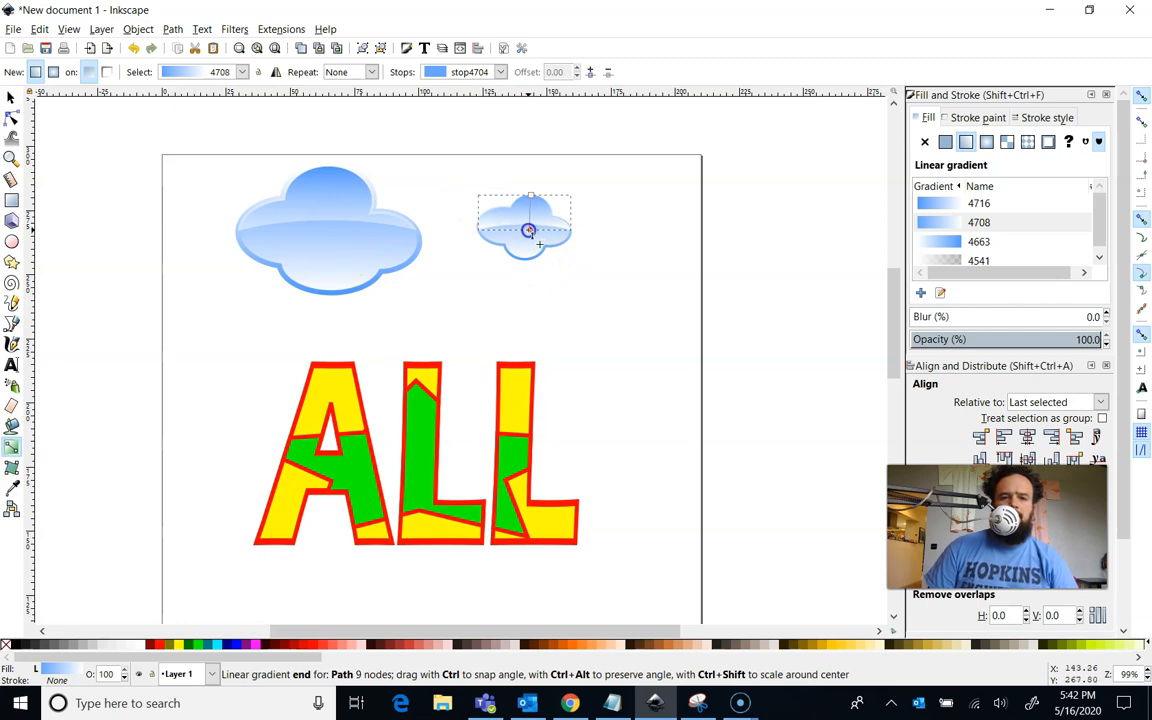
click(533, 193)
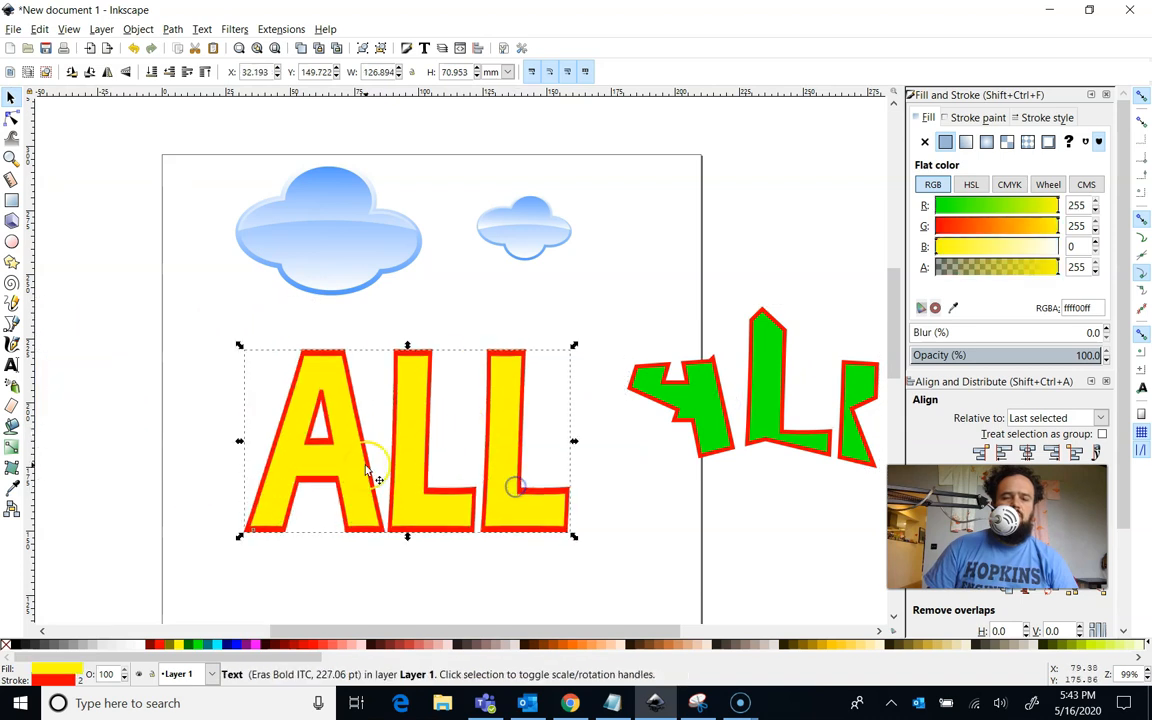
Move the old ALL aside and create a large yellow ALL lettering
drag(378, 480, 89, 196)
text(ALL)
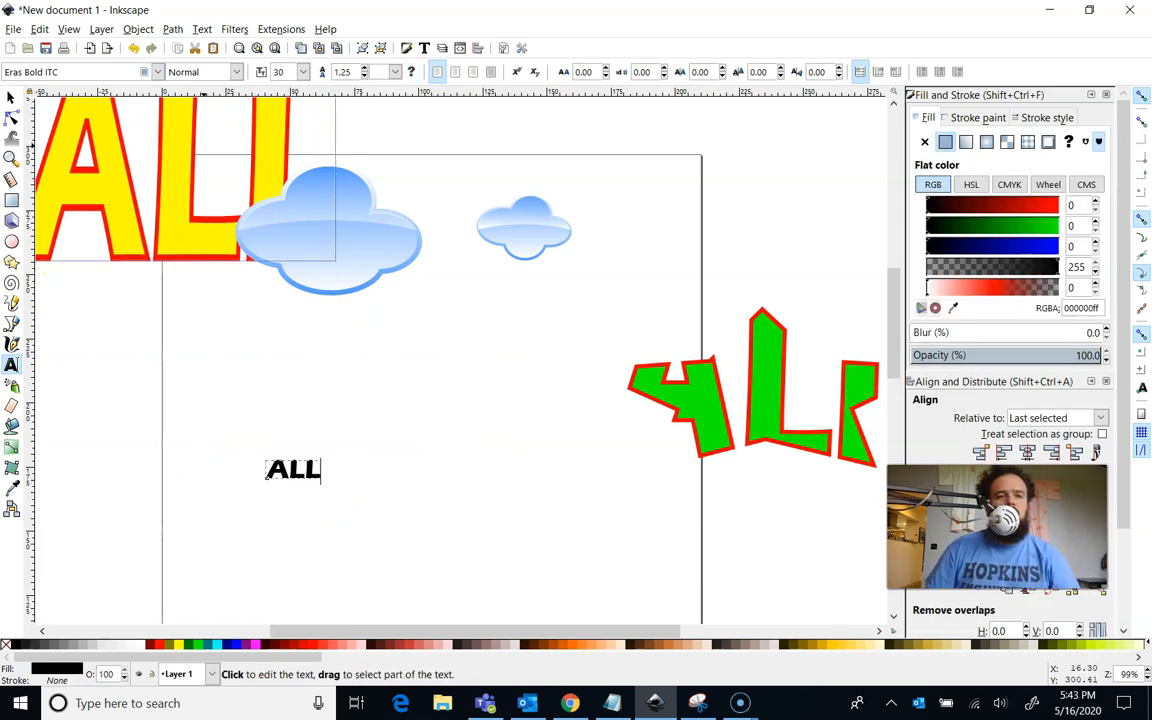
click(293, 469)
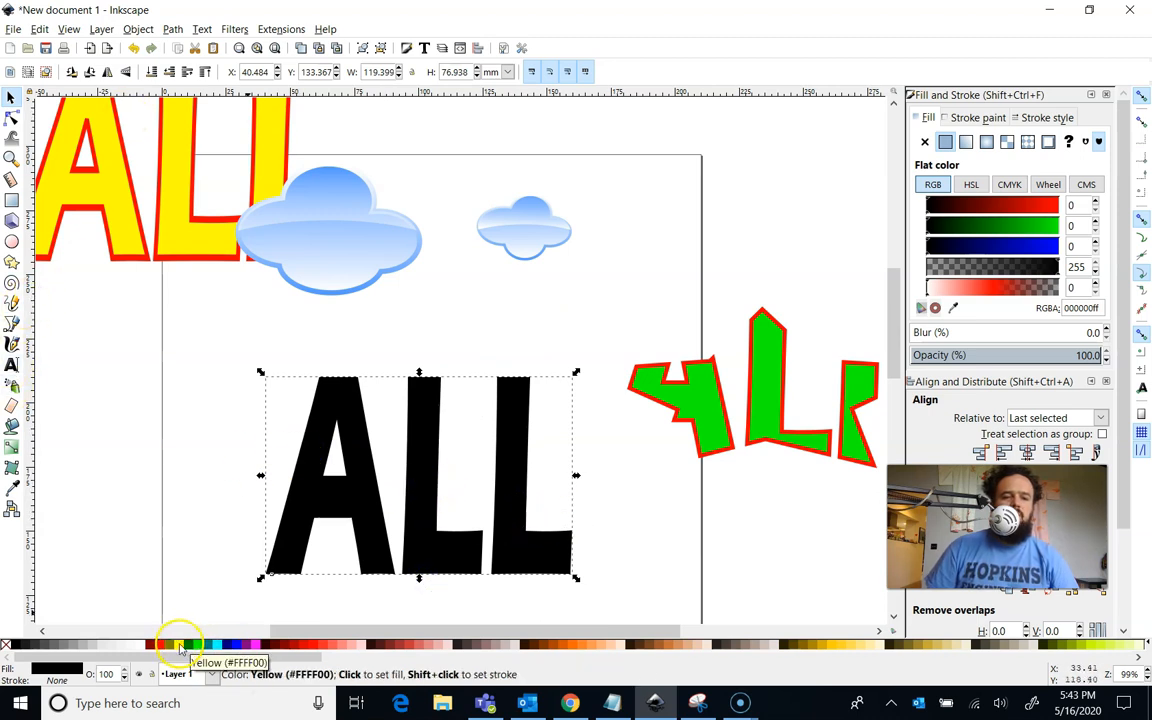
click(163, 643)
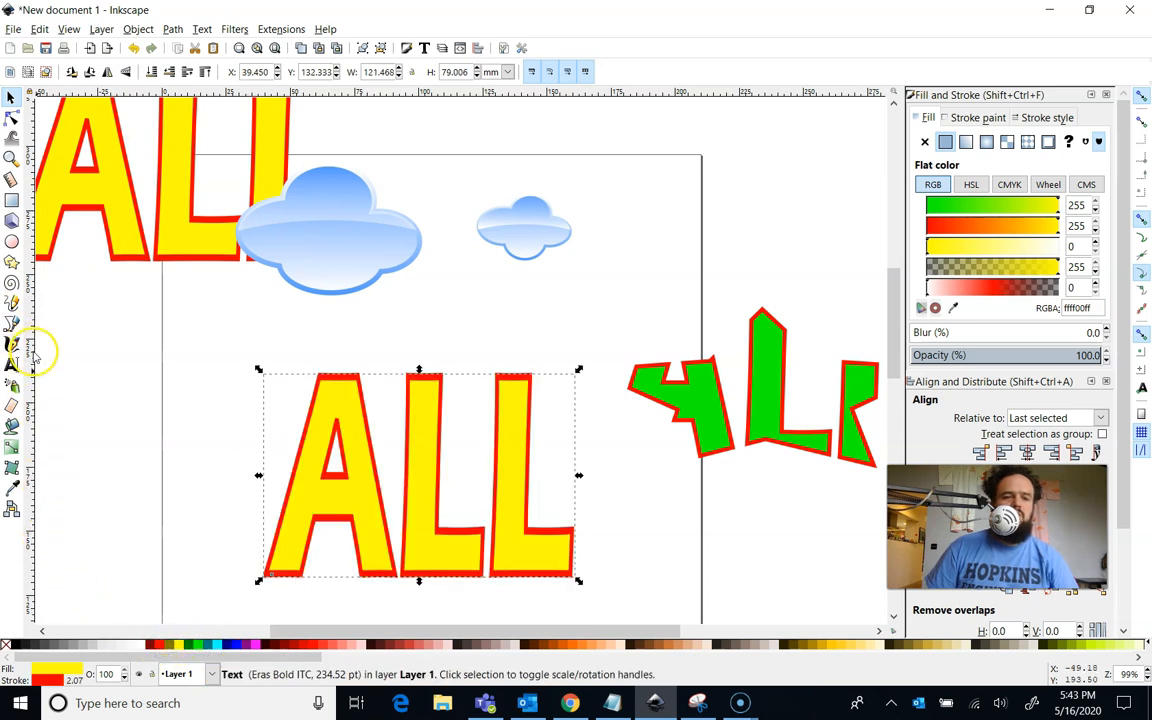
click(13, 262)
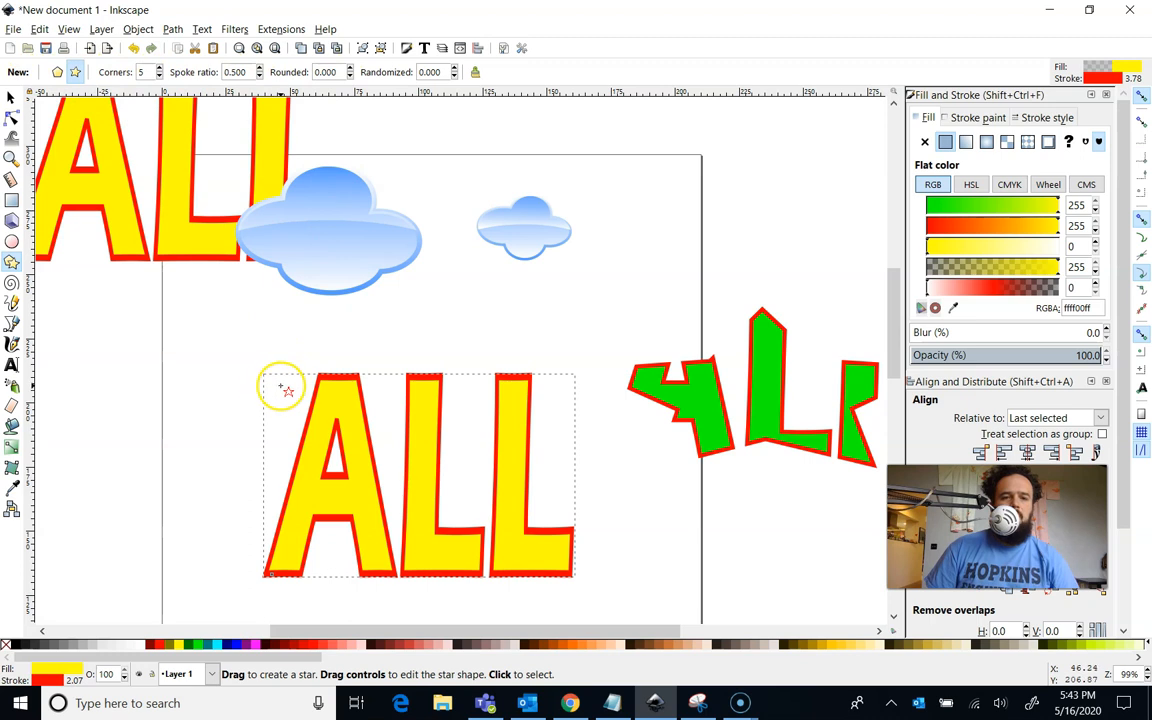
Draw a red-outlined five-pointed star over ALL, then stretch and tilt it to cover the letters
drag(283, 388, 360, 490)
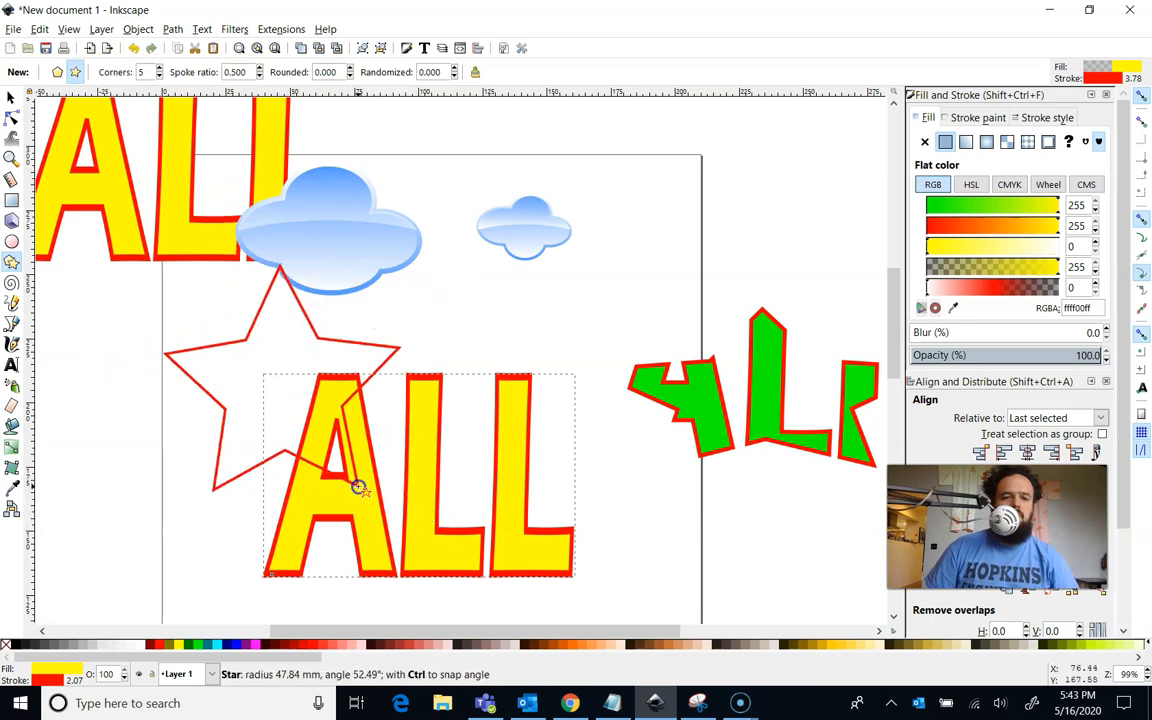
click(318, 350)
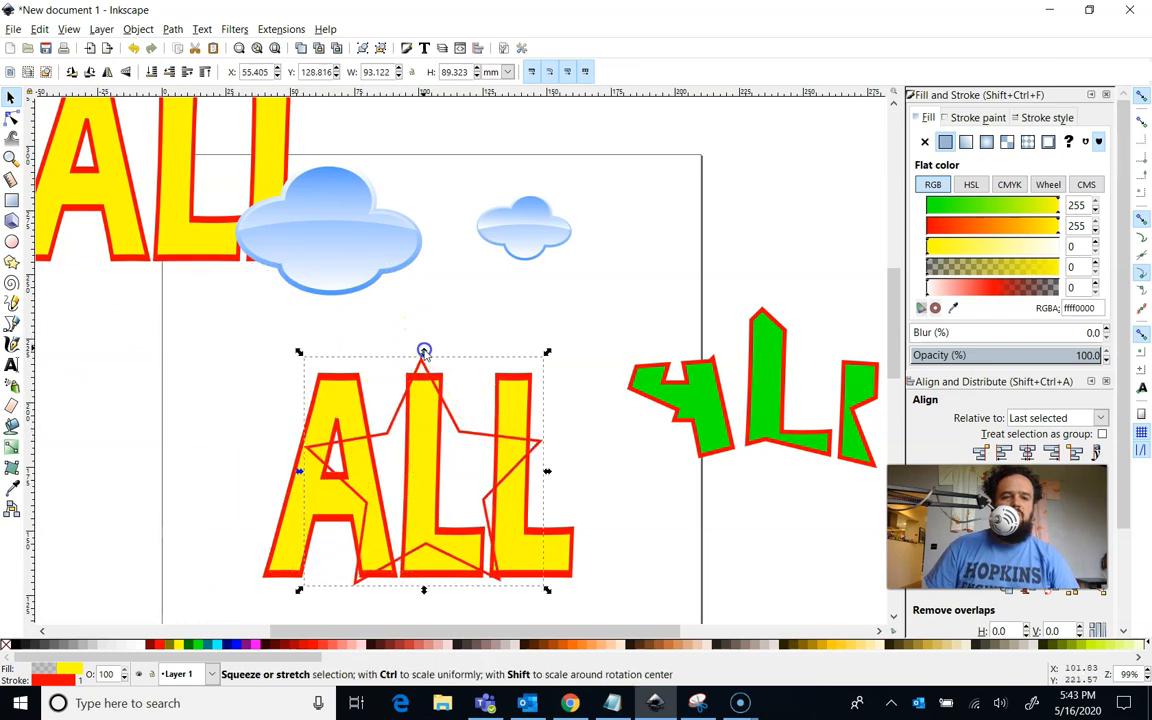
drag(423, 352, 423, 377)
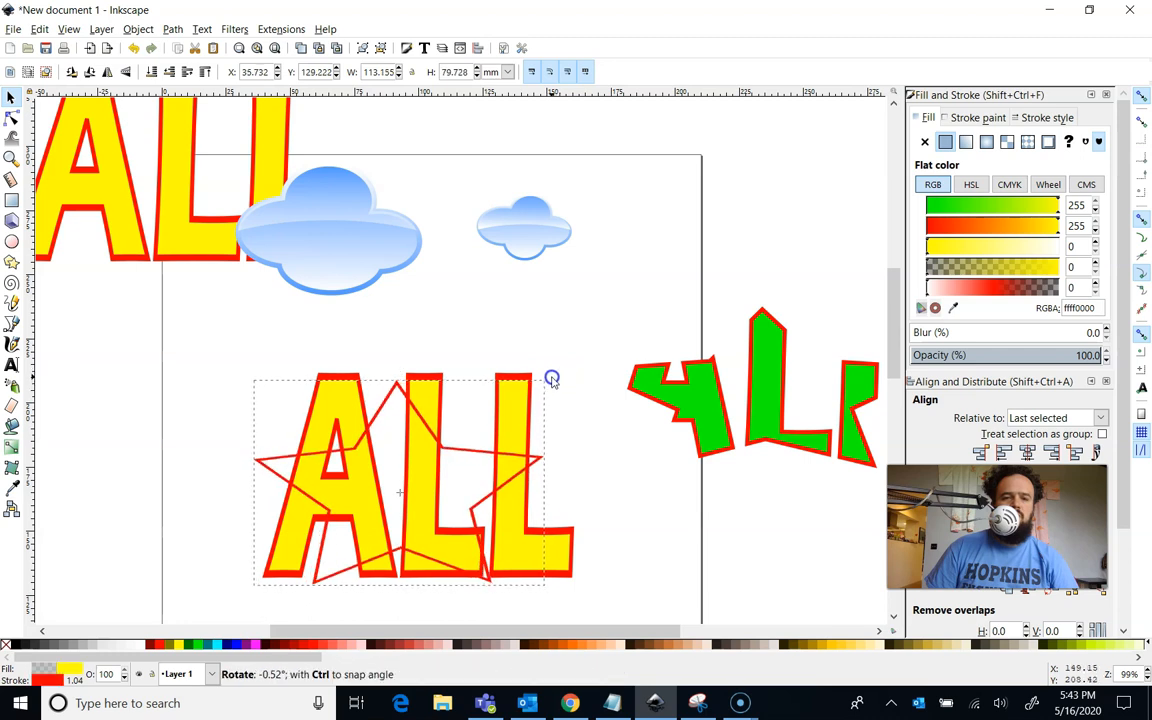
click(510, 480)
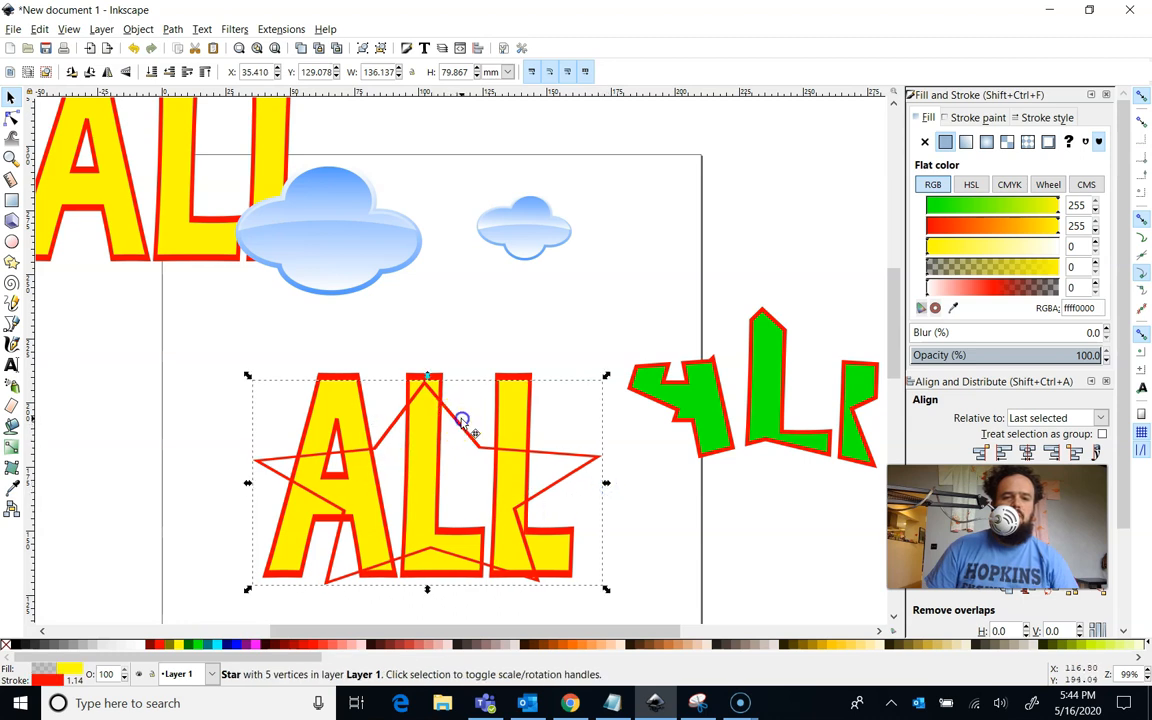
Stretch the star across all three letters and intersect it with the ALL lettering
drag(462, 420, 485, 565)
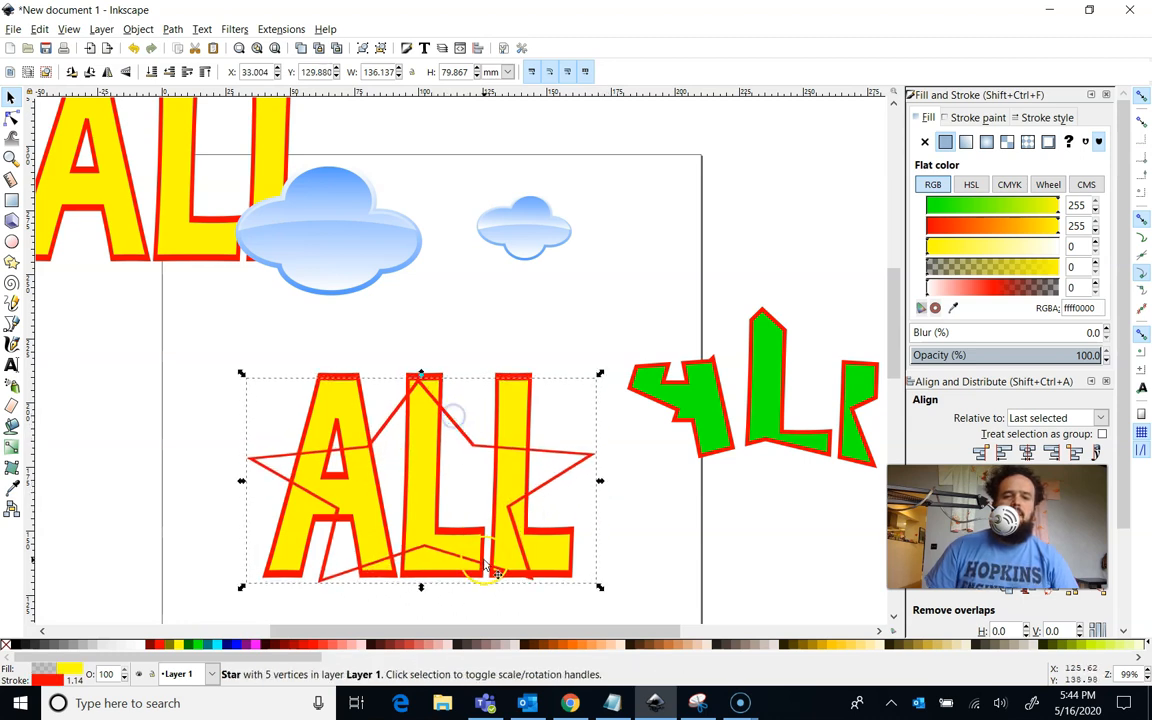
mouse_move(480, 482)
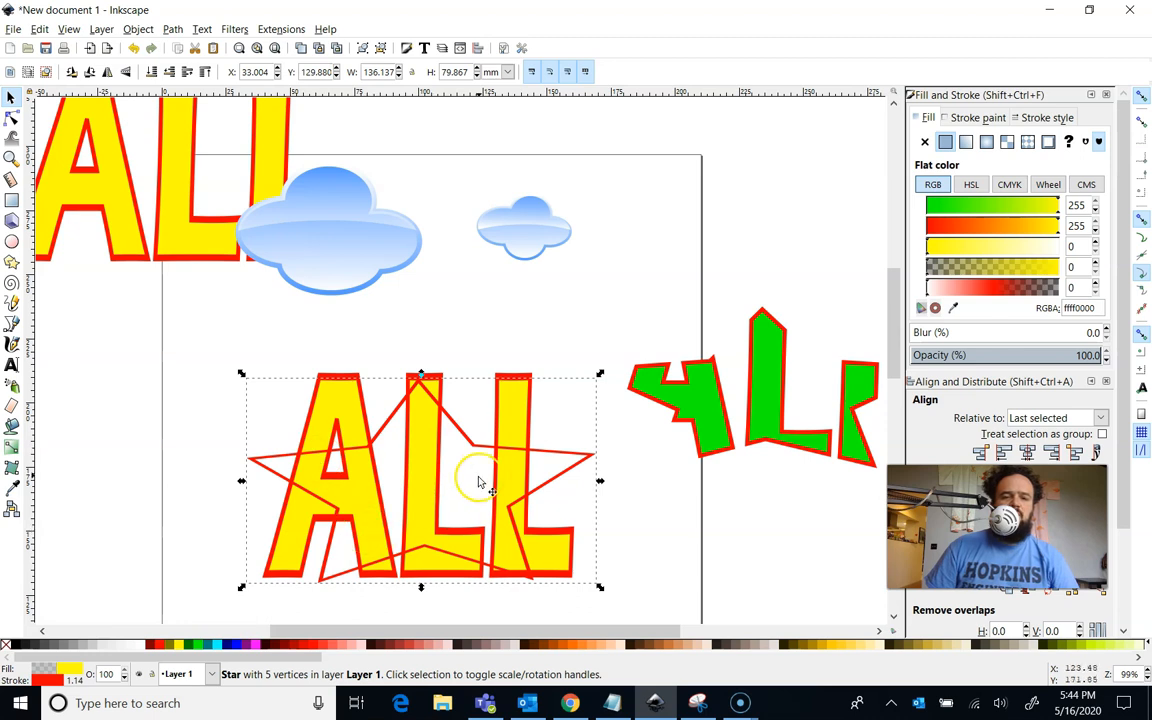
click(338, 405)
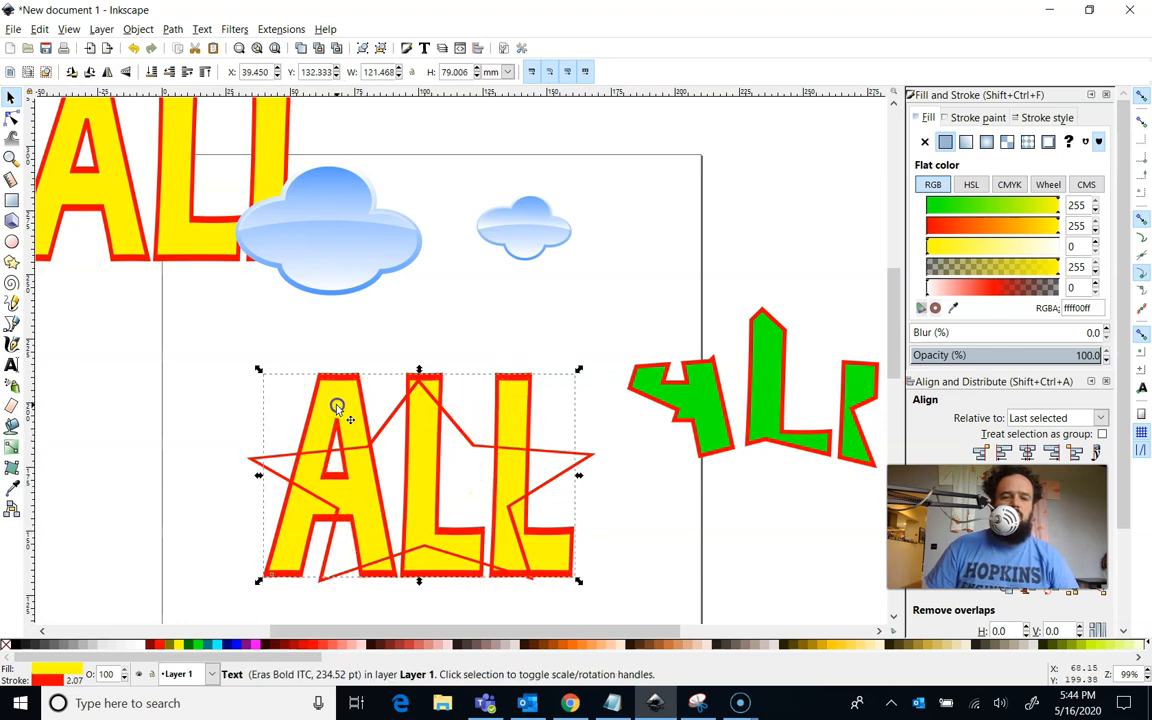
mouse_move(338, 405)
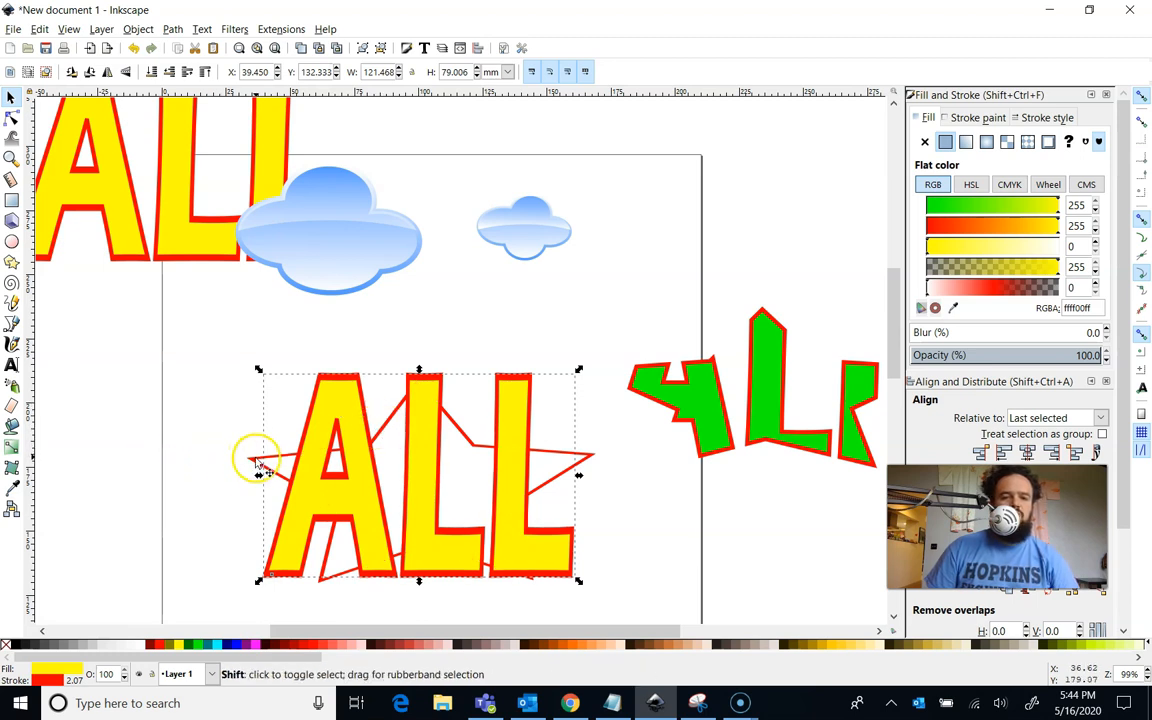
click(258, 463)
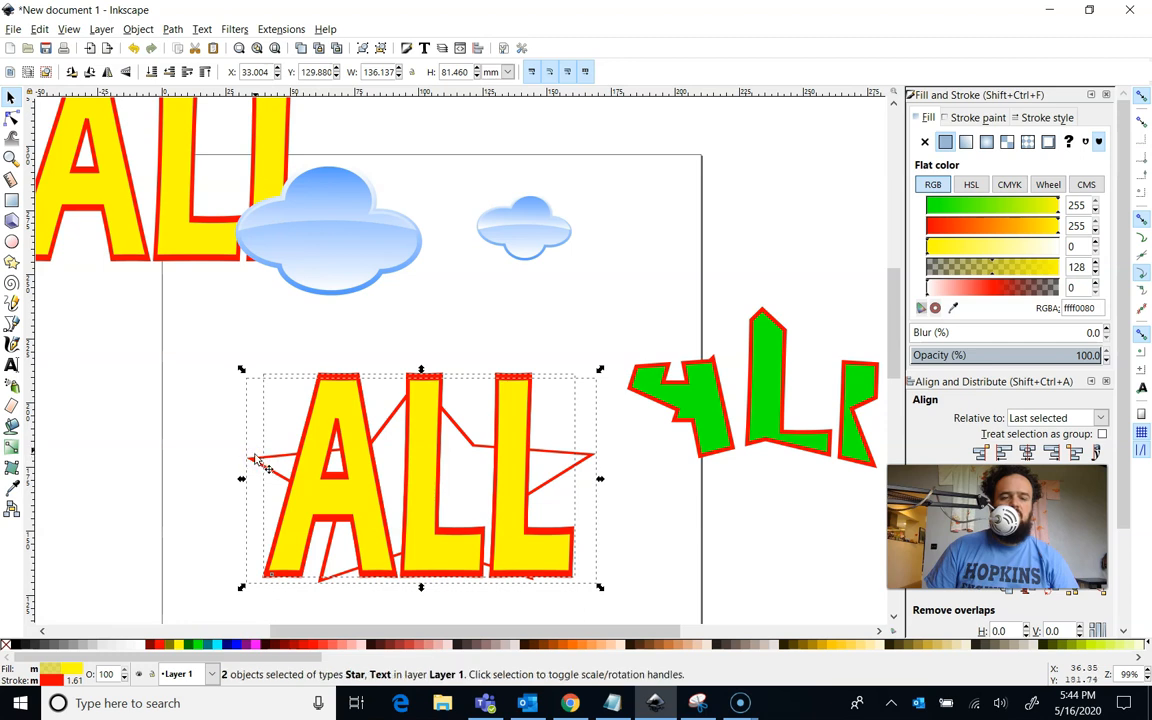
click(172, 28)
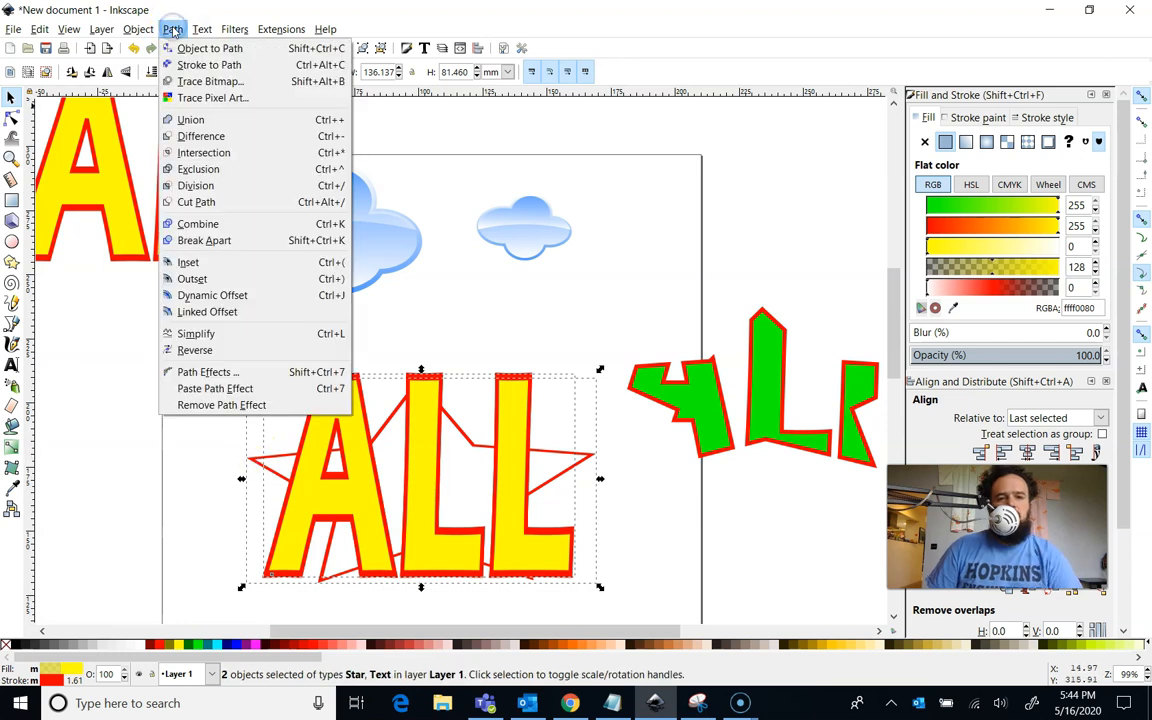
mouse_move(204, 152)
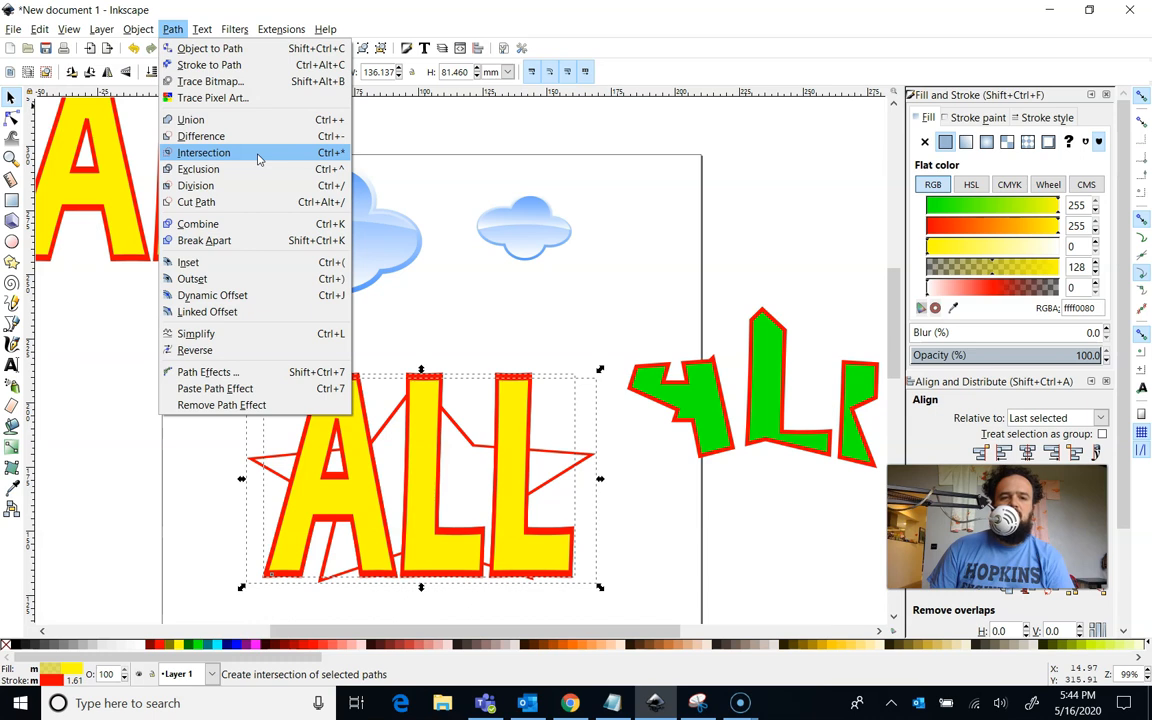
click(203, 152)
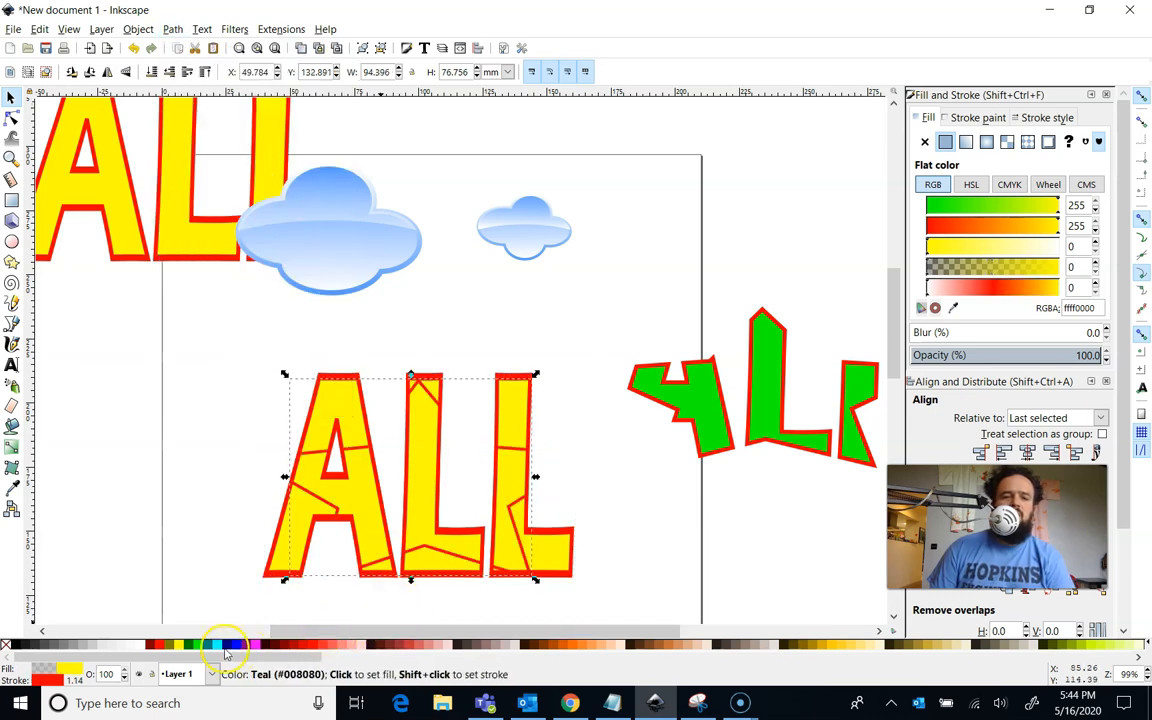
Give the star-shaped centre pieces an opaque light cyan fill, then deselect
click(198, 644)
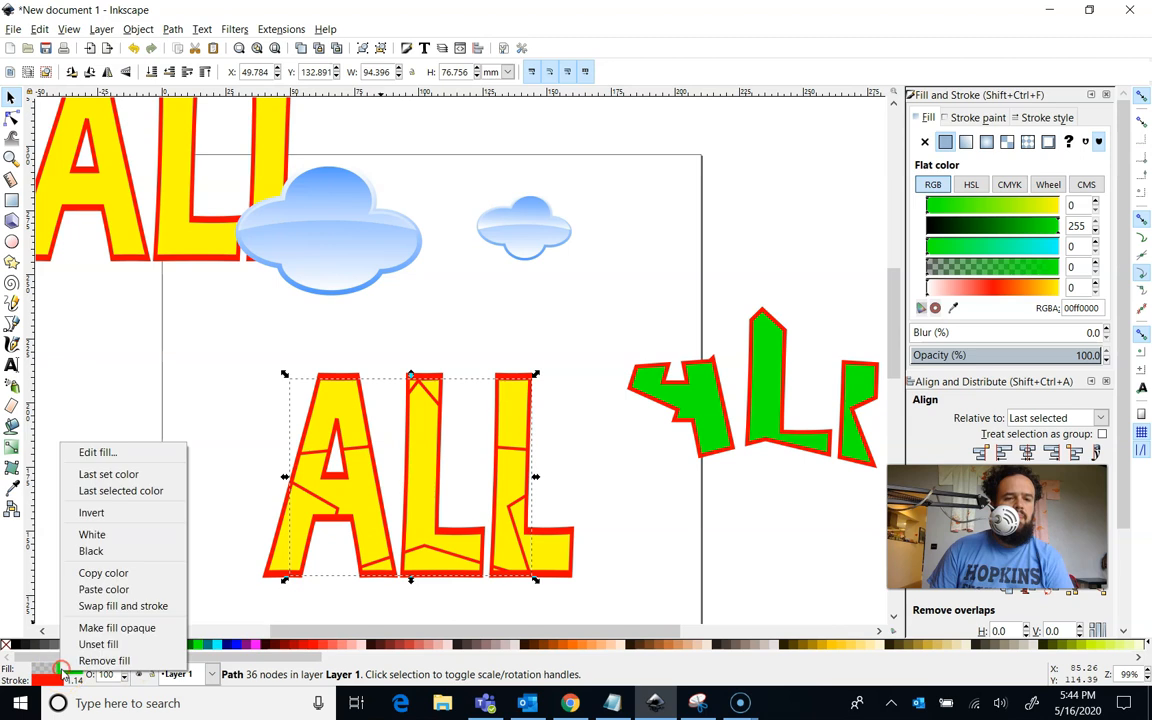
mouse_move(120, 551)
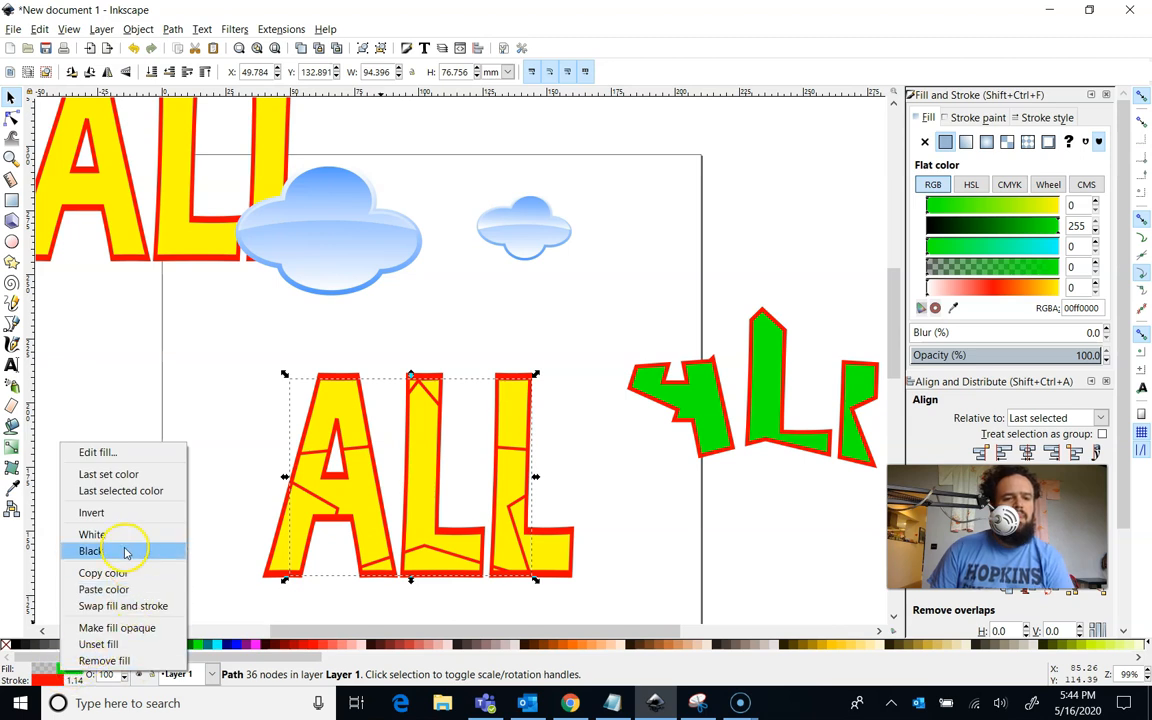
click(91, 551)
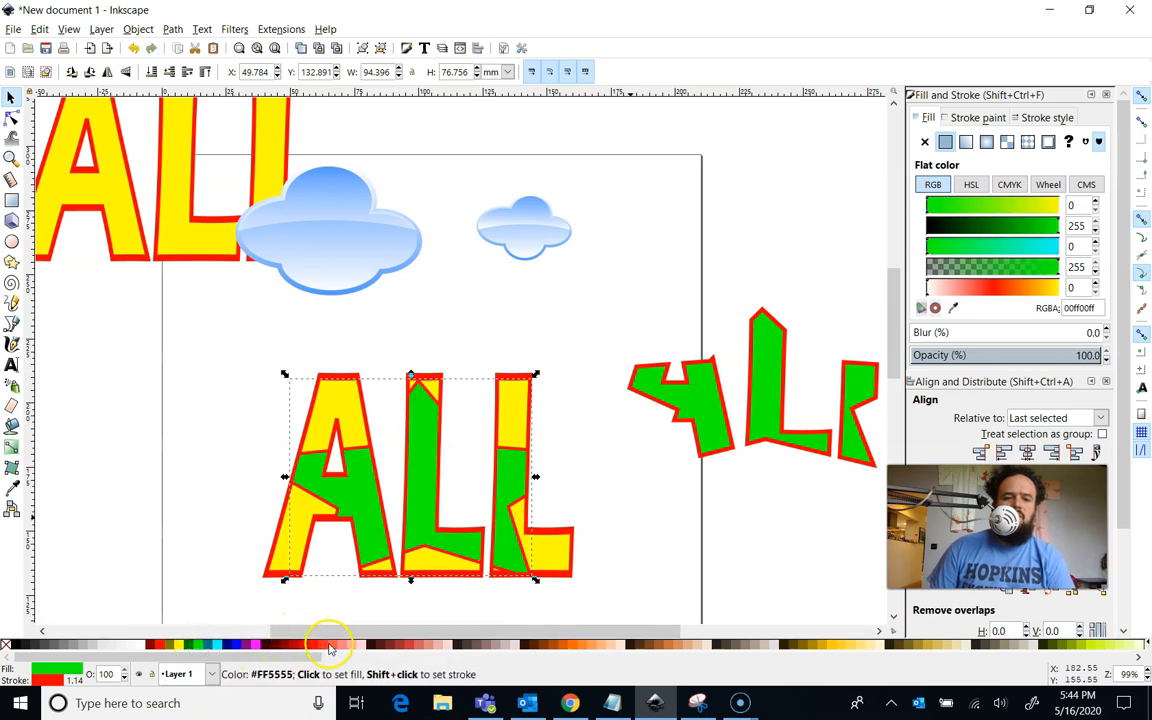
click(218, 645)
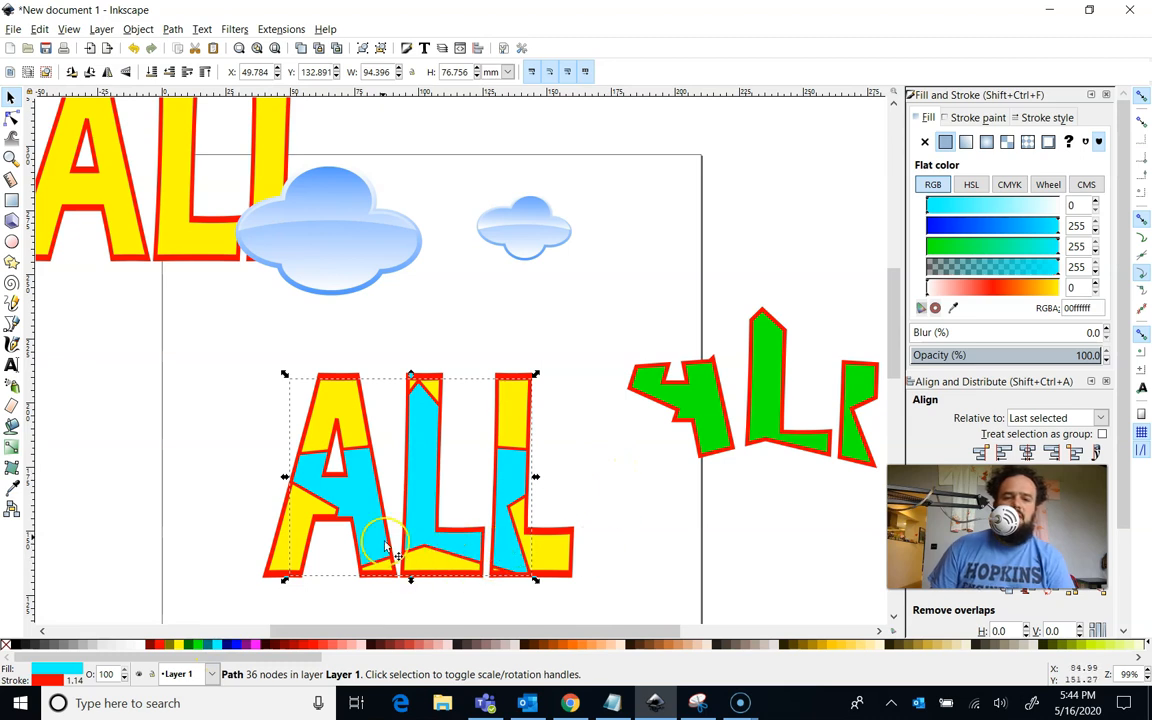
mouse_move(398, 467)
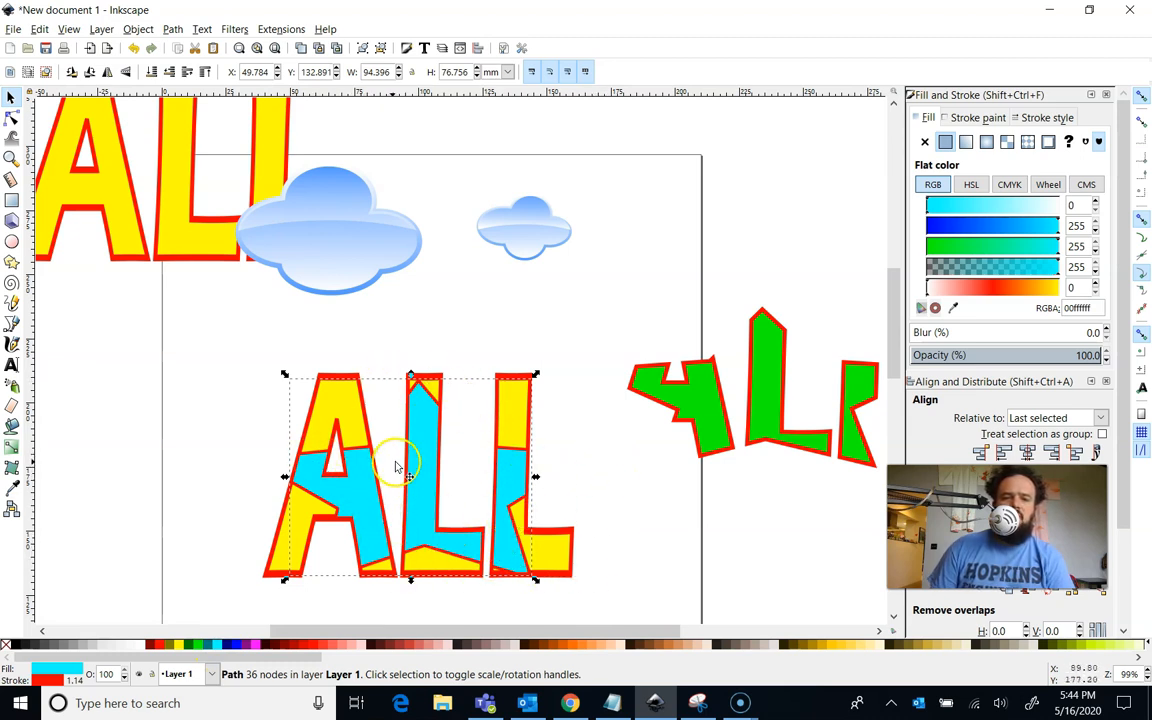
mouse_move(388, 478)
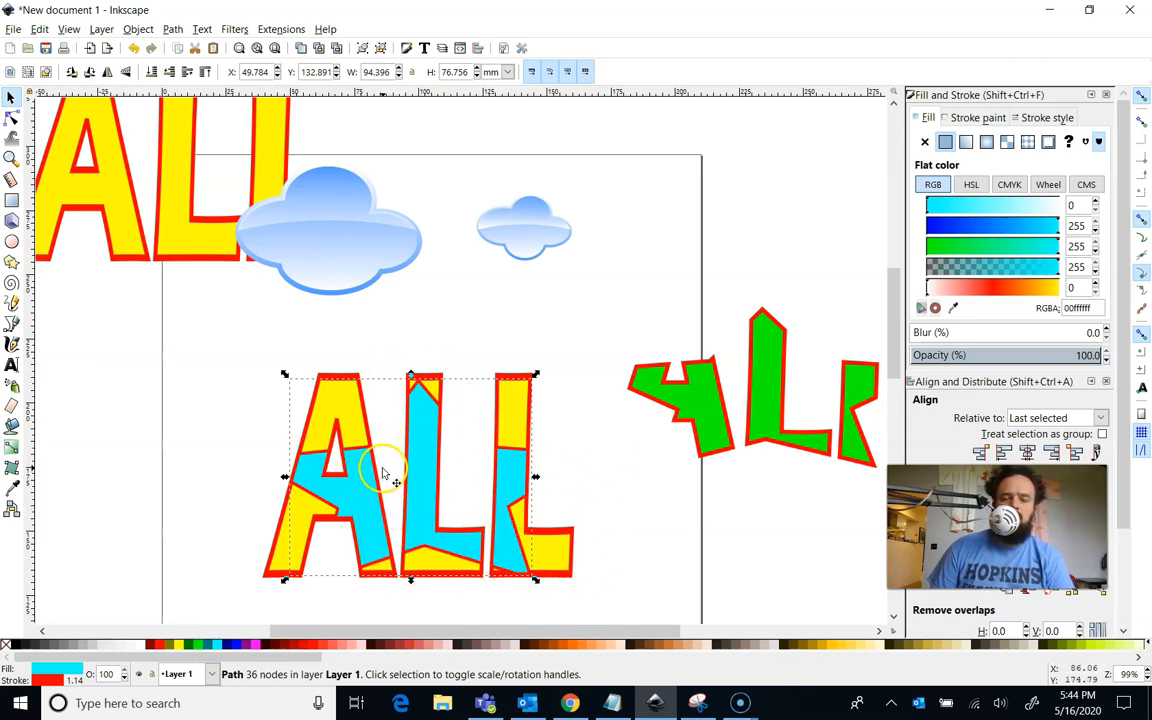
click(693, 530)
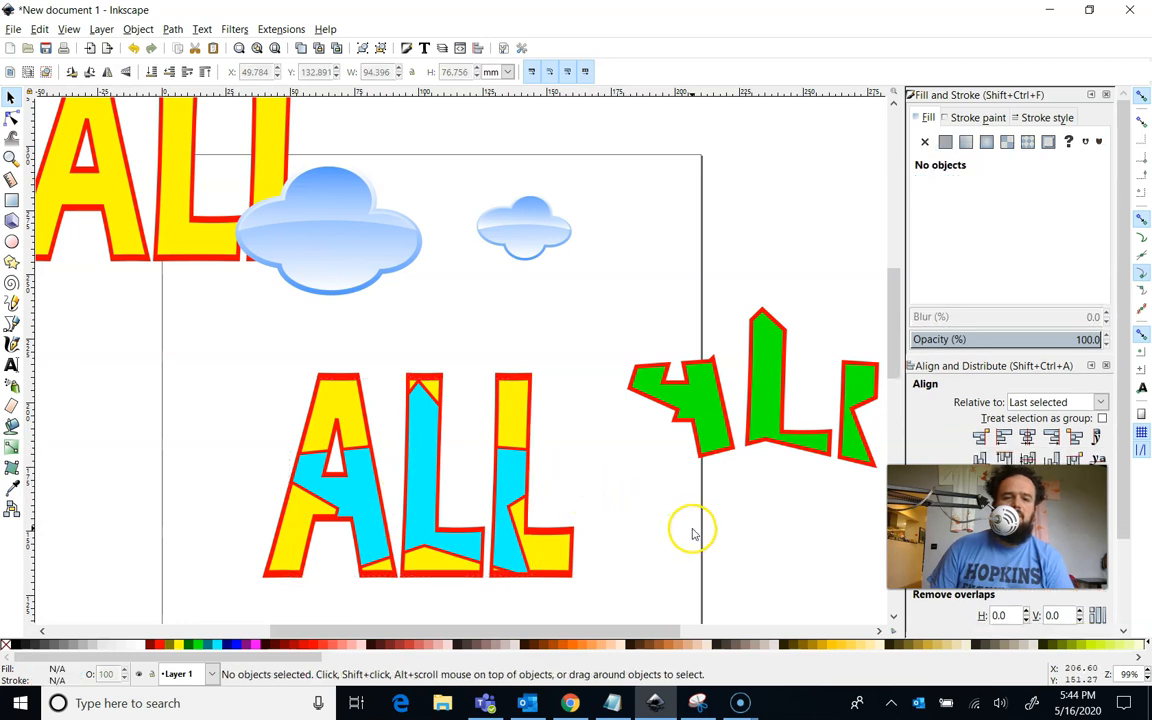
mouse_move(643, 533)
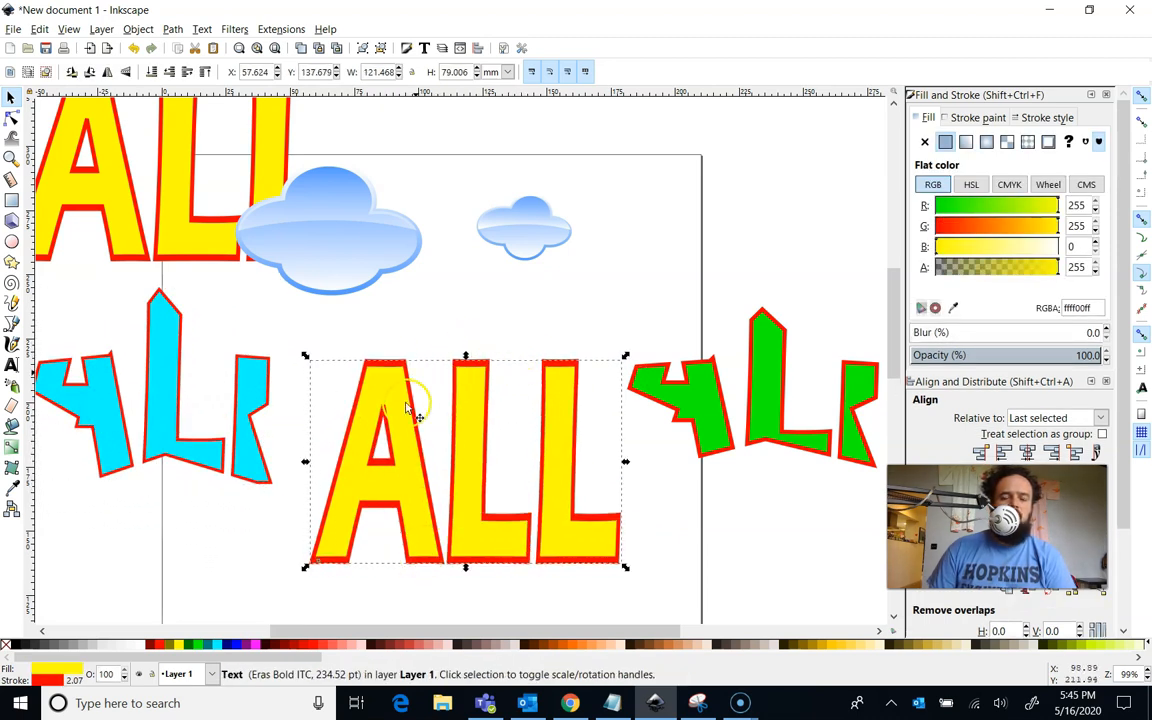
mouse_move(225, 475)
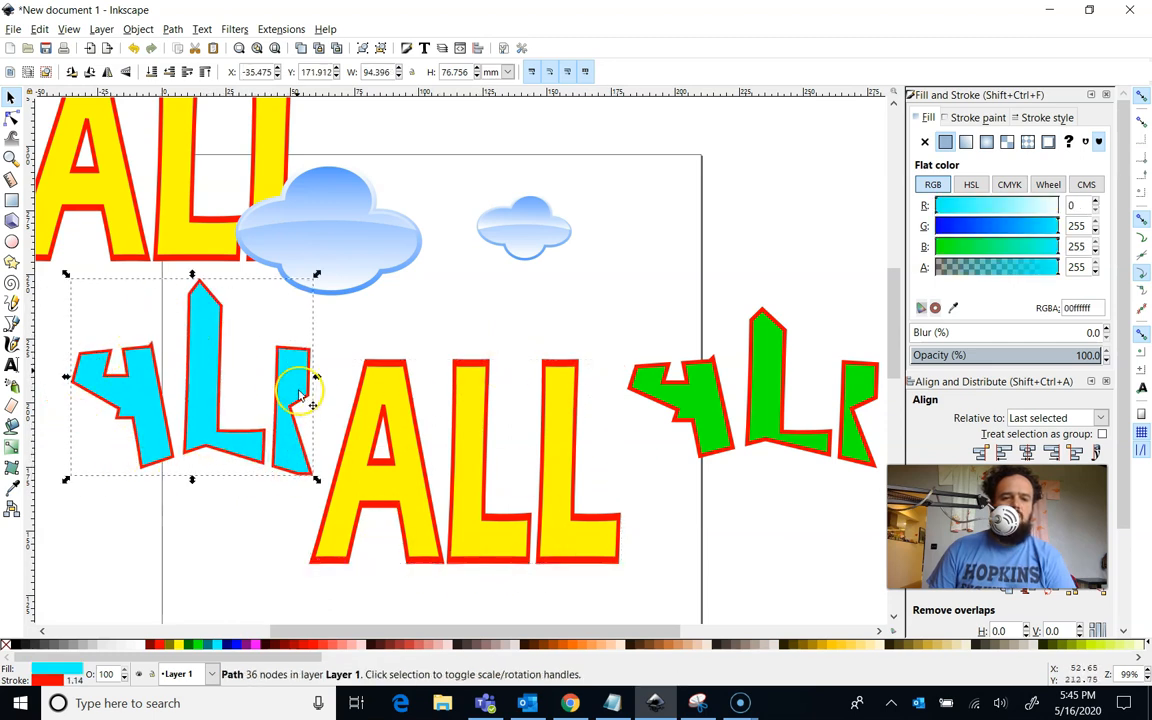
mouse_move(178, 445)
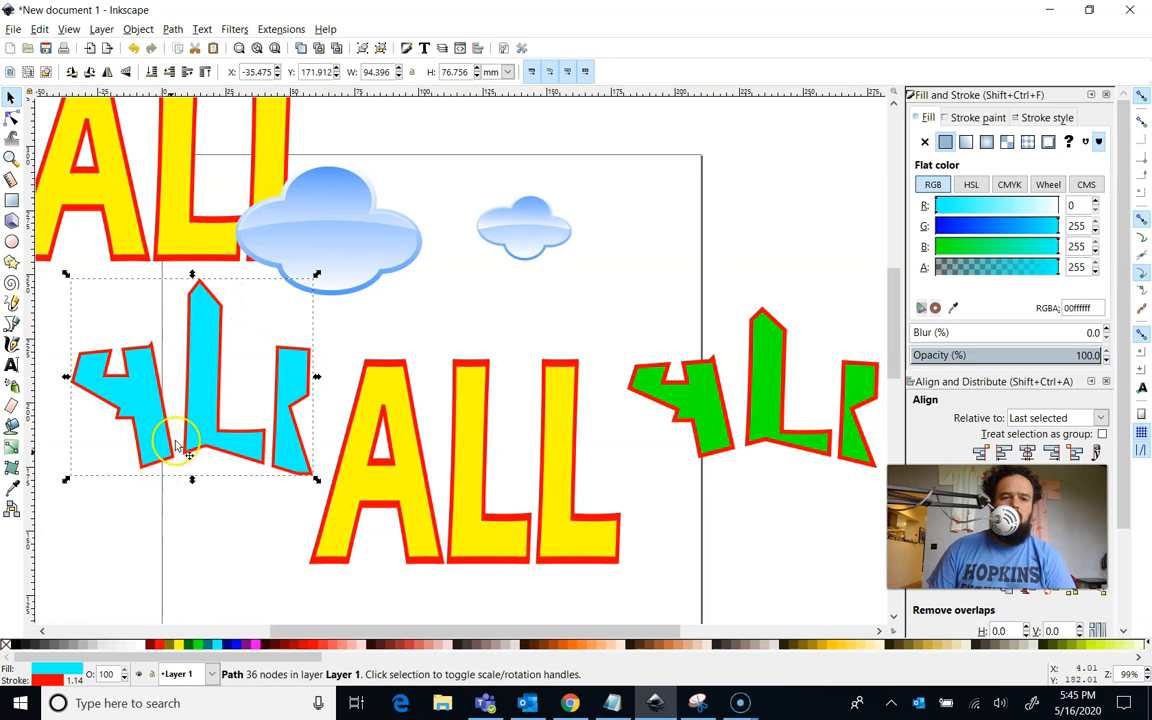
Break the cyan lettering apart into separate pieces, then select the yellow ALL
click(172, 28)
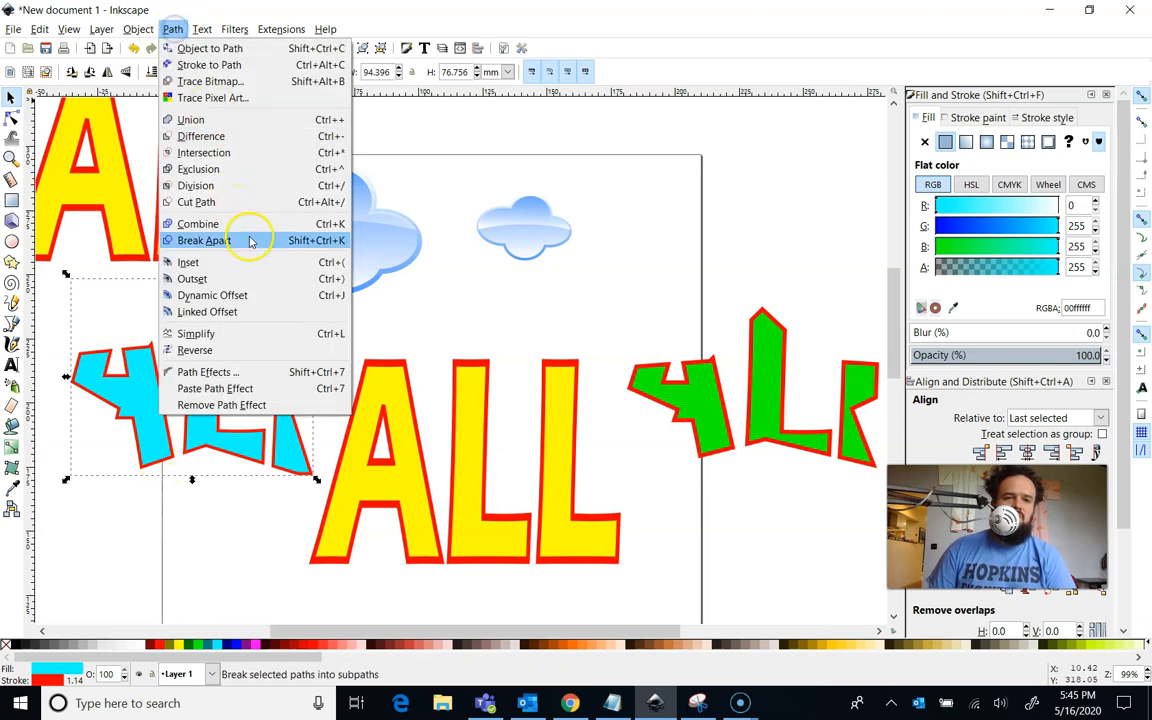
click(203, 240)
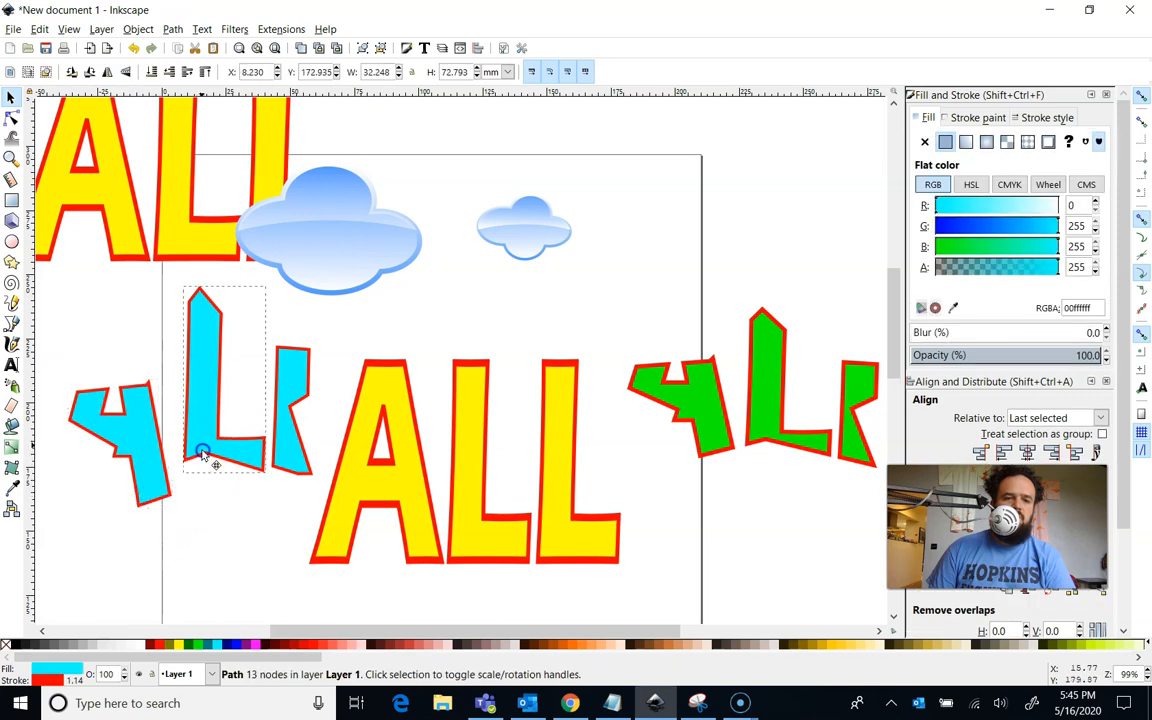
click(330, 445)
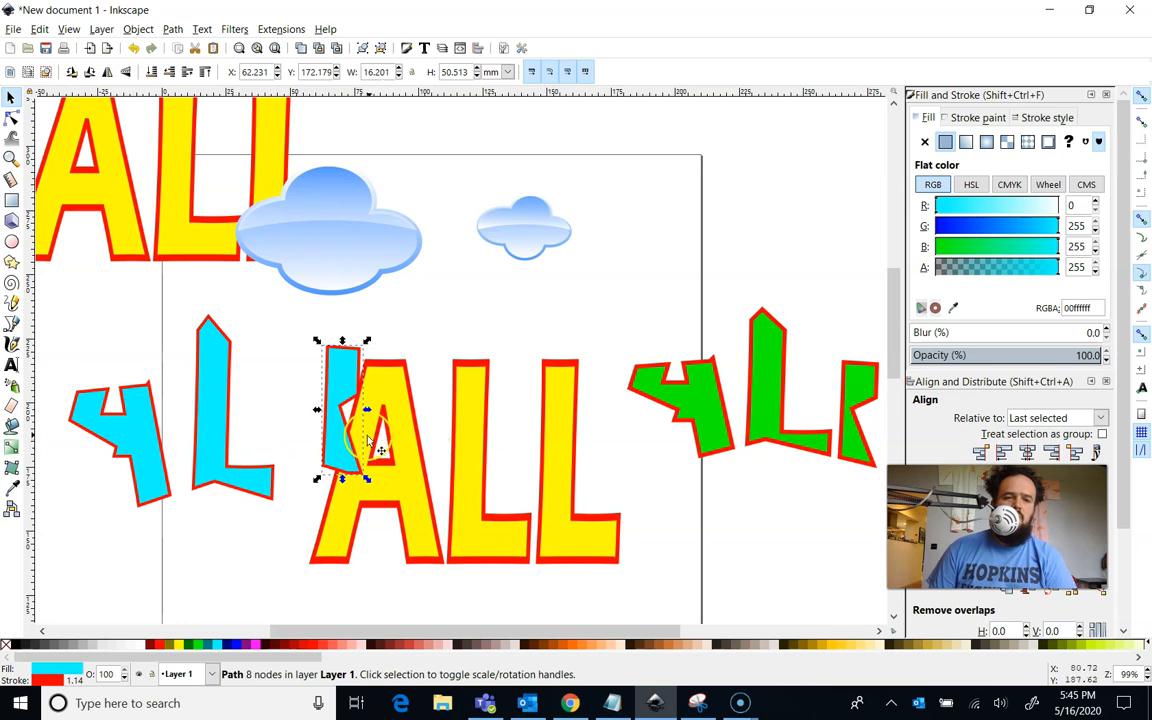
click(405, 318)
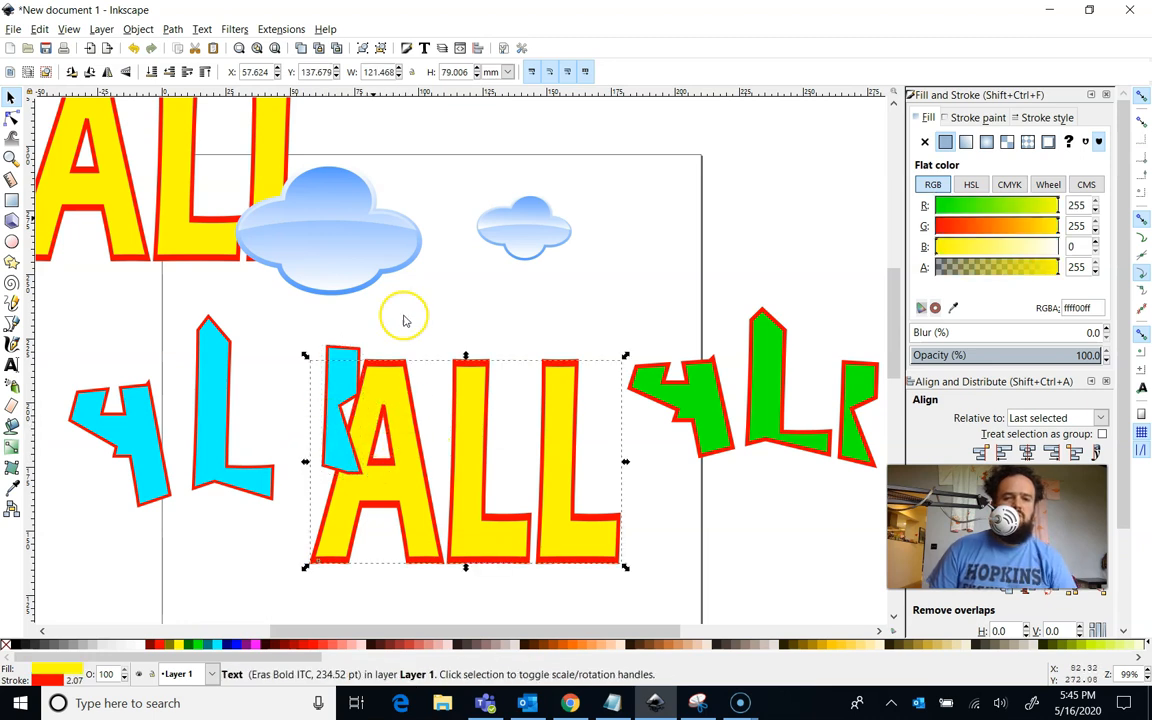
Convert the yellow ALL text to paths and separate it into individual letters
click(172, 28)
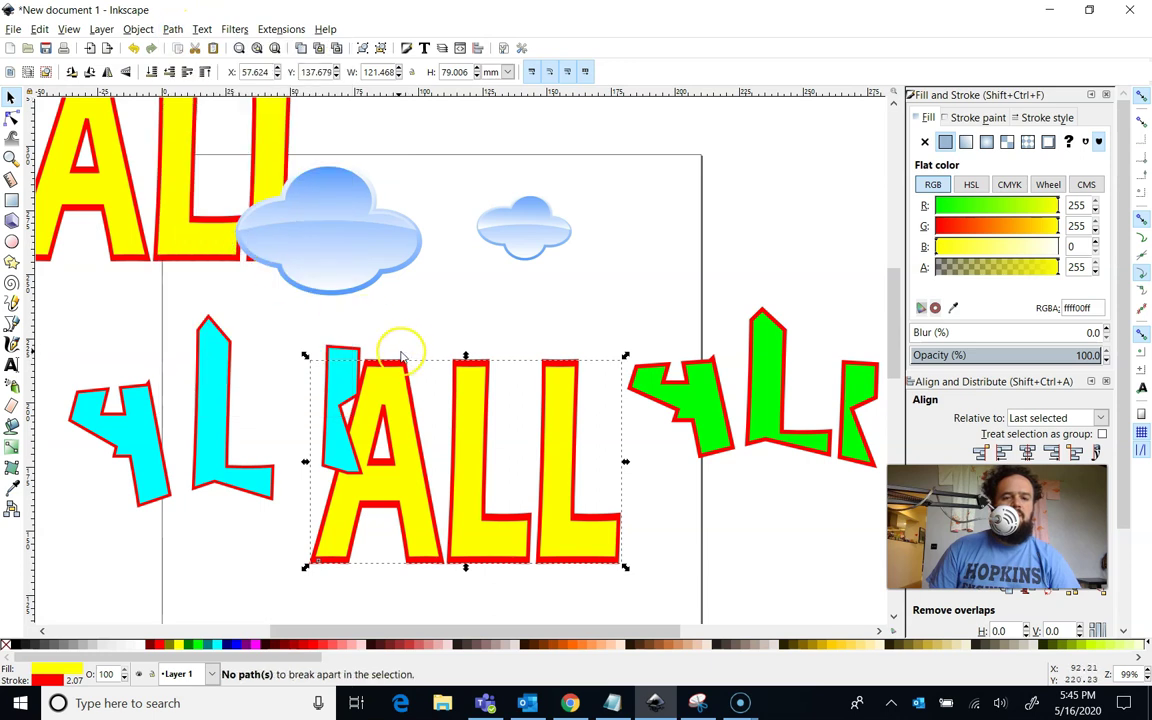
click(172, 28)
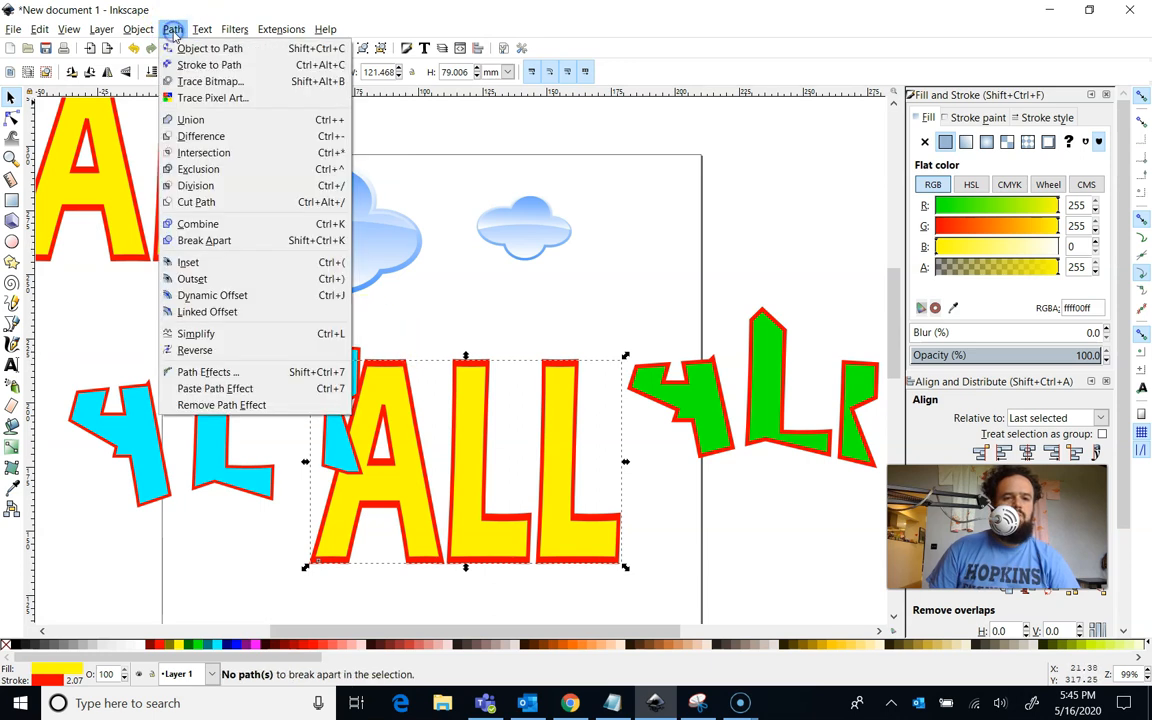
mouse_move(190, 119)
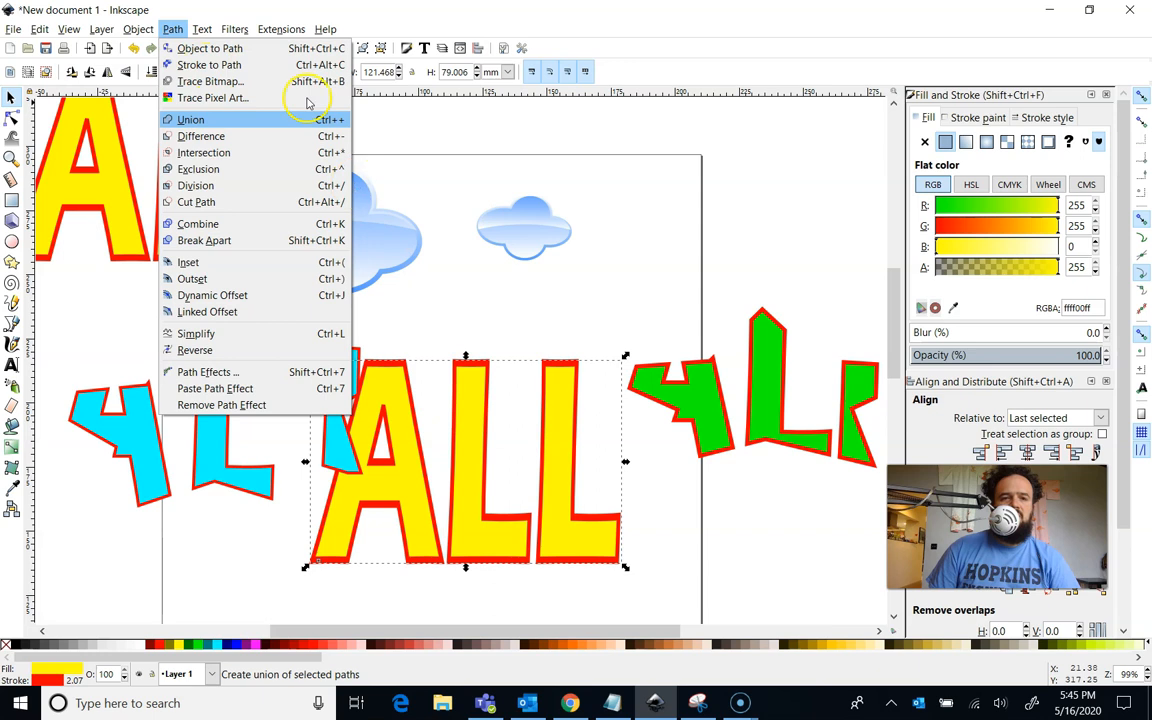
mouse_move(209, 64)
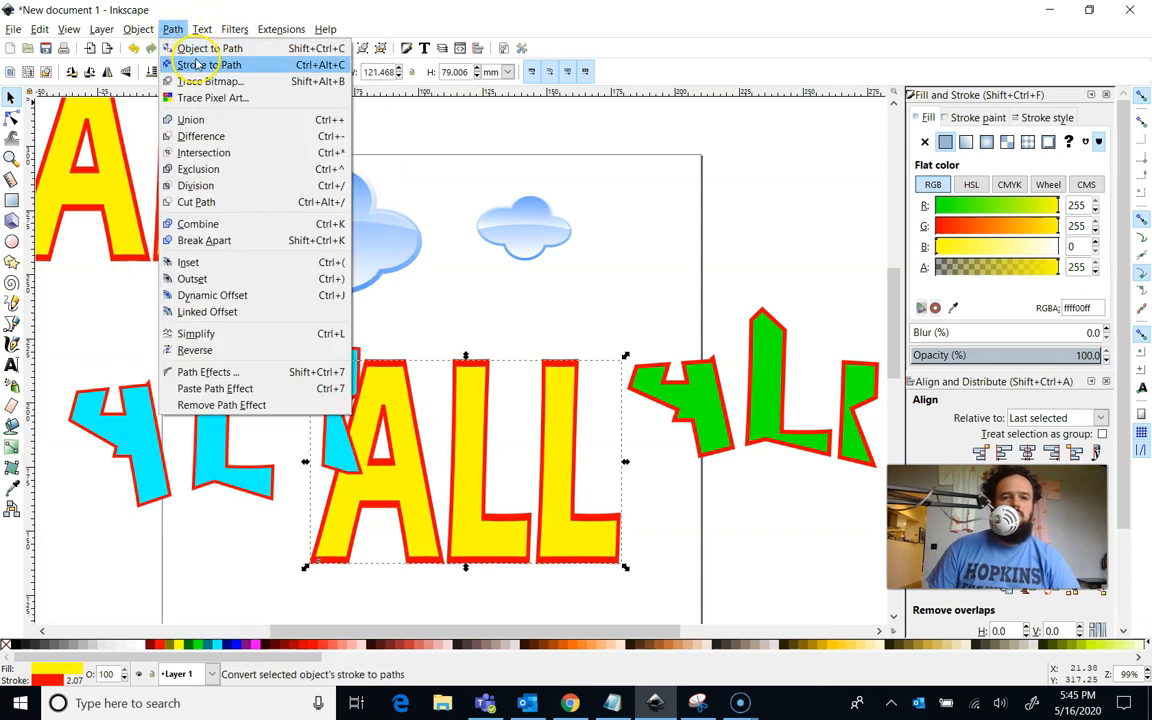
right_click(390, 380)
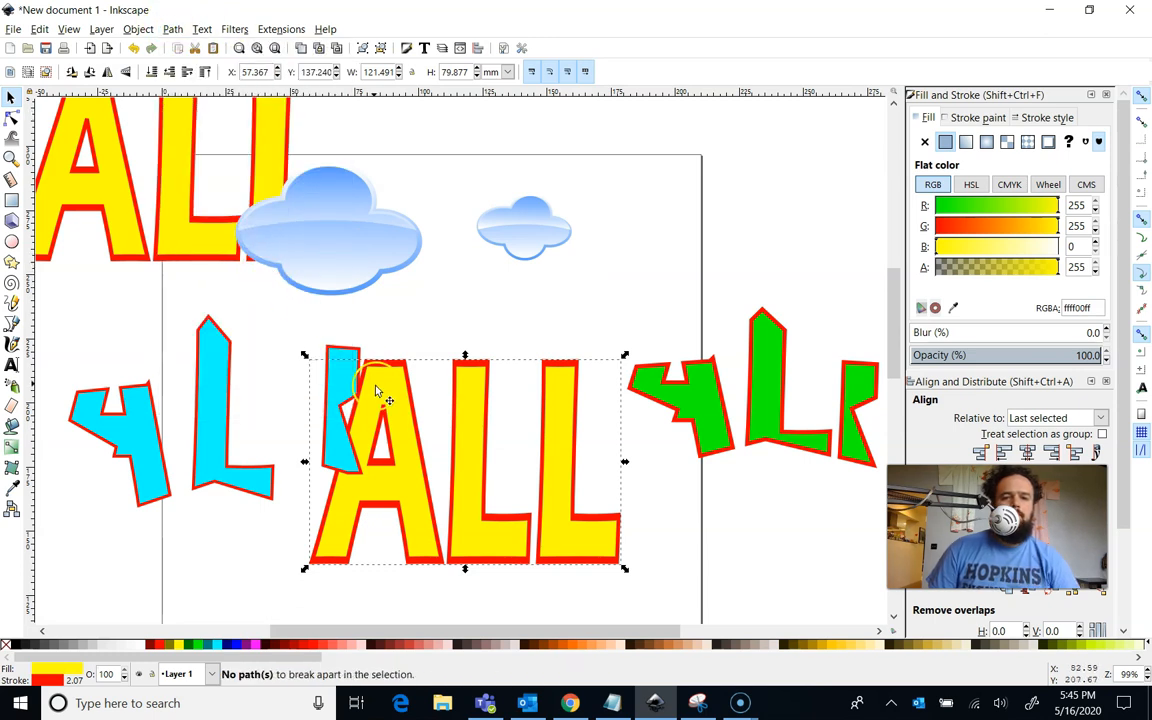
click(450, 323)
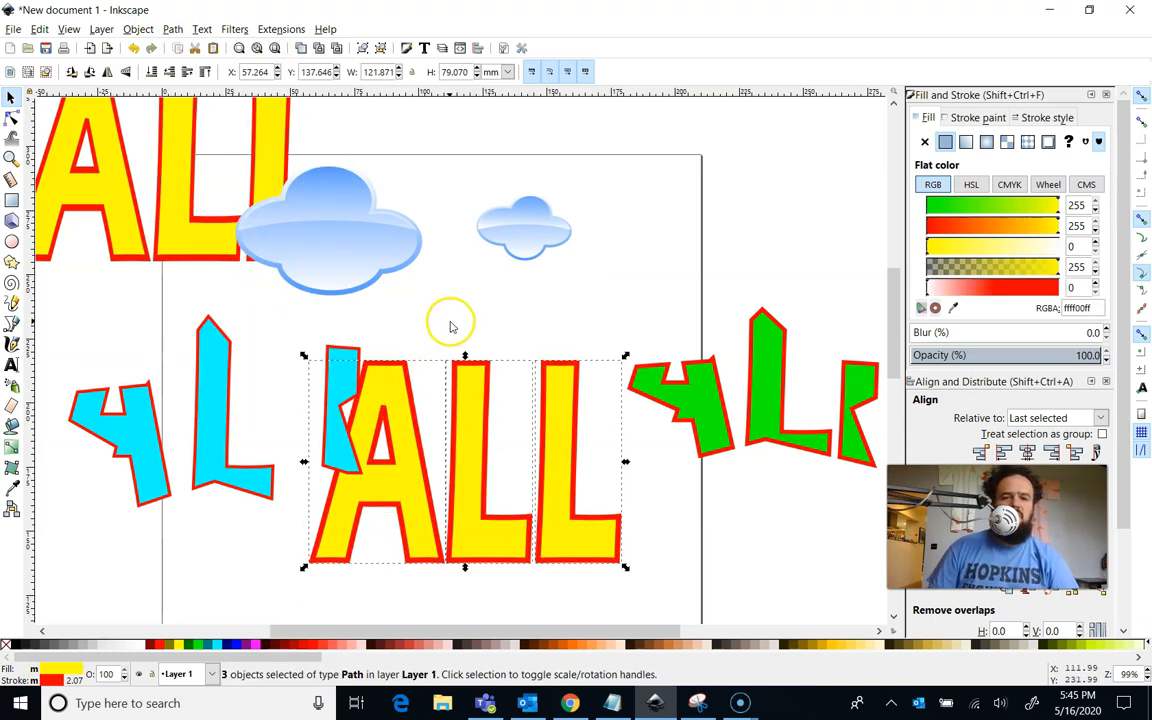
Select the narrow cyan piece together with the yellow A
click(375, 450)
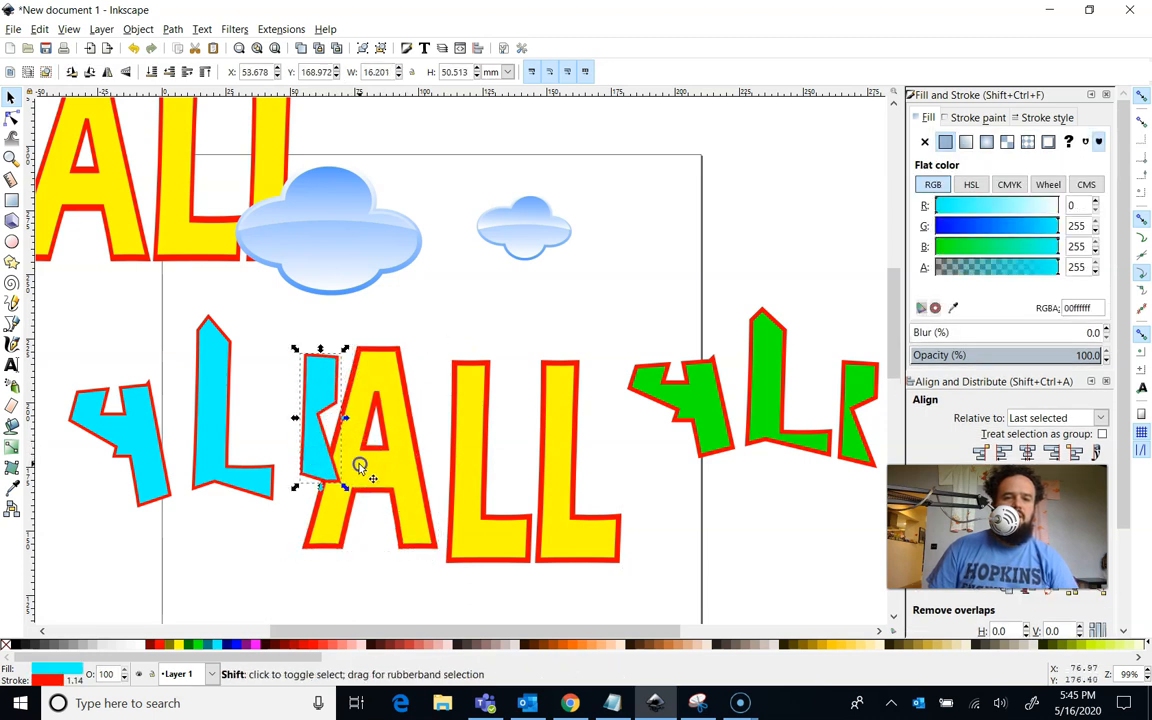
click(172, 28)
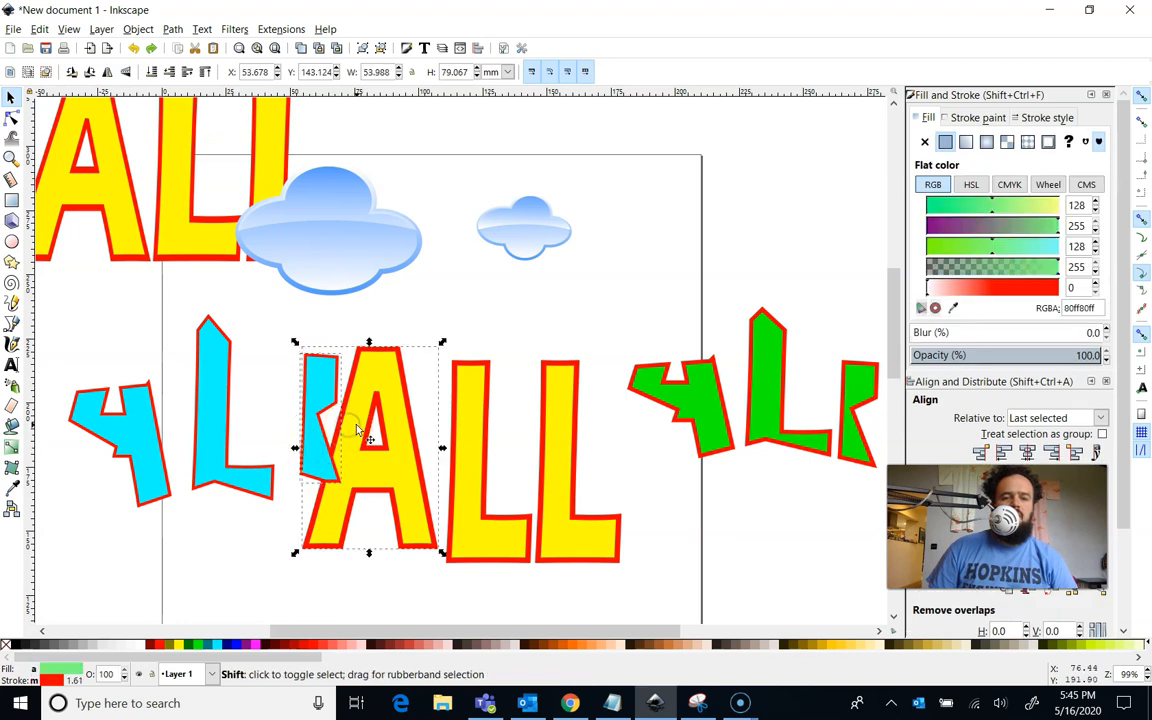
click(368, 437)
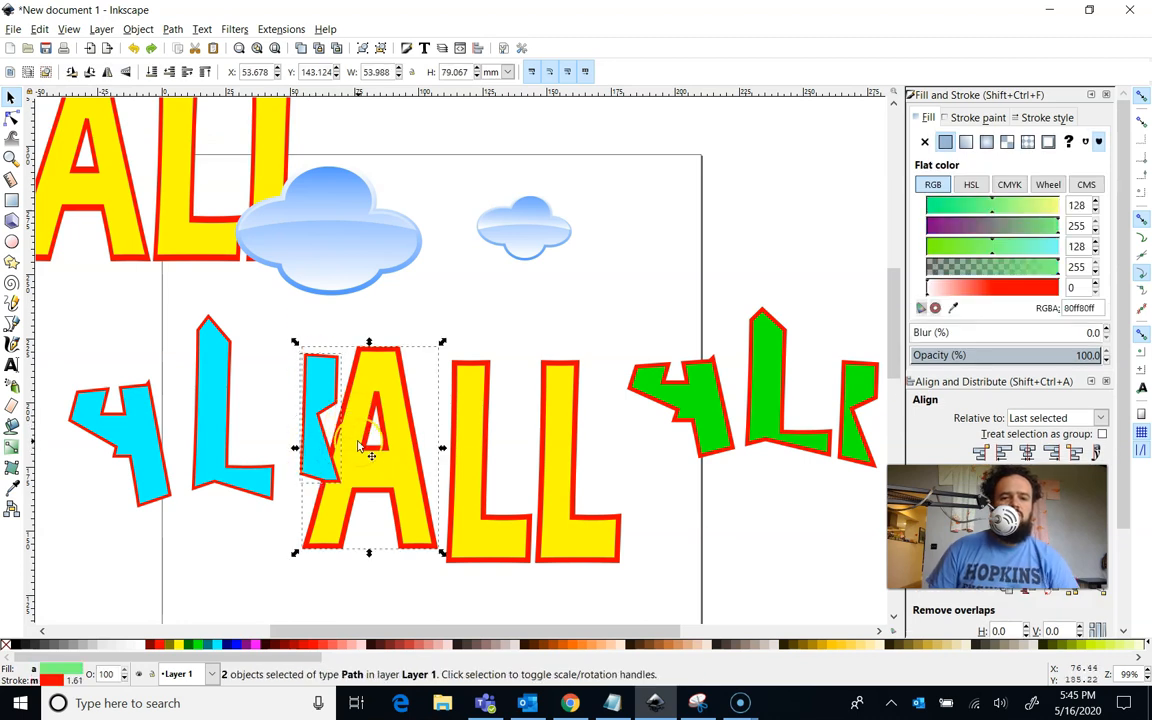
Combine the narrow cyan piece and the yellow A into a single path
right_click(370, 450)
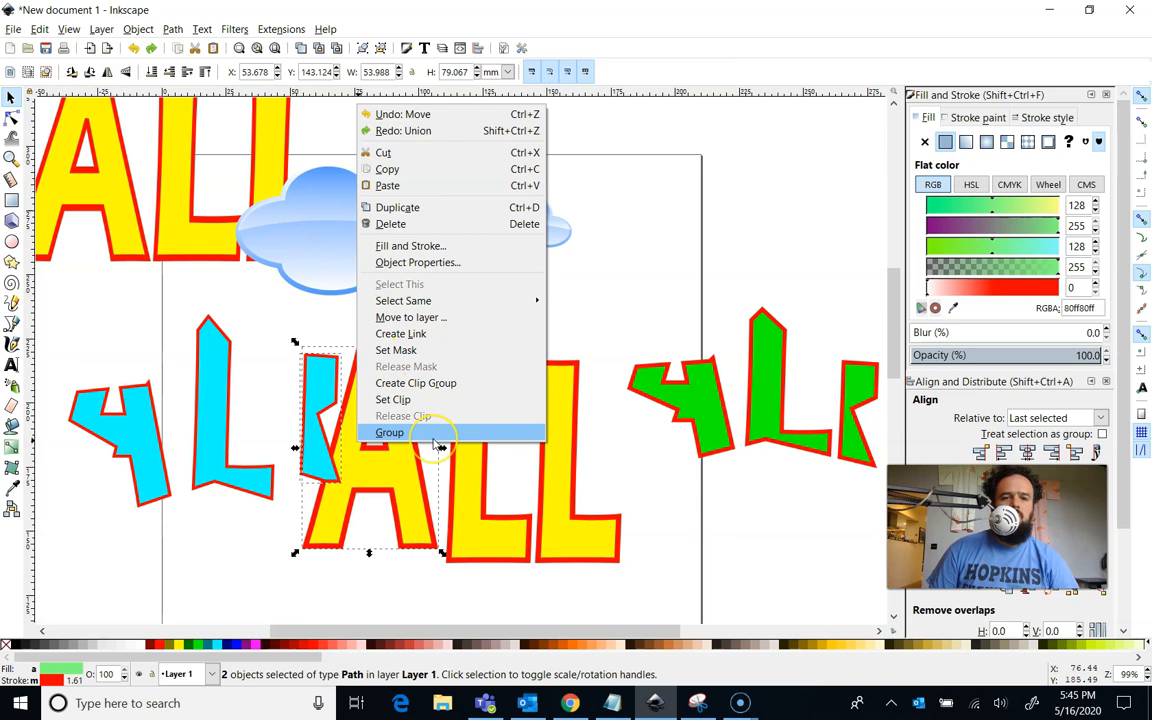
click(389, 432)
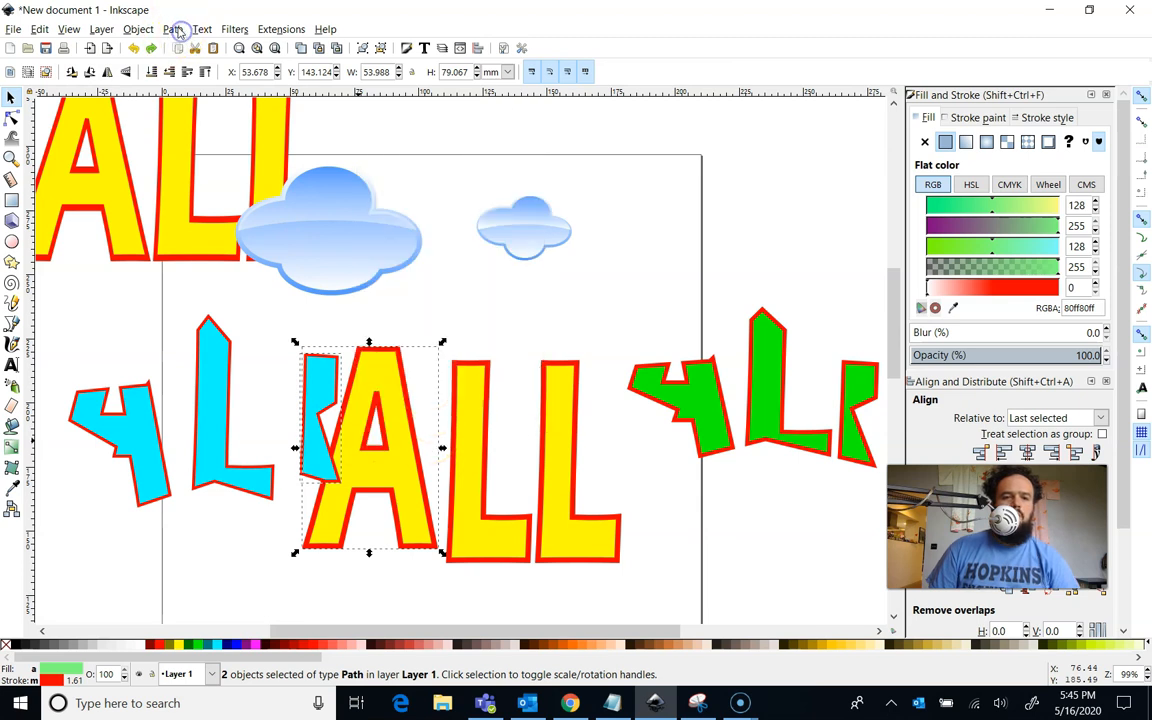
click(172, 28)
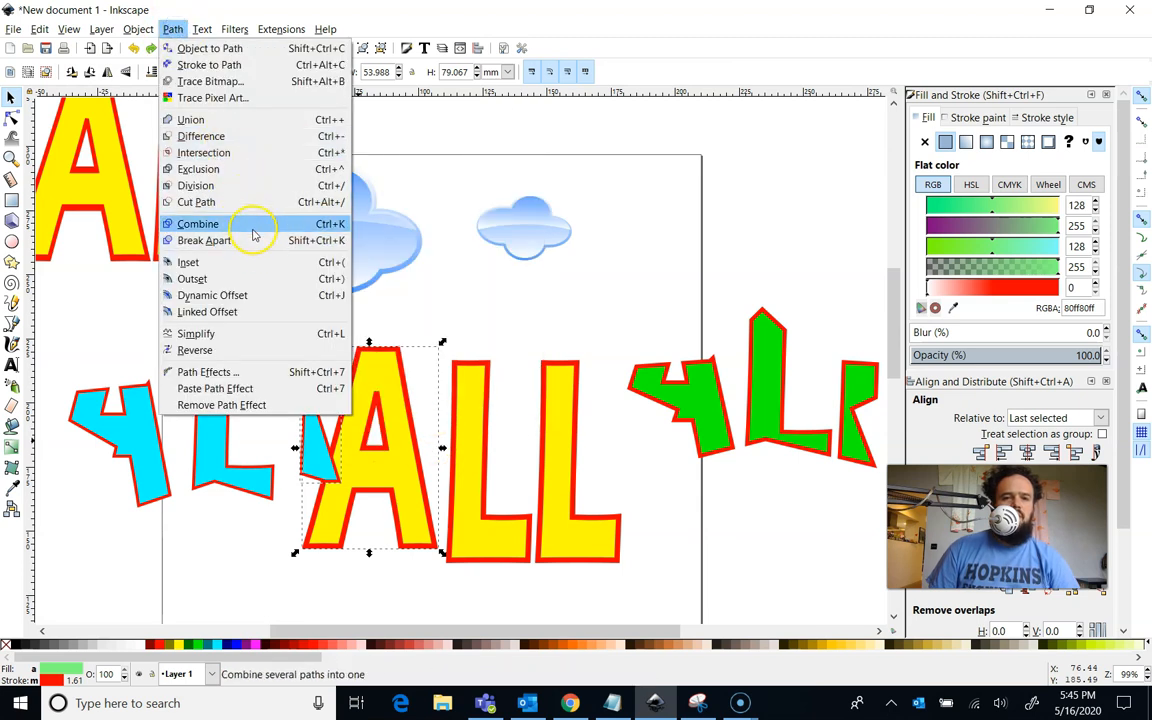
click(197, 223)
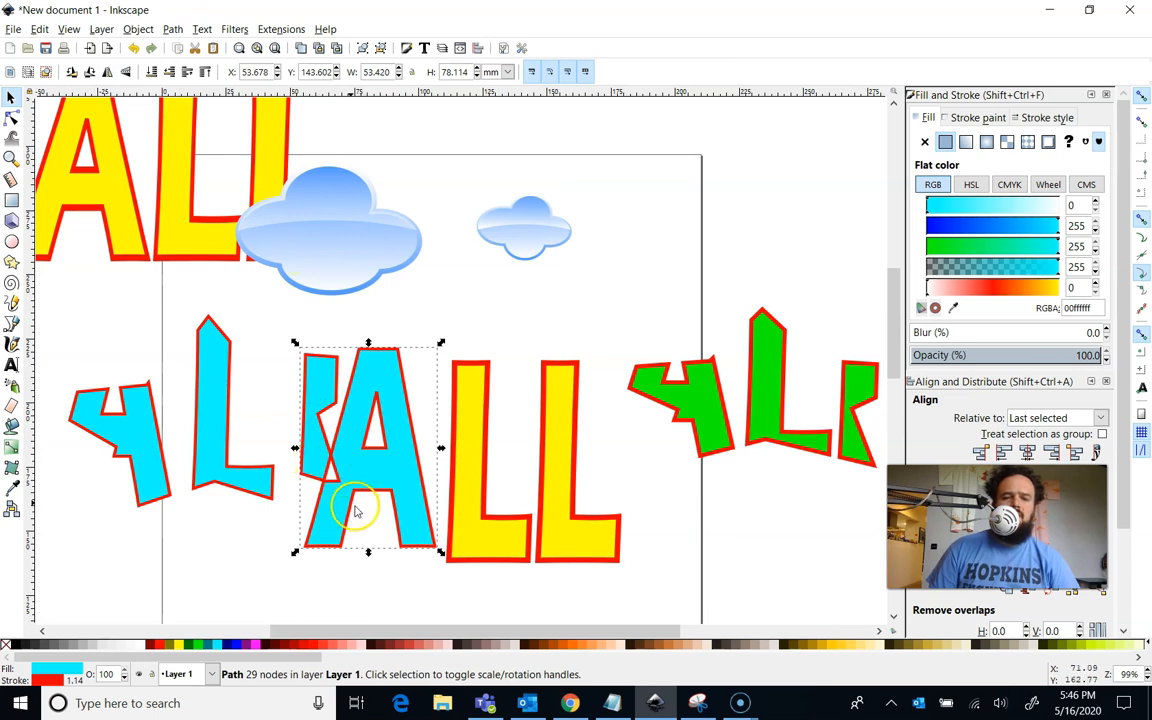
mouse_move(340, 490)
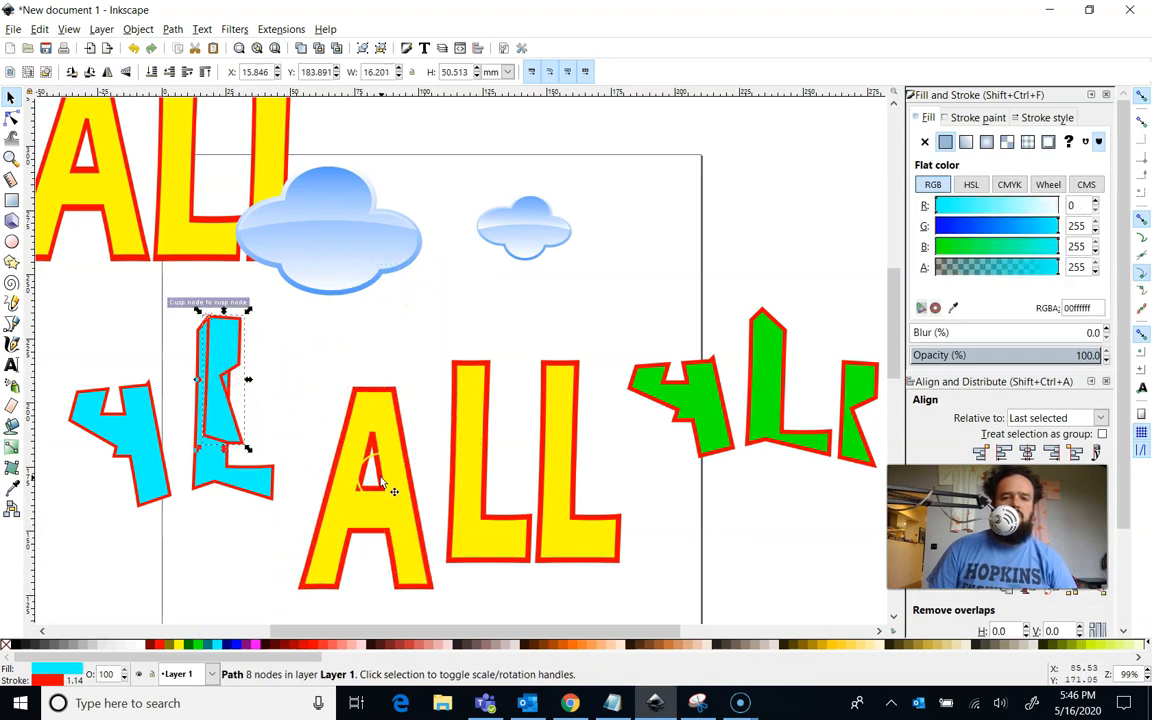
Restore the A's inner triangle and reposition the A under the cyan piece, then deselect
click(365, 490)
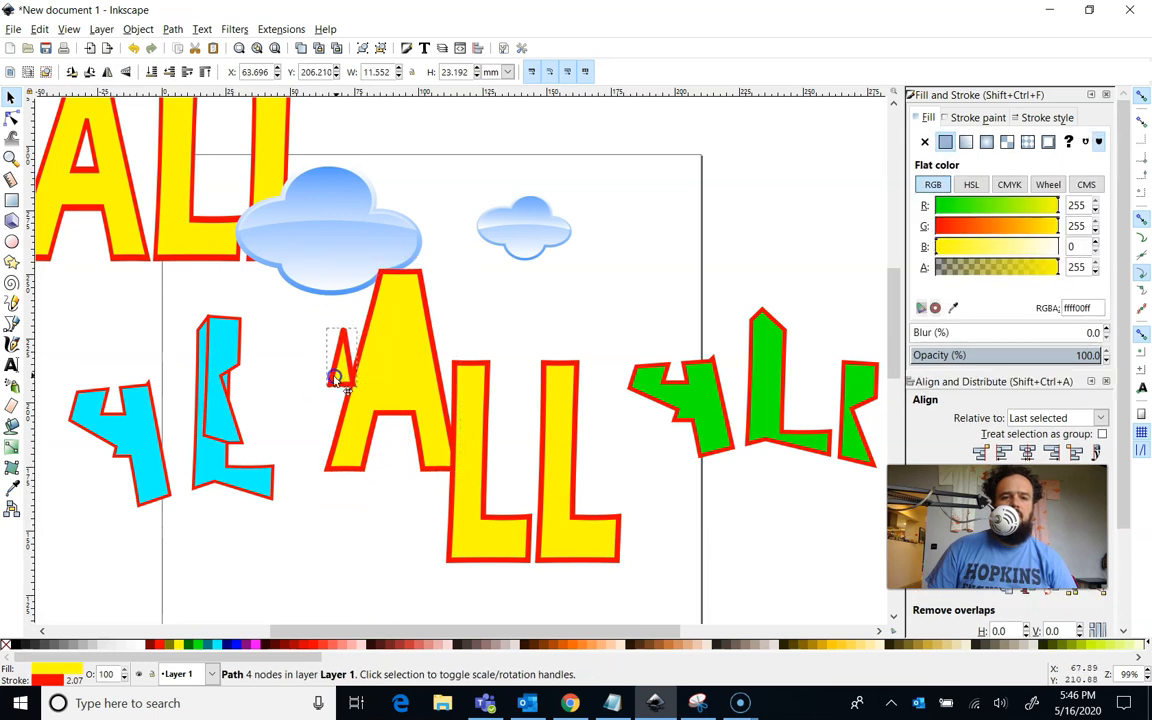
drag(340, 370, 400, 370)
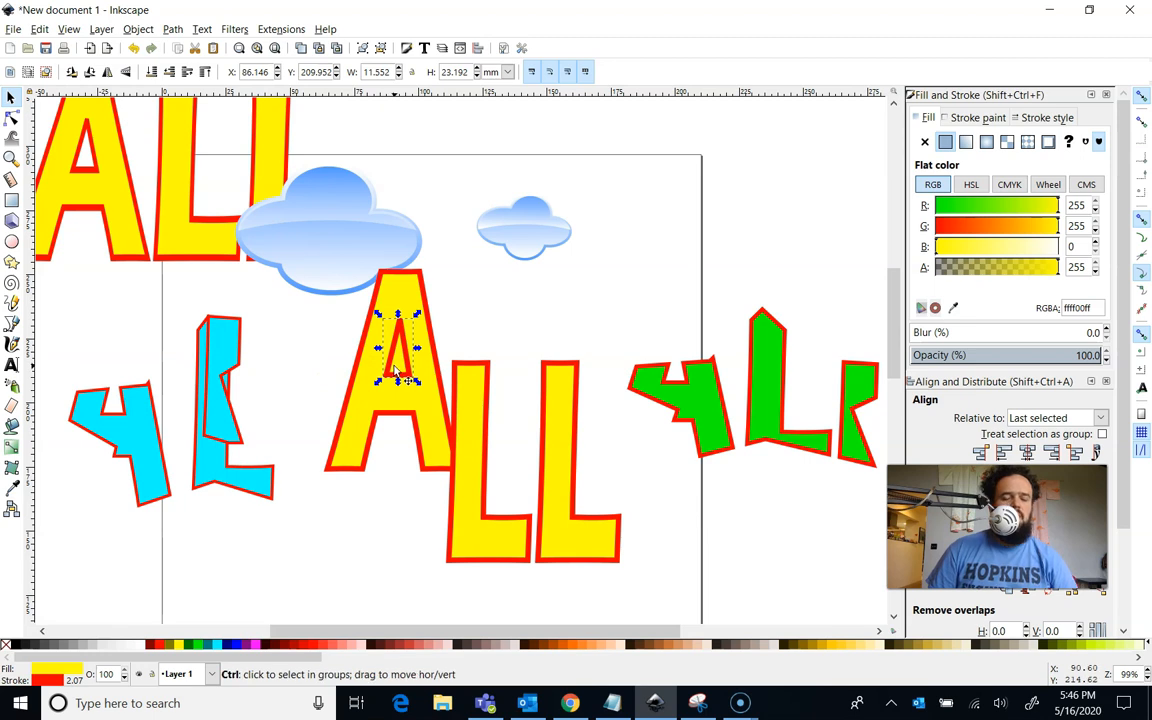
drag(398, 350, 370, 450)
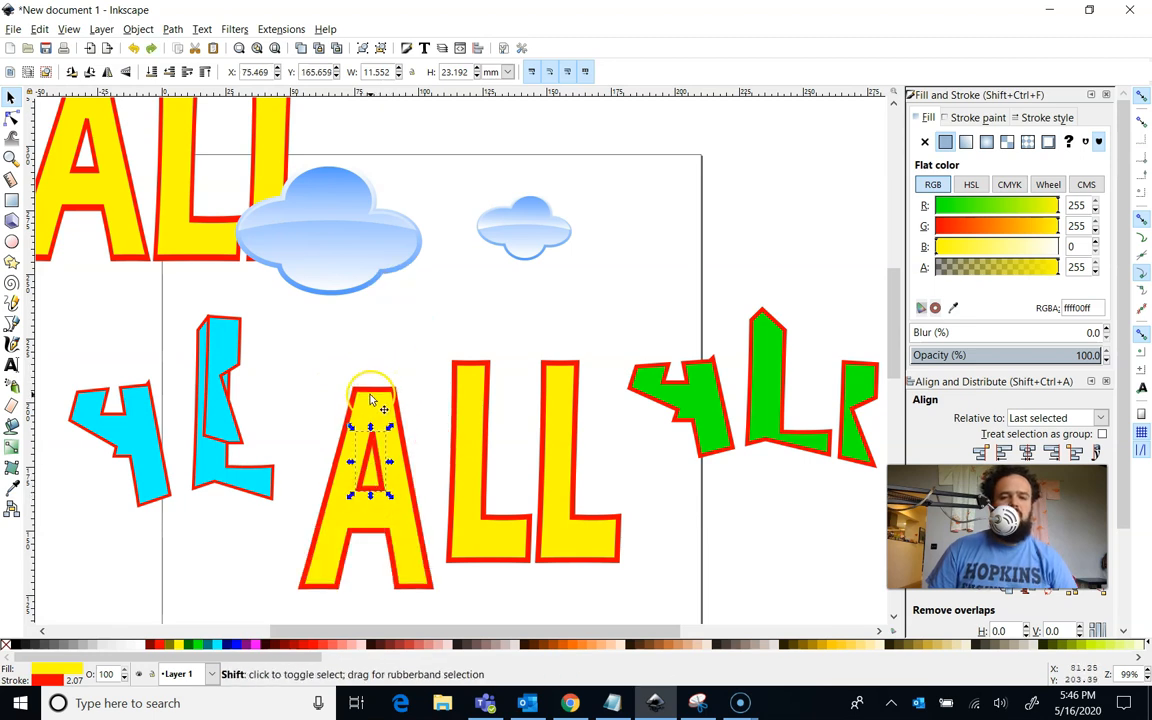
click(172, 28)
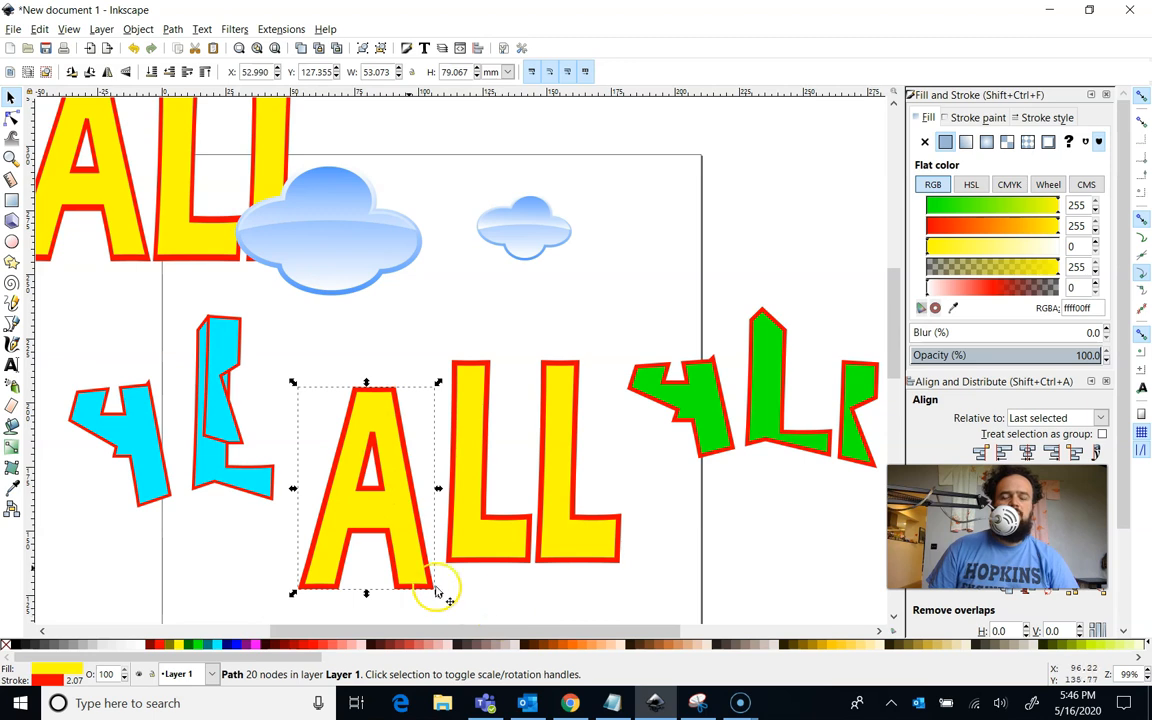
mouse_move(695, 405)
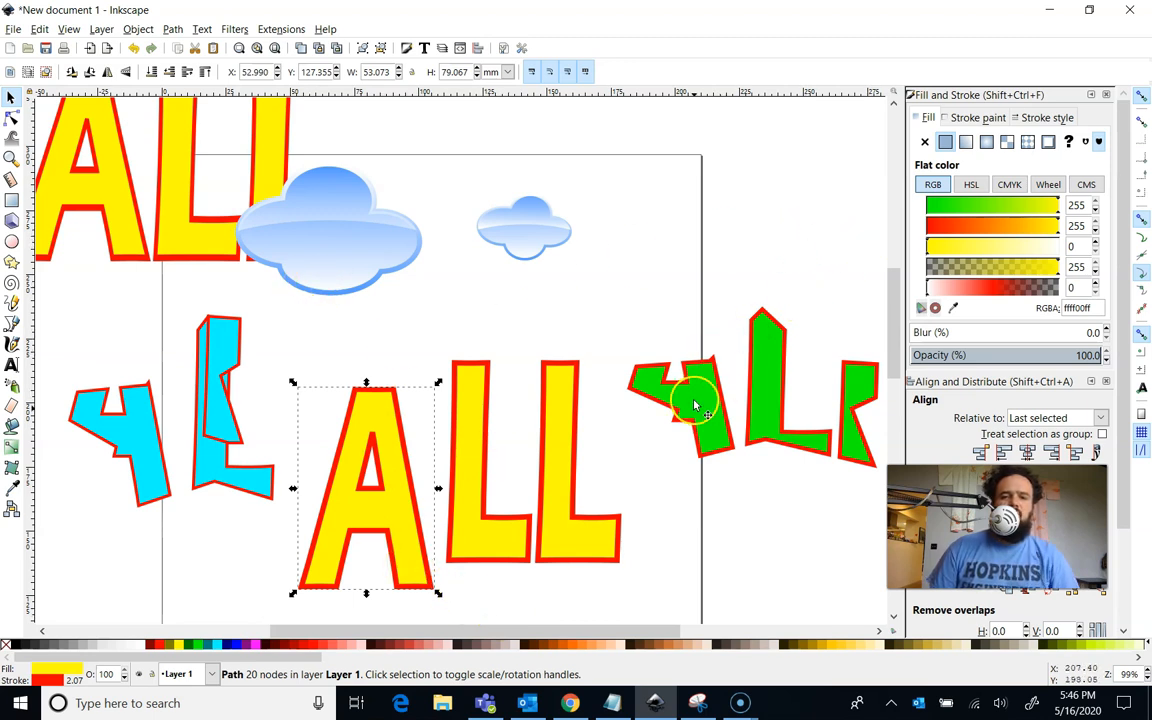
click(860, 520)
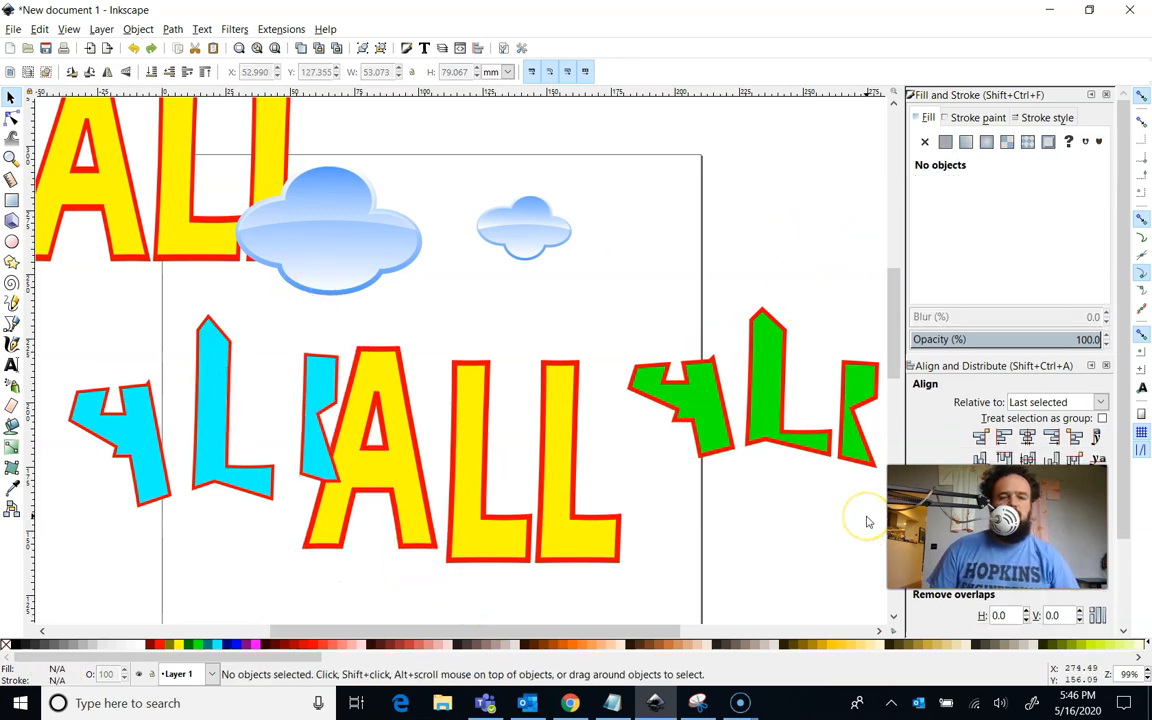